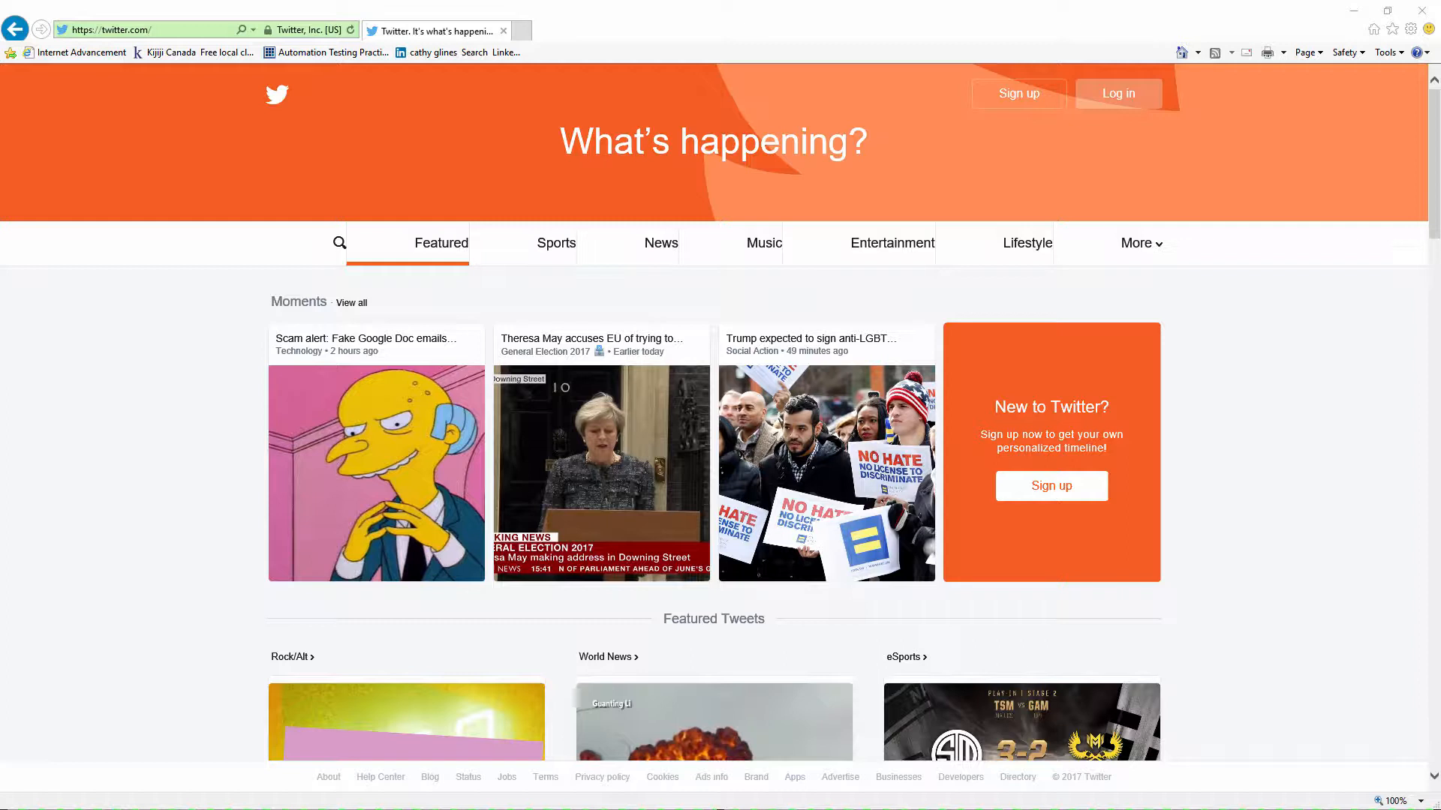
mouse_move(927, 388)
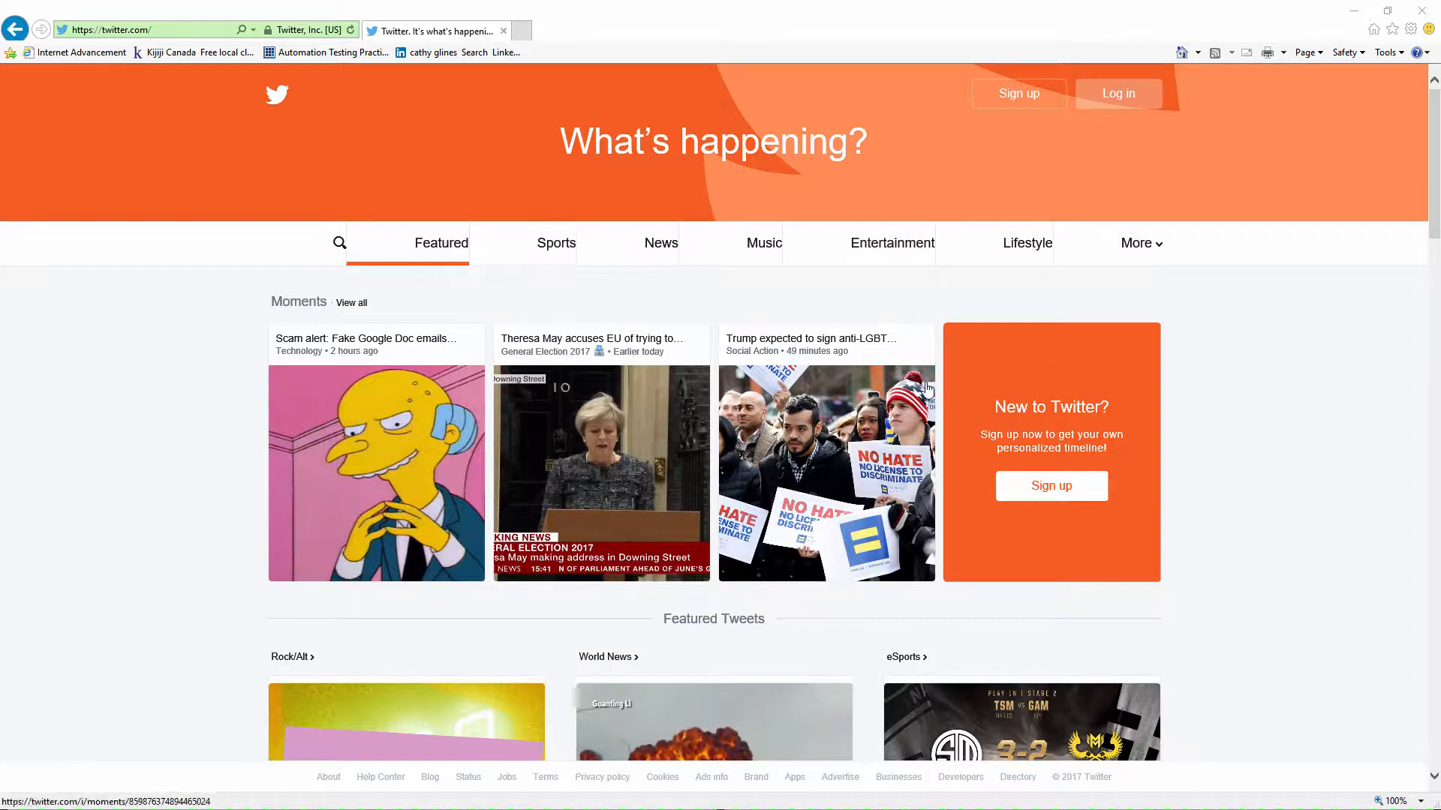
mouse_move(1025, 371)
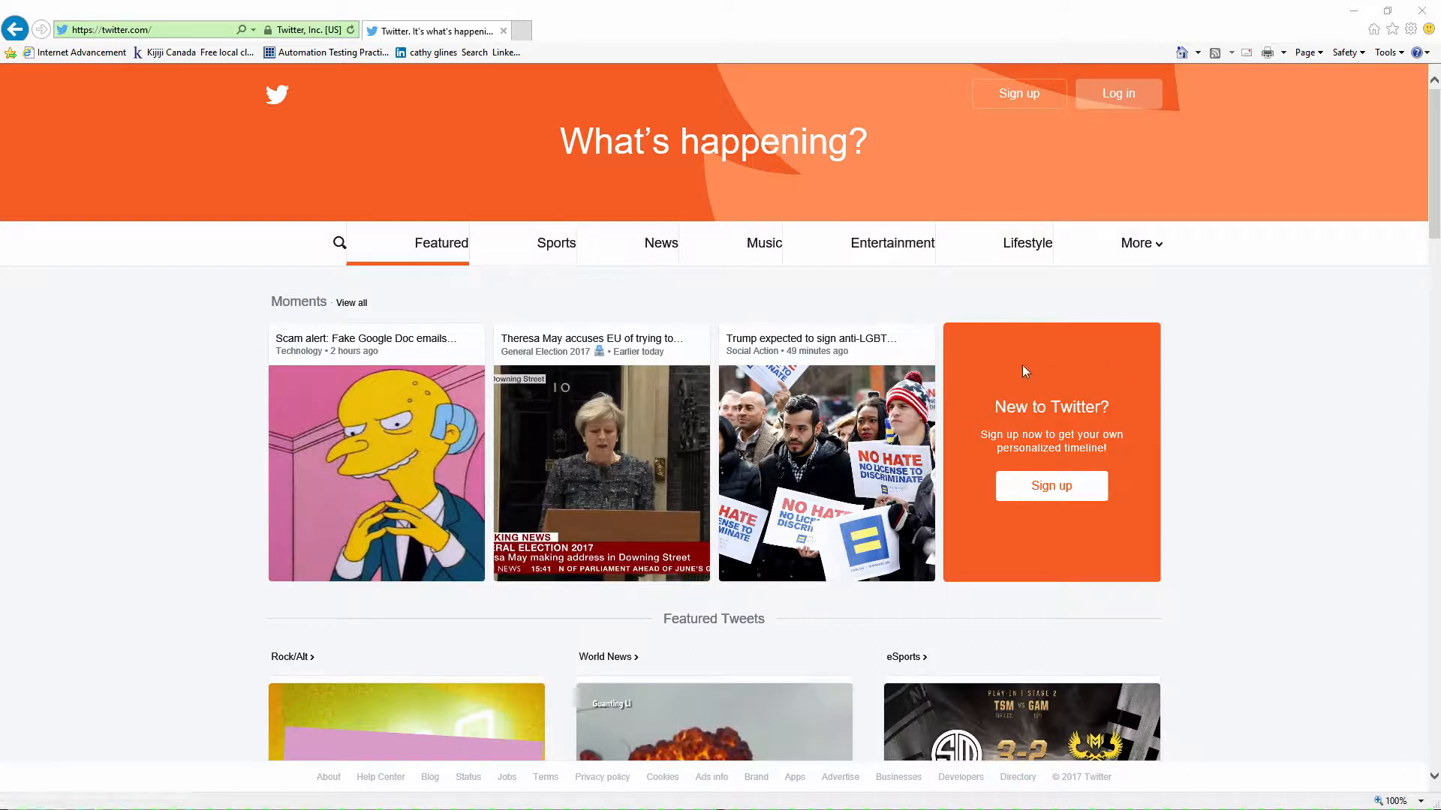
mouse_move(1039, 361)
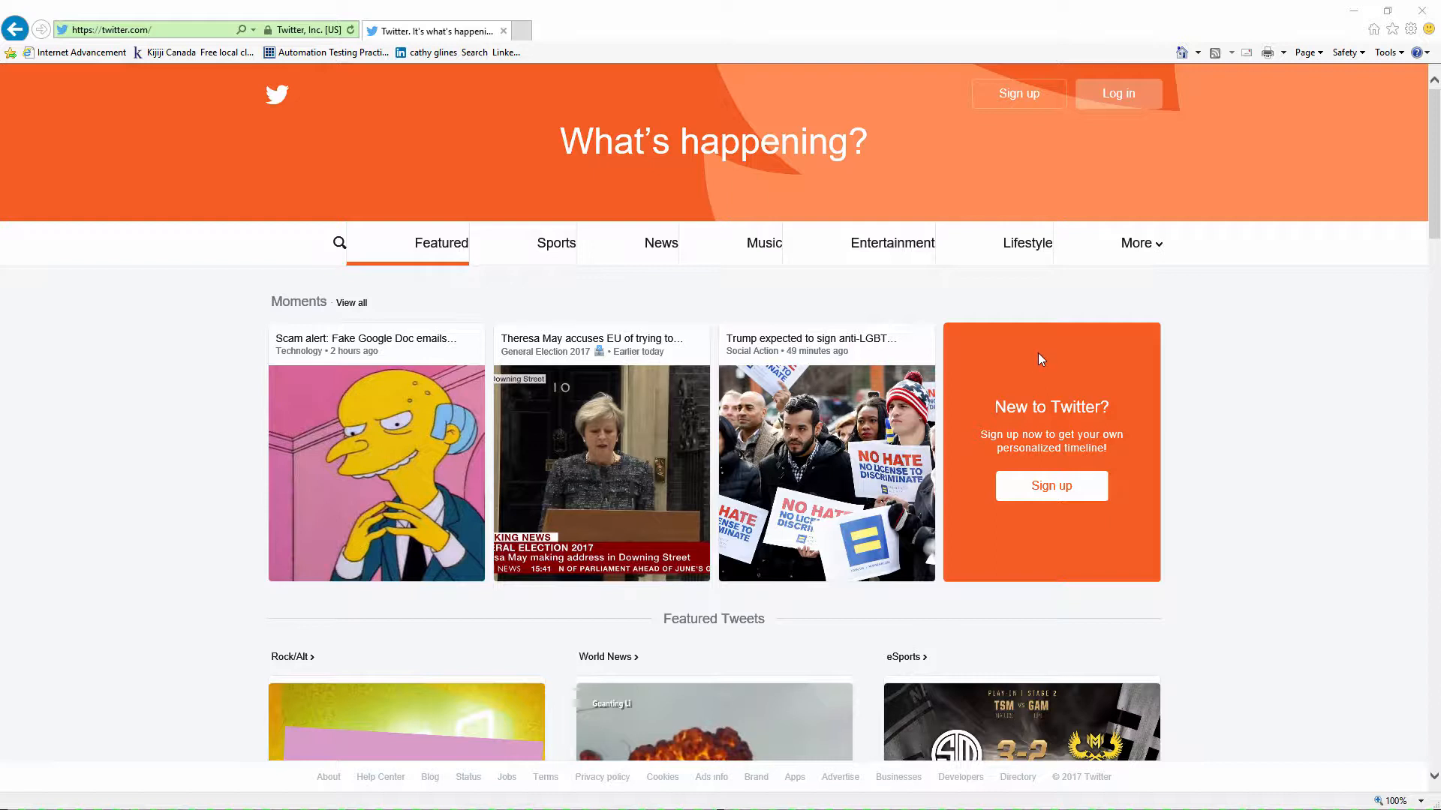
mouse_move(1144, 349)
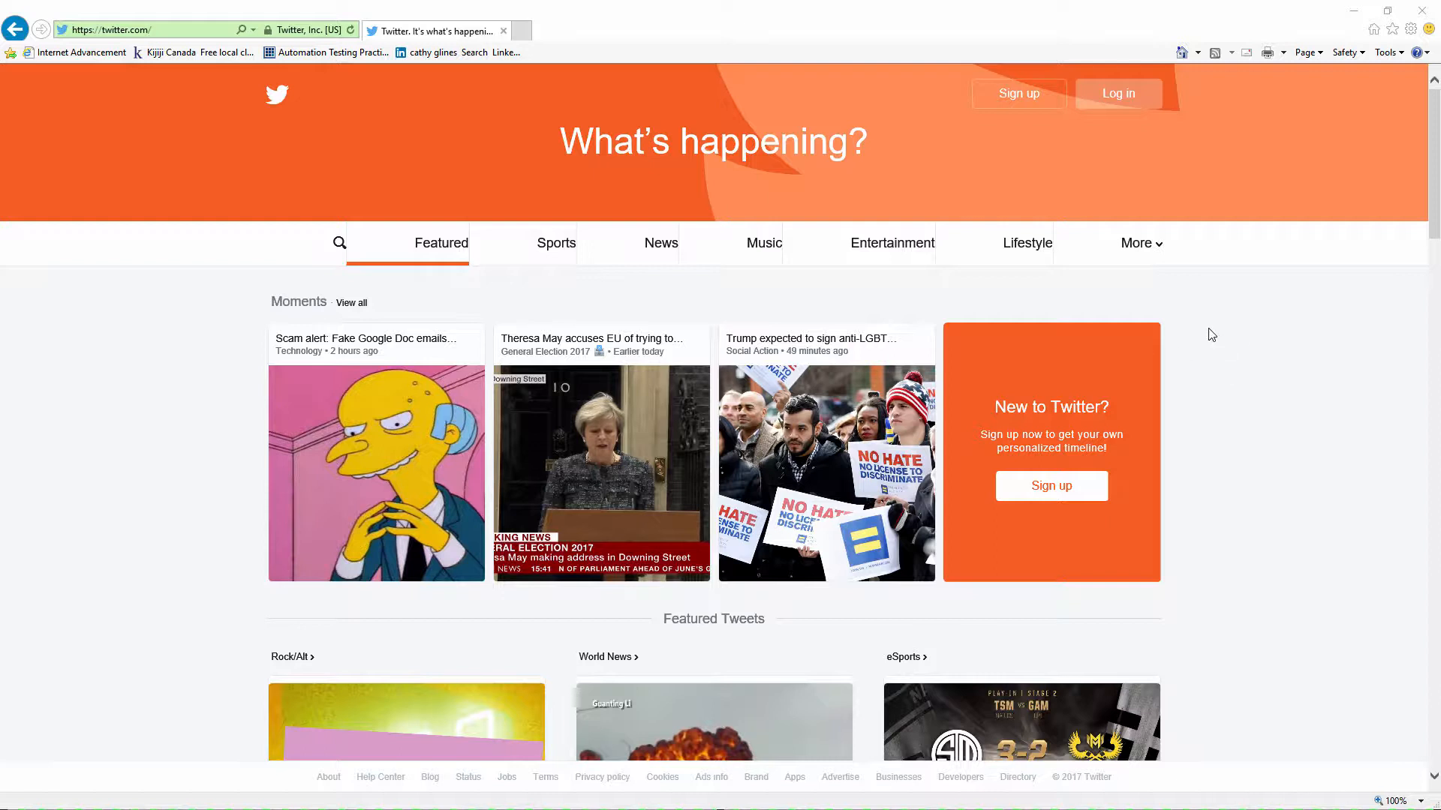
mouse_move(1207, 329)
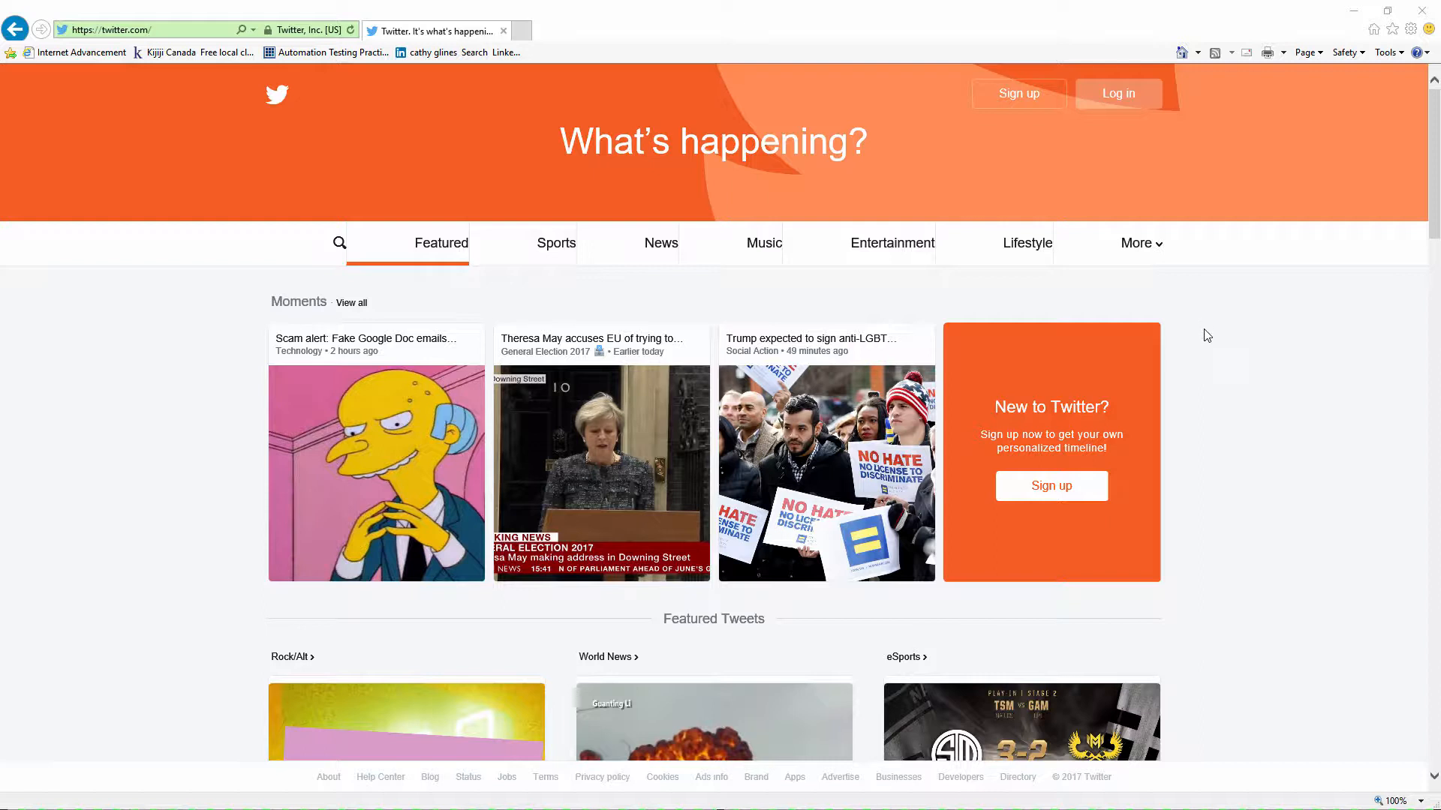
mouse_move(1208, 310)
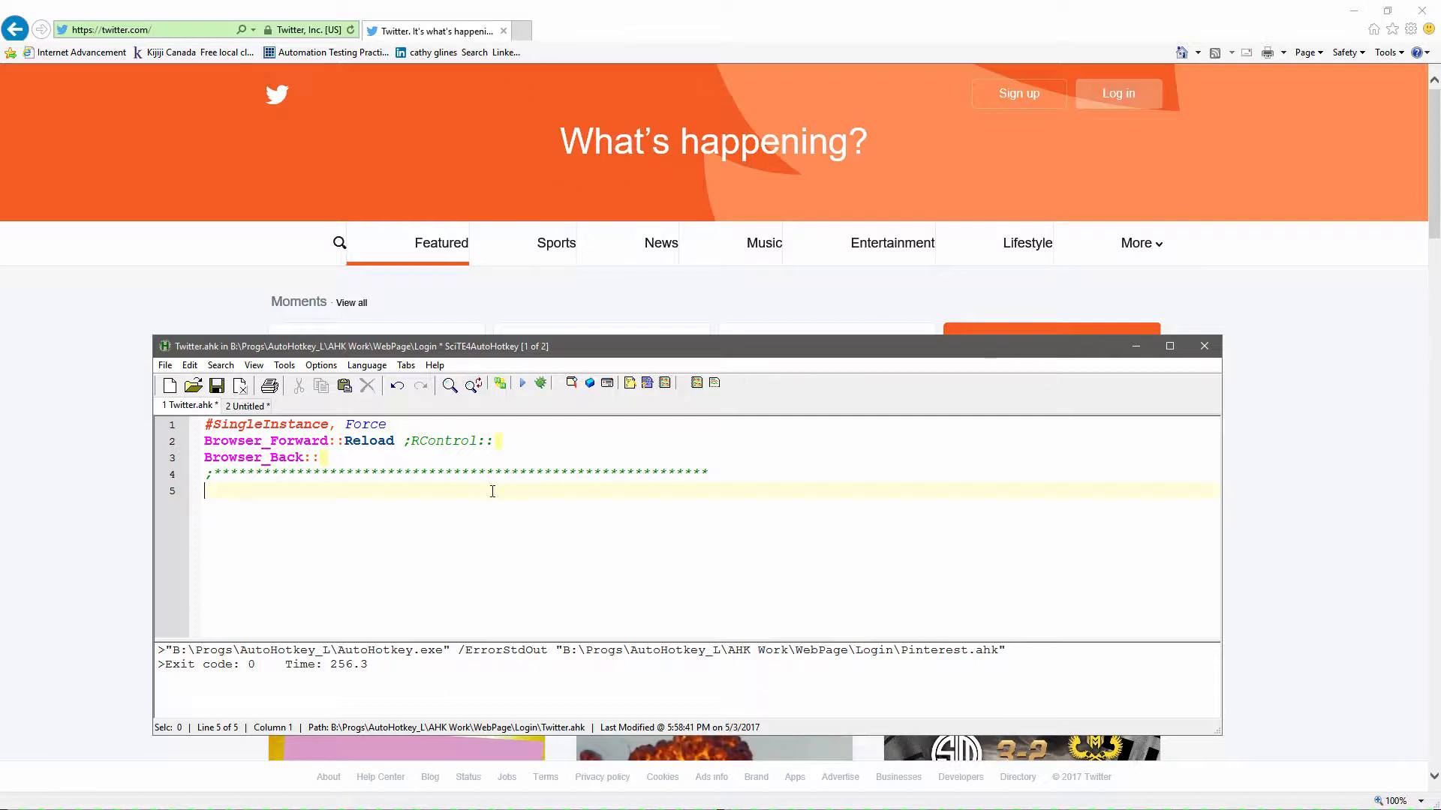
Step: Insert the Get pointer to IE window snippet that assigns pwb from WBGet()
right_click(492, 491)
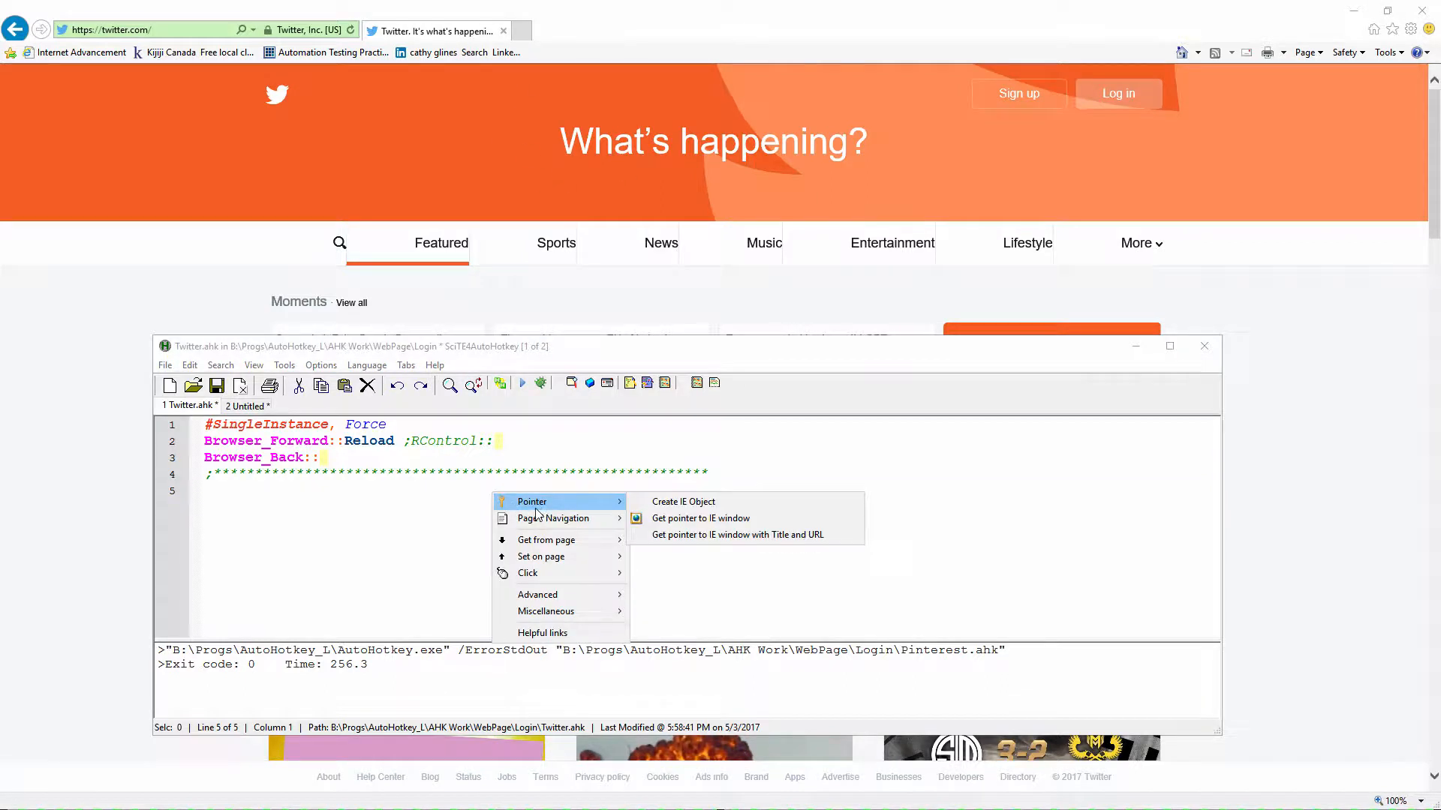
mouse_move(557, 523)
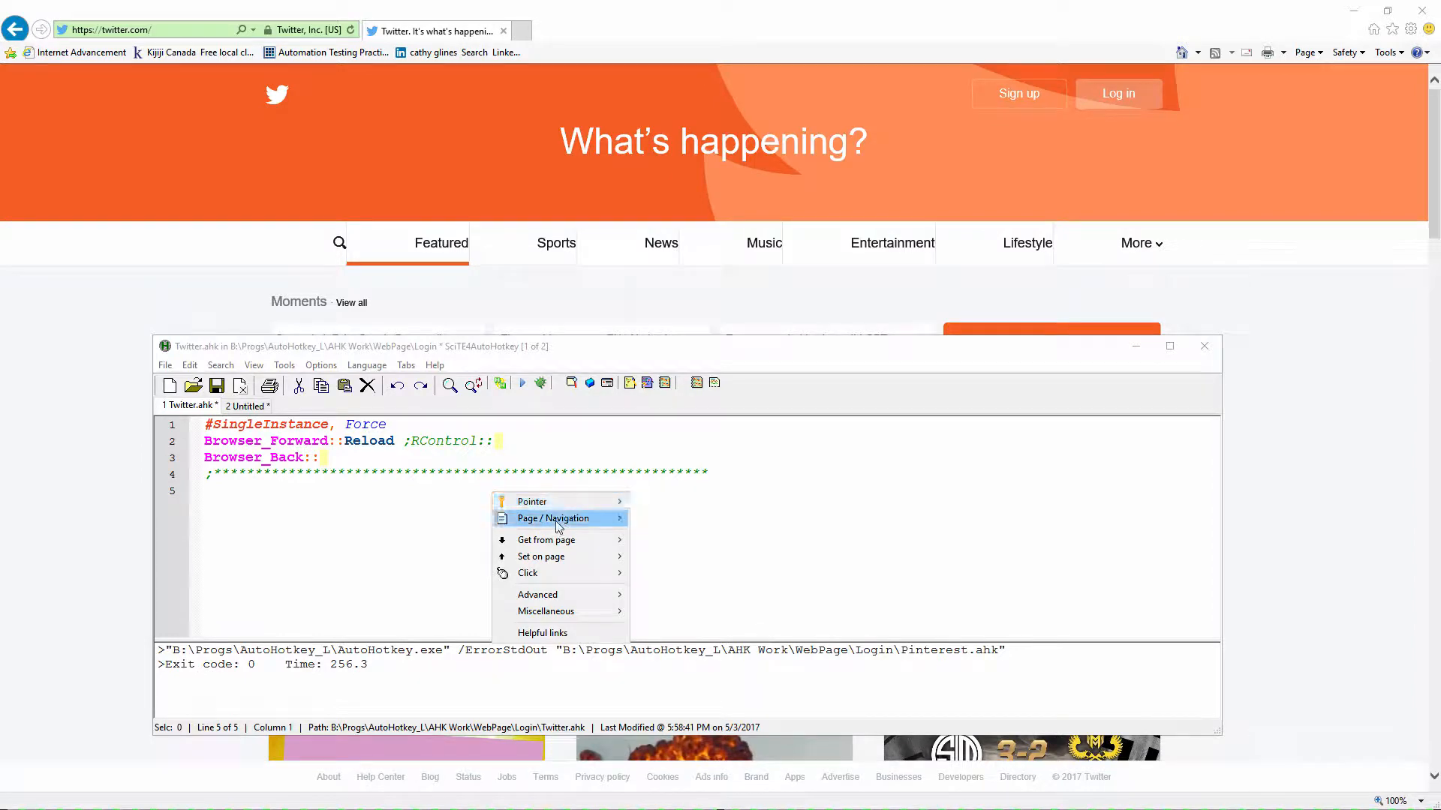
mouse_move(532, 501)
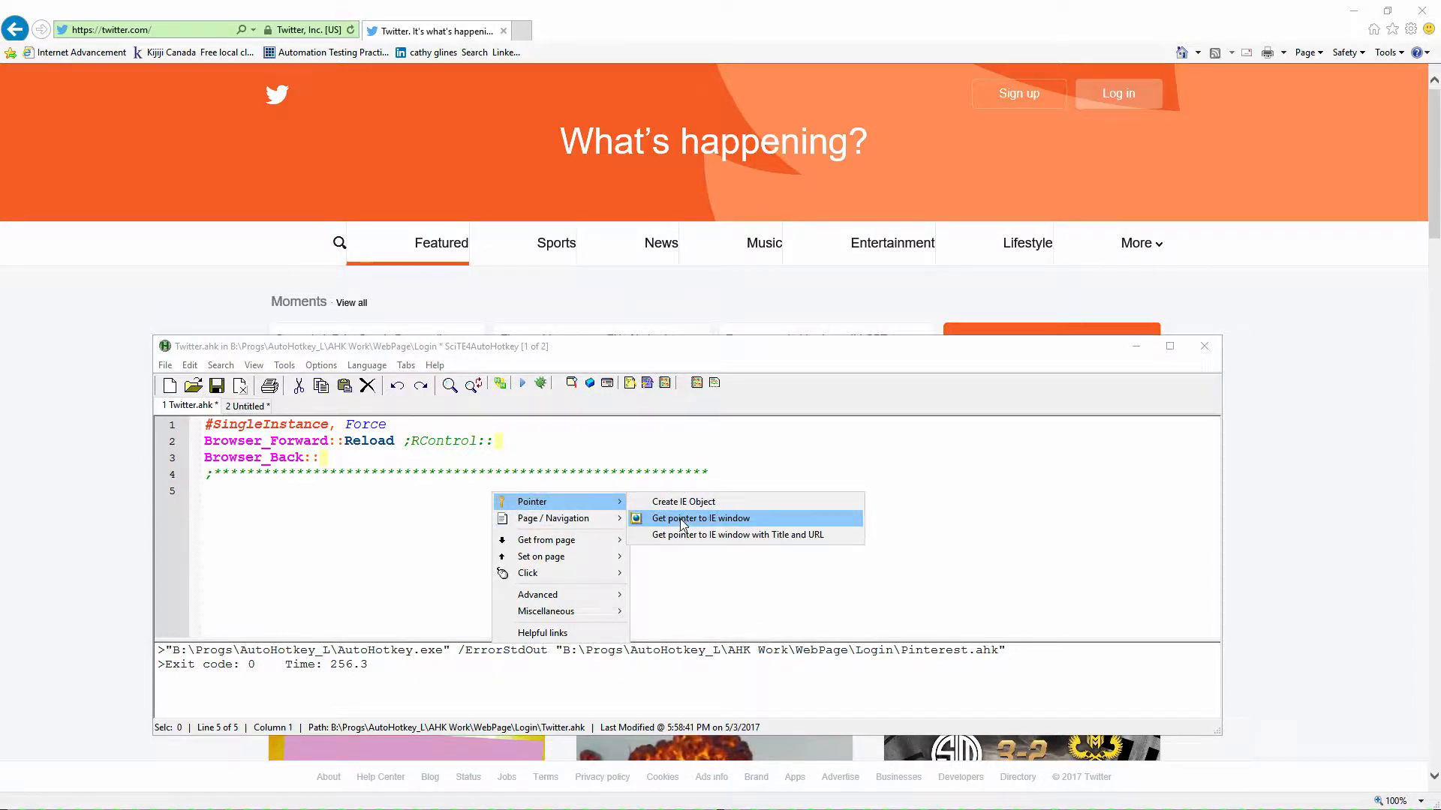
click(700, 519)
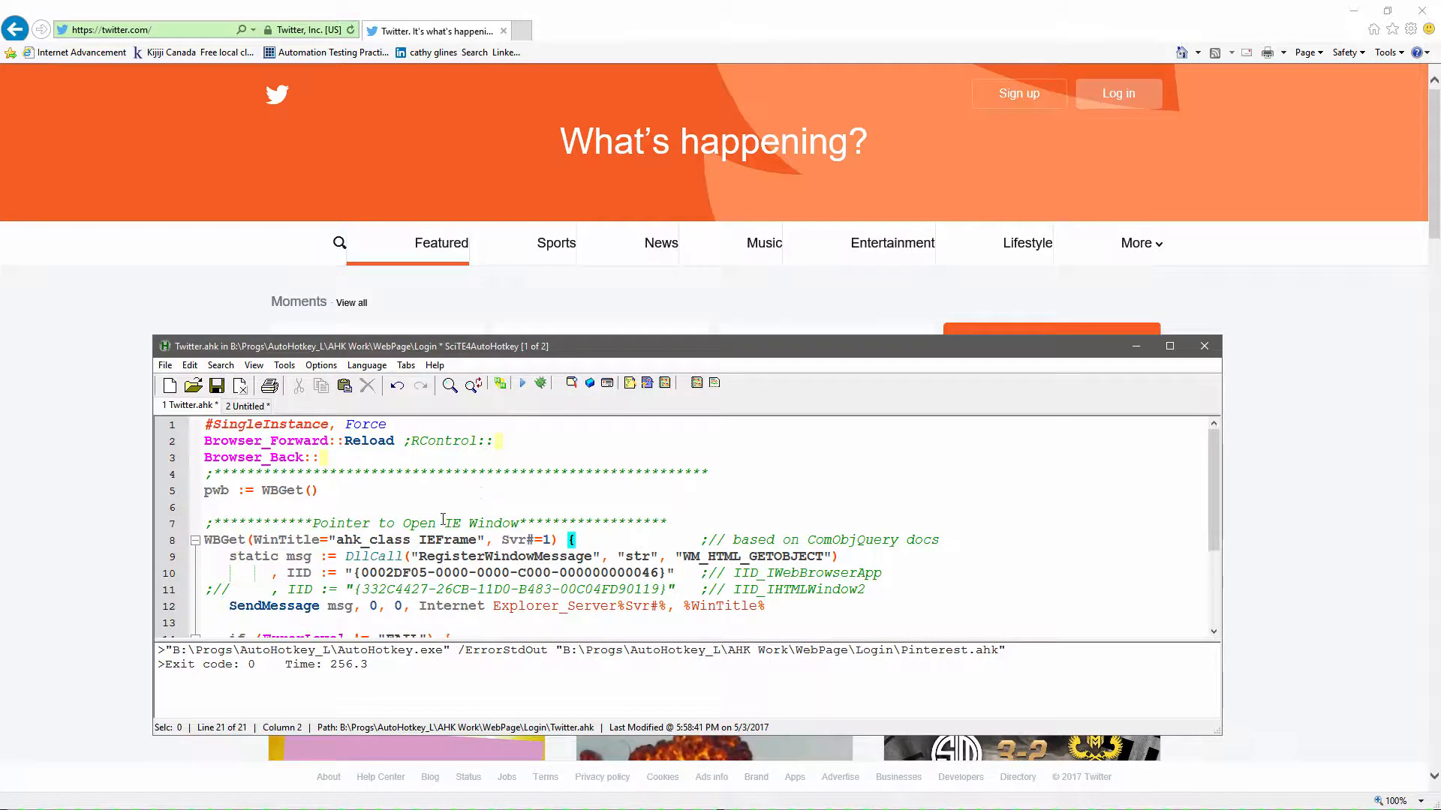
click(293, 490)
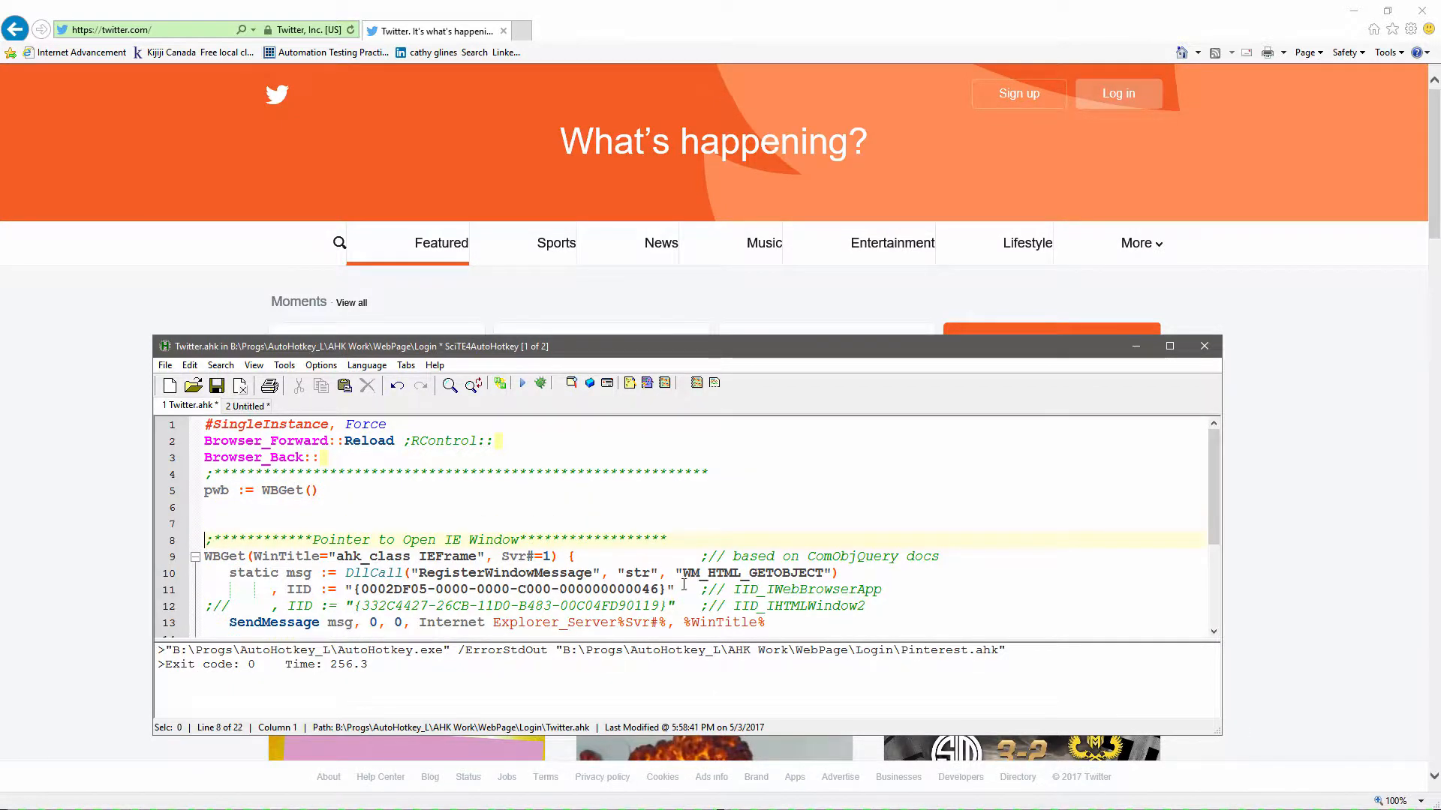
Step: Add the line MsgBox % pwb.locationURL on line 6
scroll(down, 3)
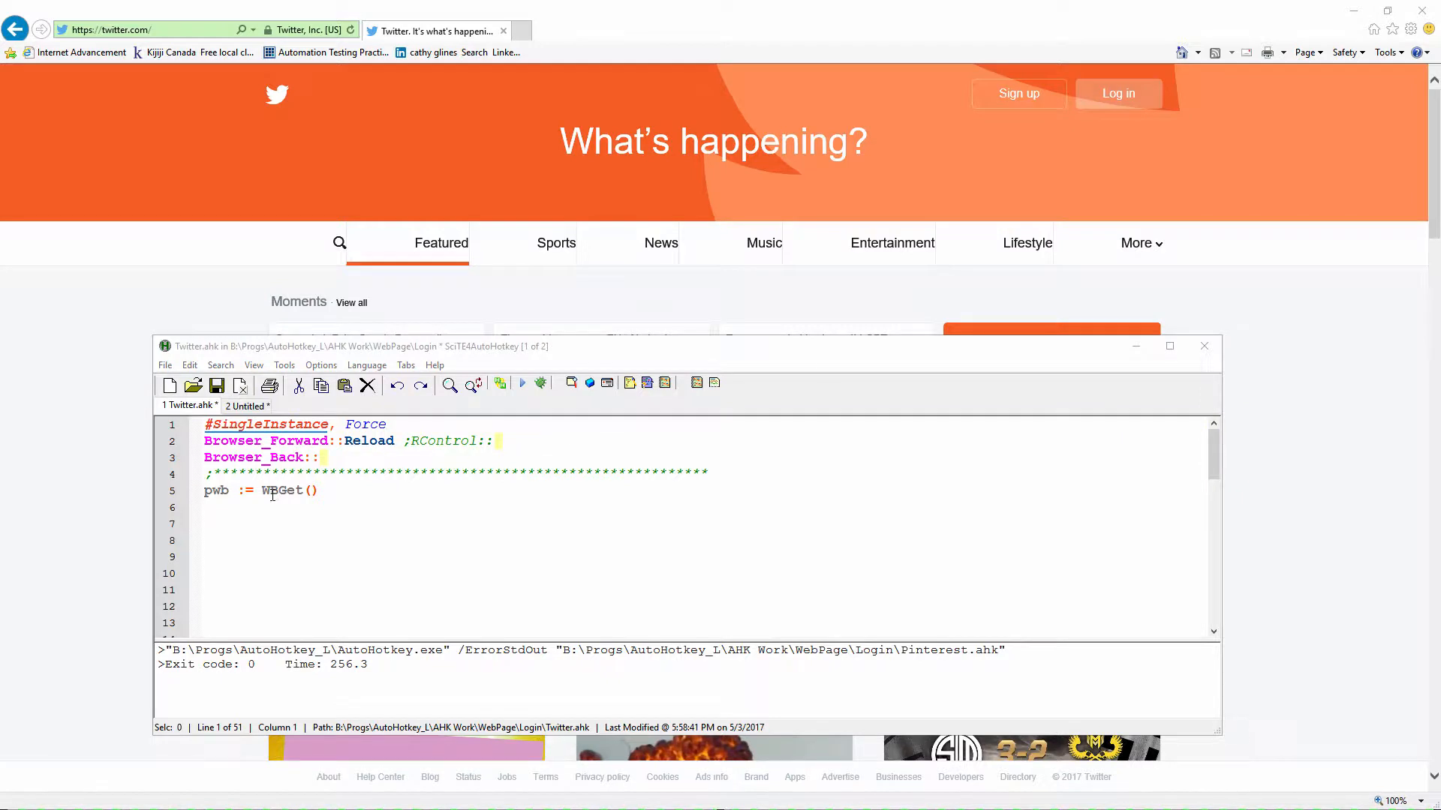
double_click(216, 490)
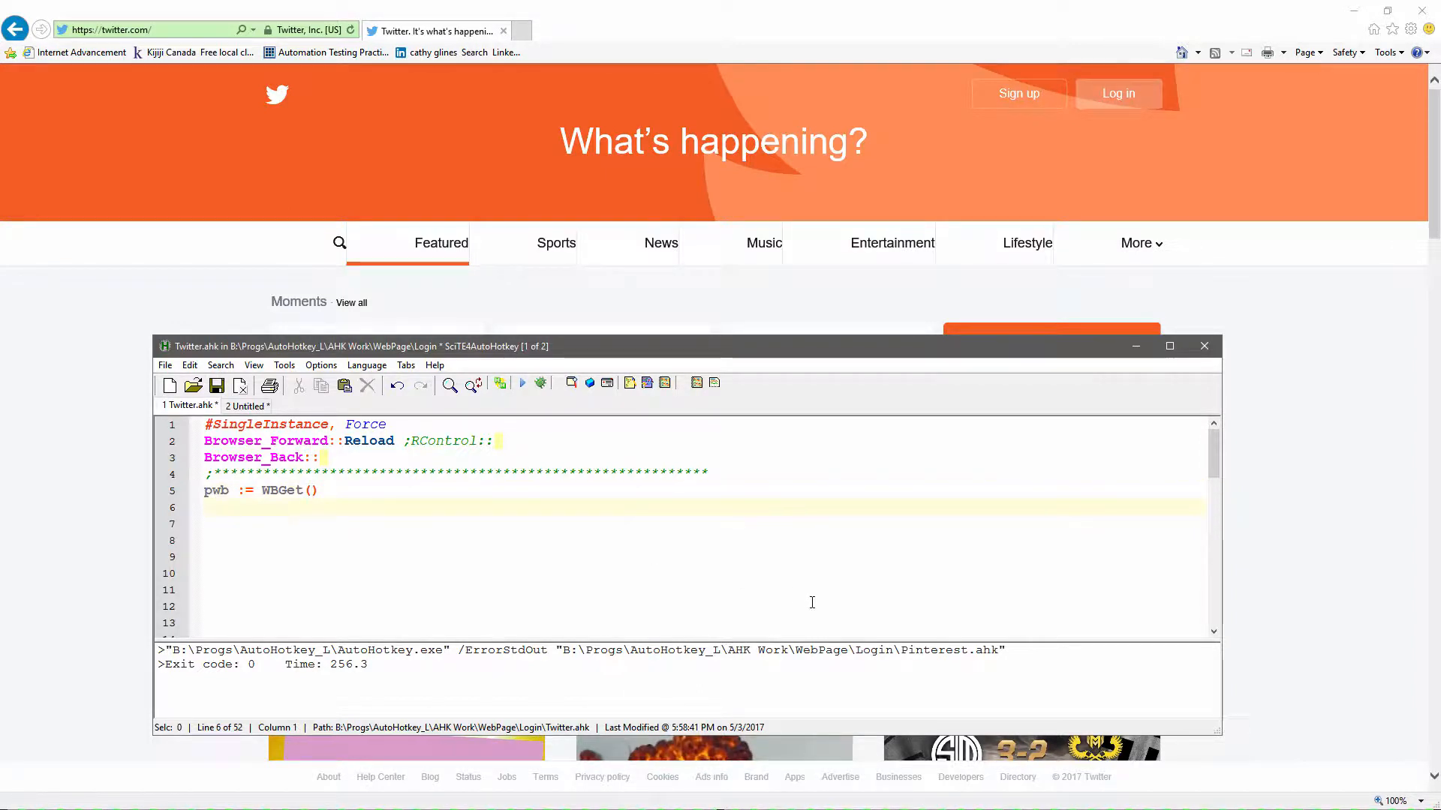
text(MsgBox % p)
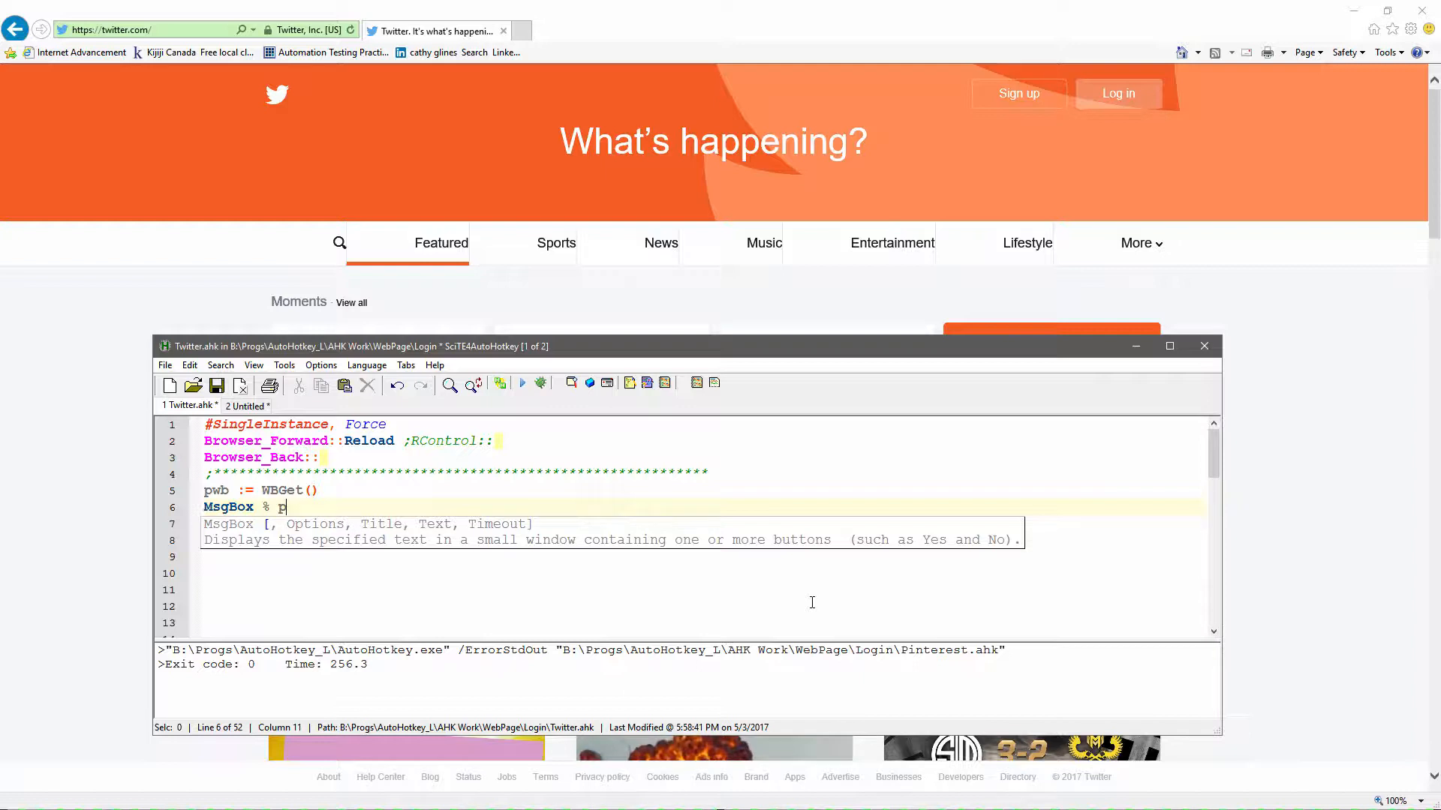
text(wb.locationURL)
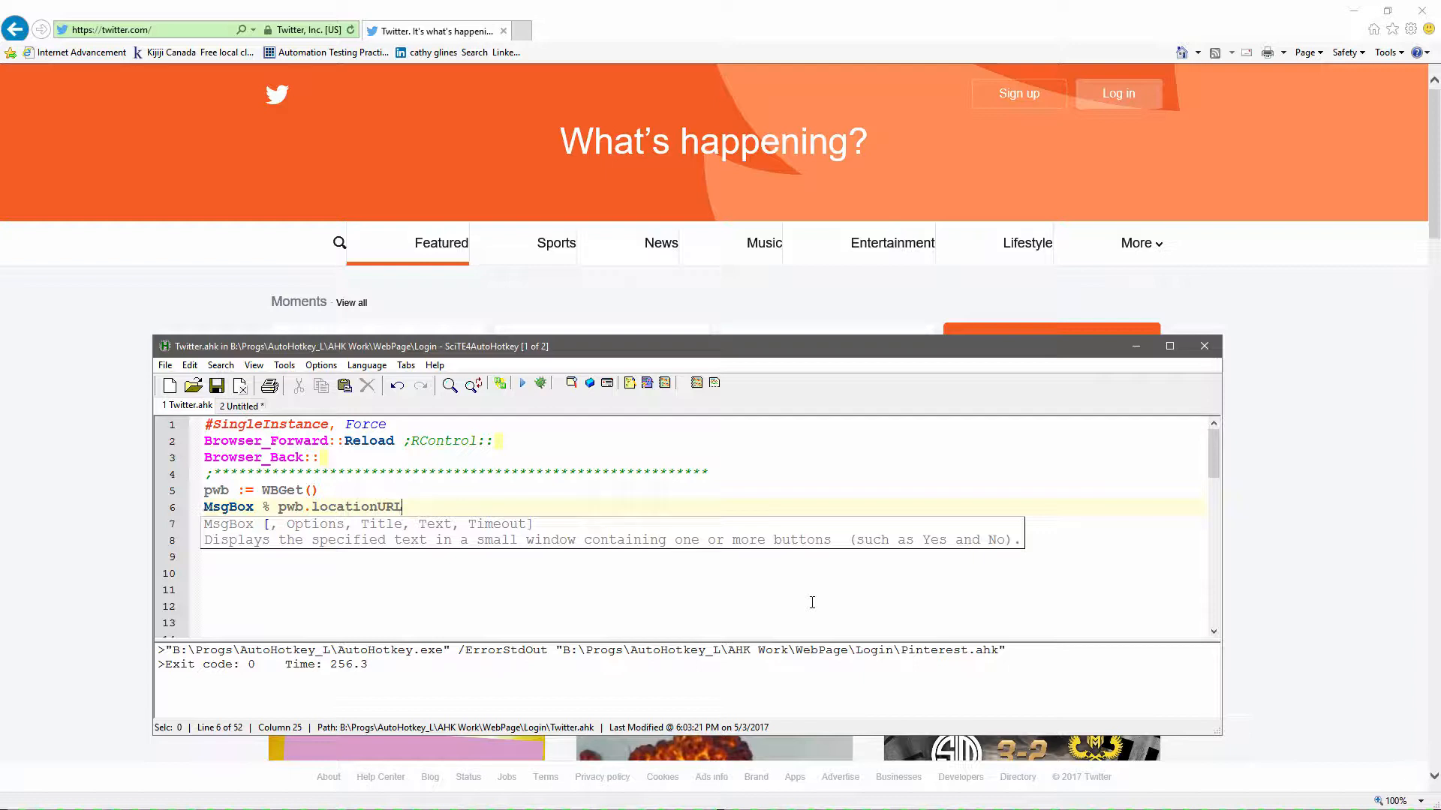
mouse_move(1347, 761)
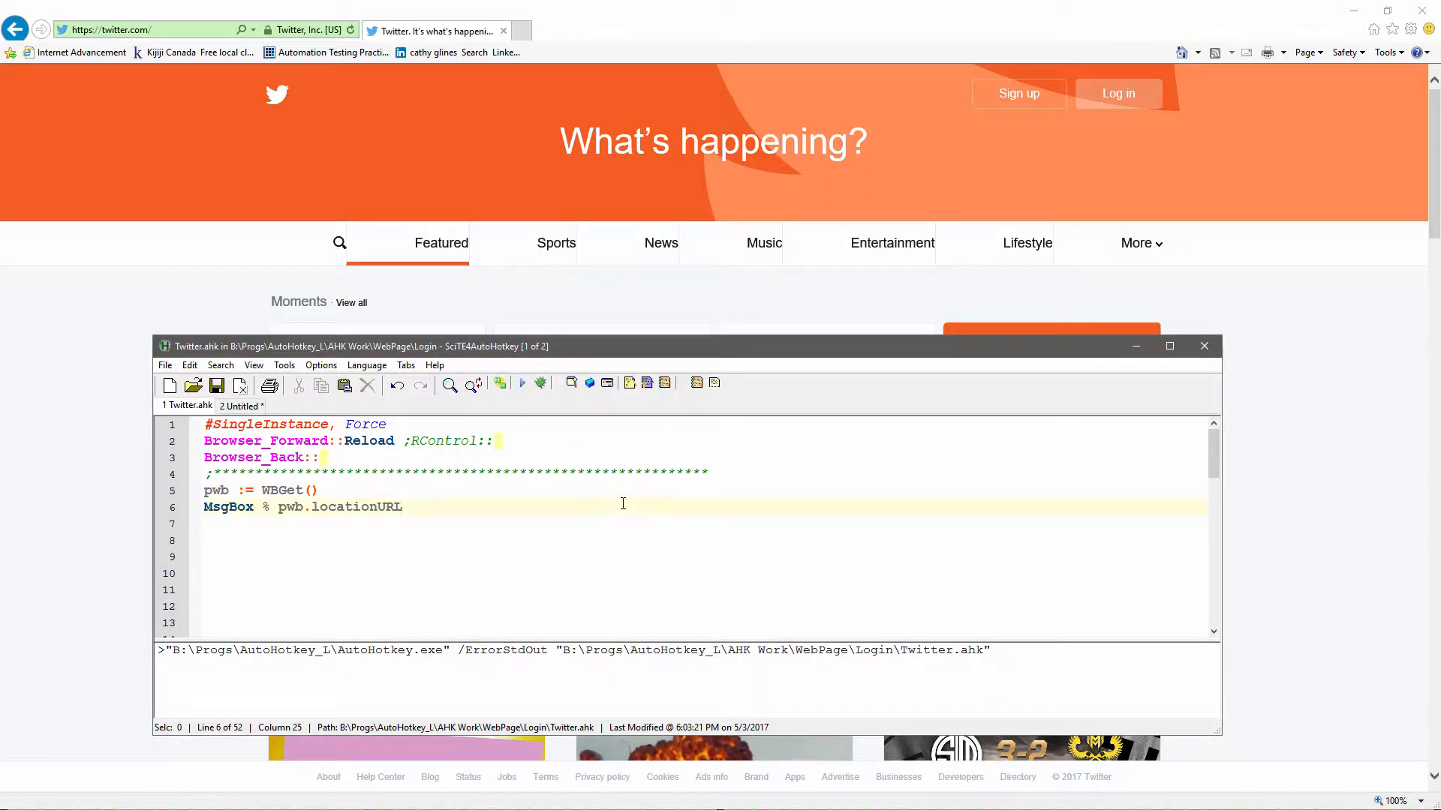
click(521, 383)
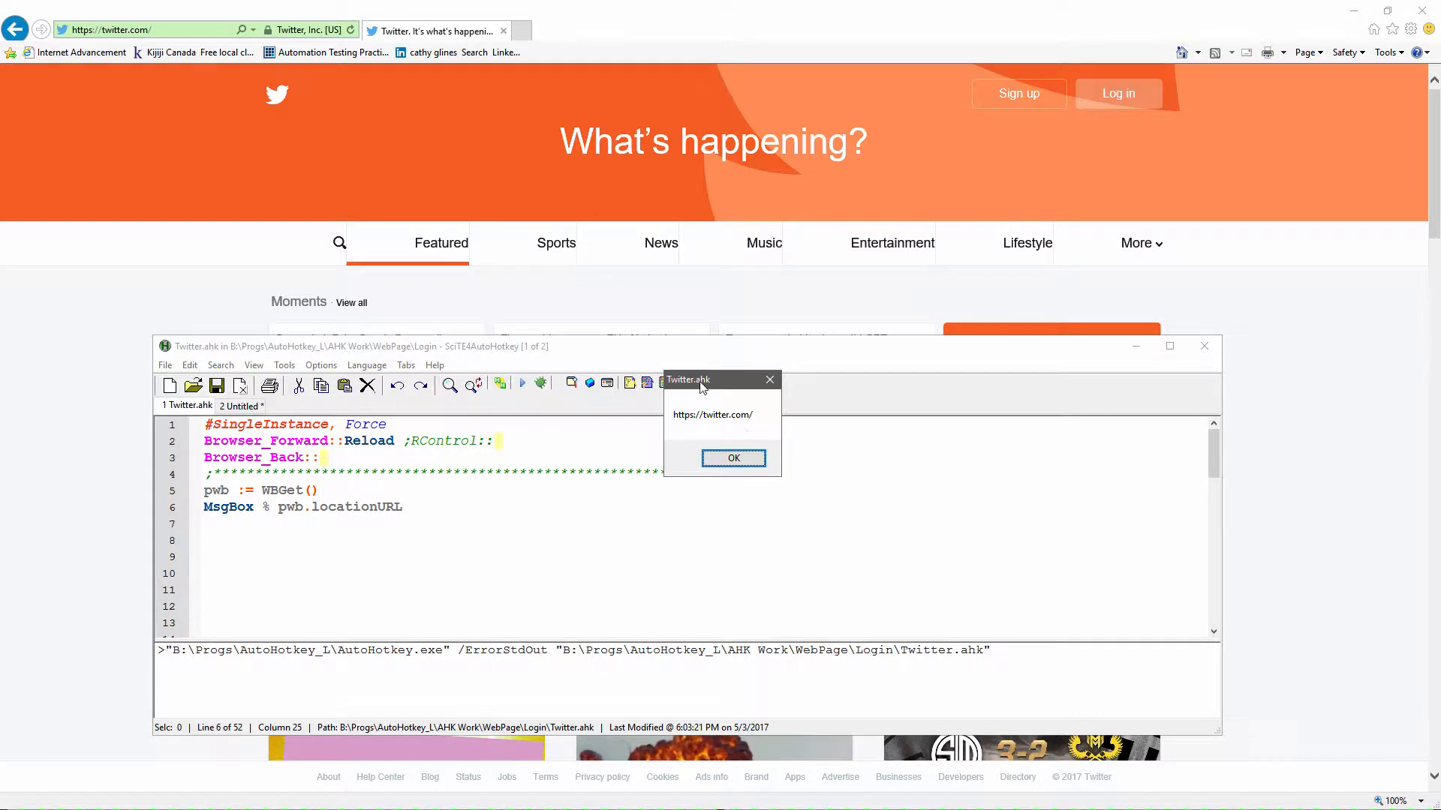
click(734, 457)
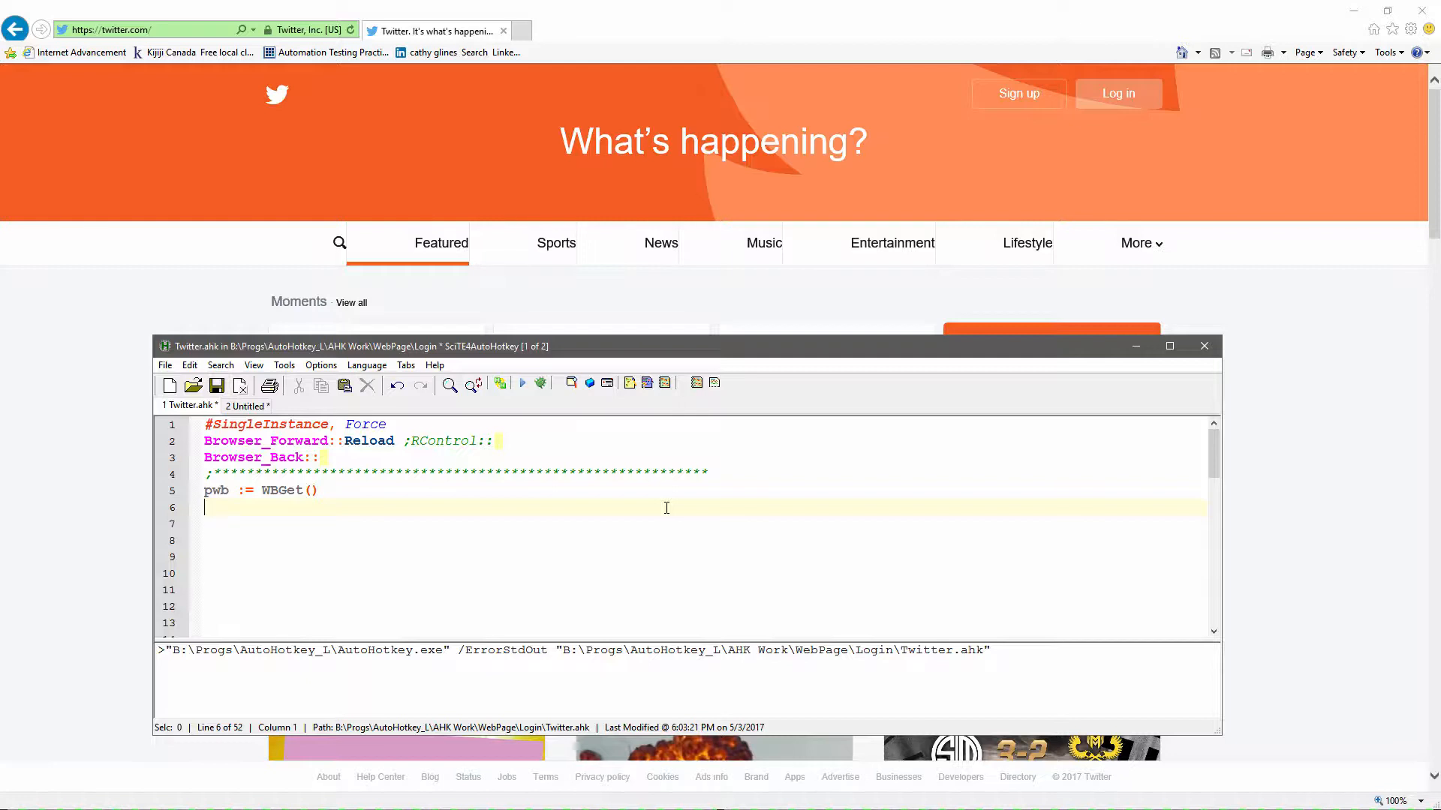
text(MsgBox % pwb.locationURL)
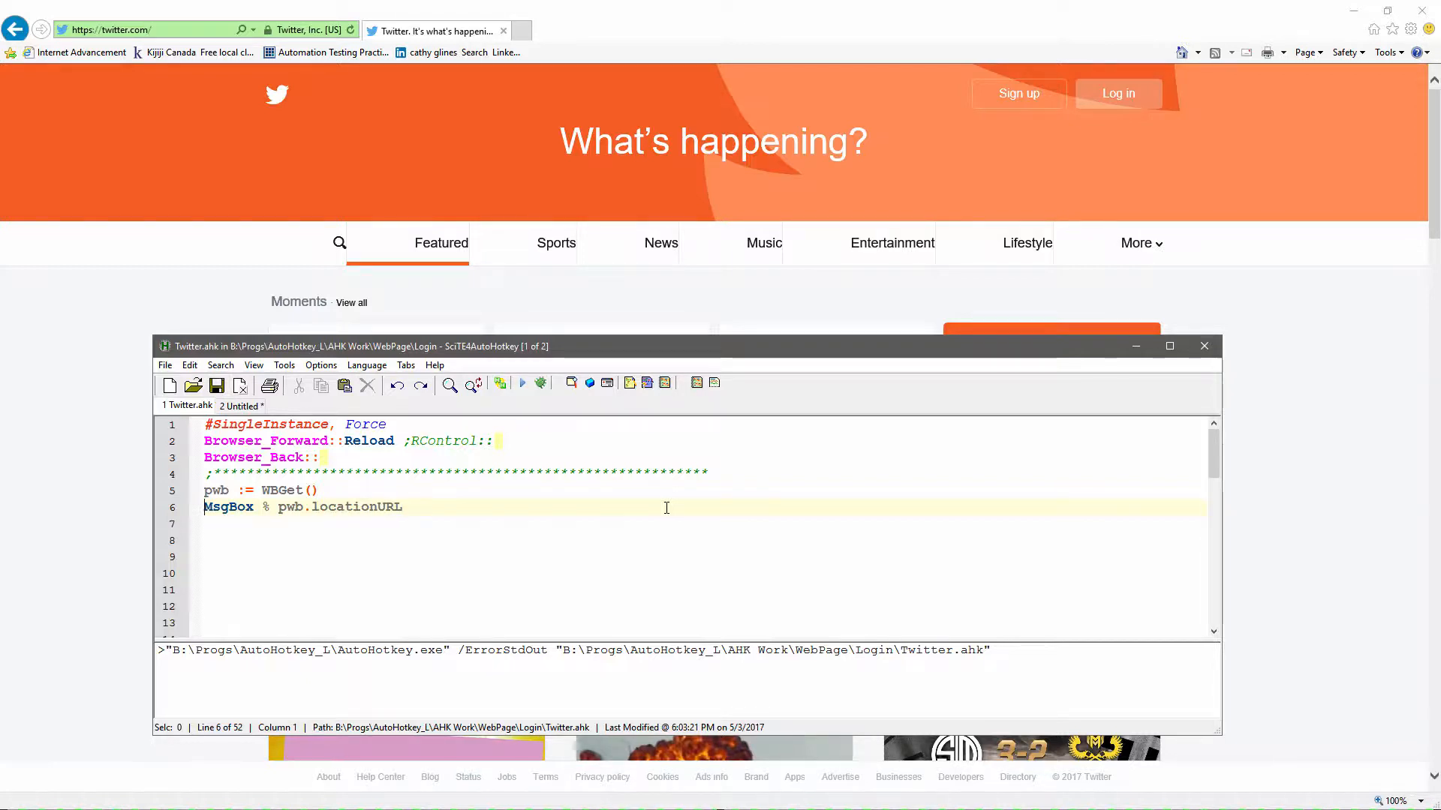
text(If)
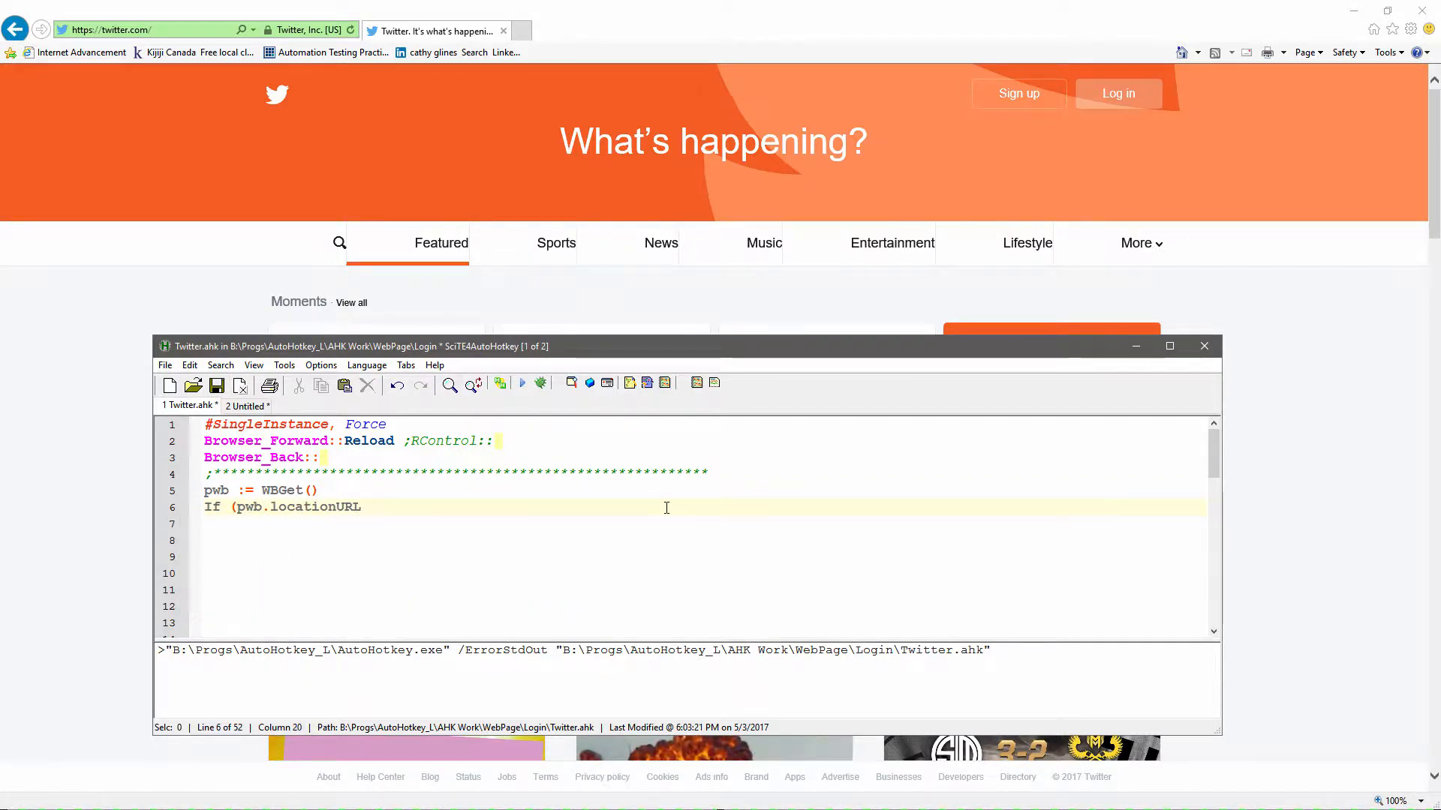
text(!=")
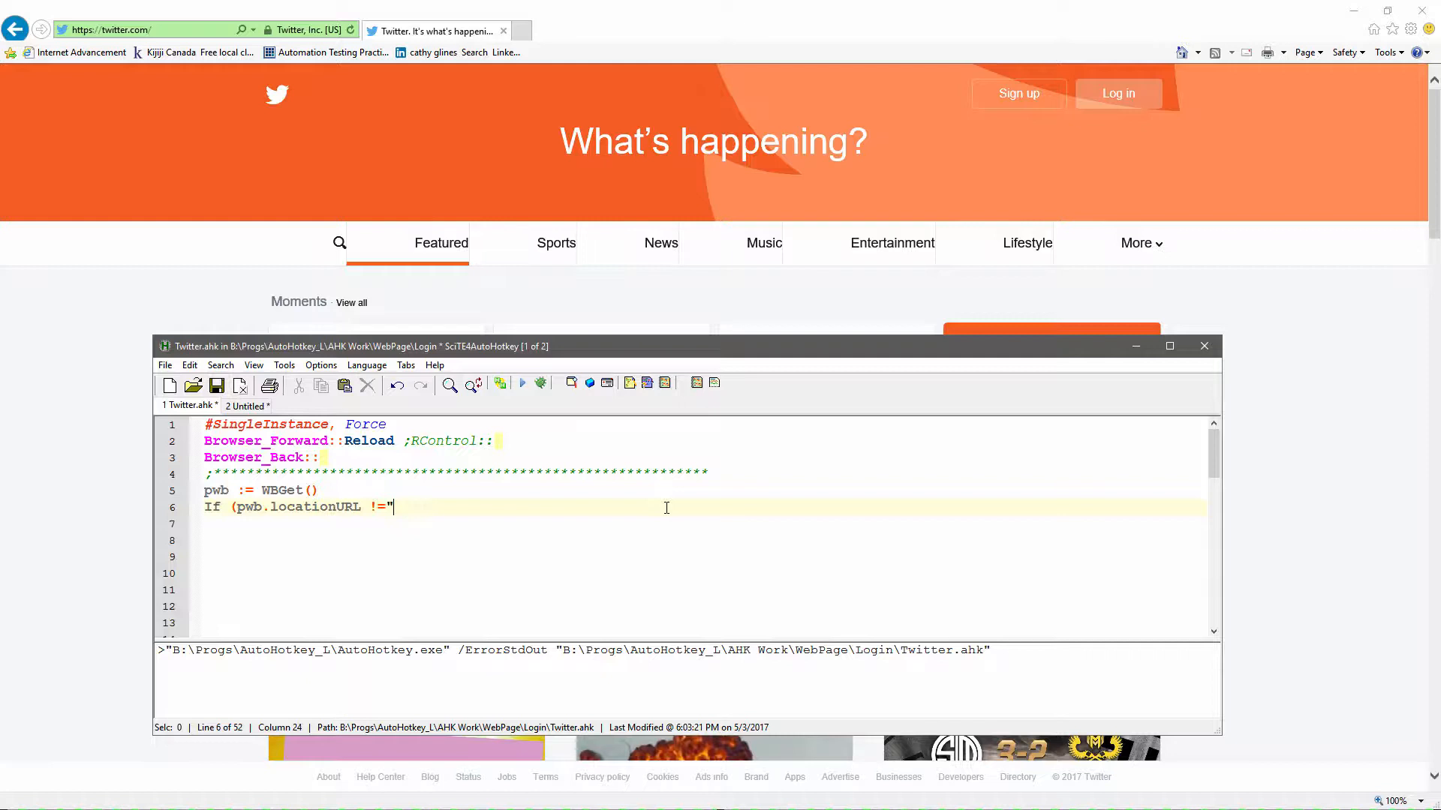
text(https://twitter.com/")
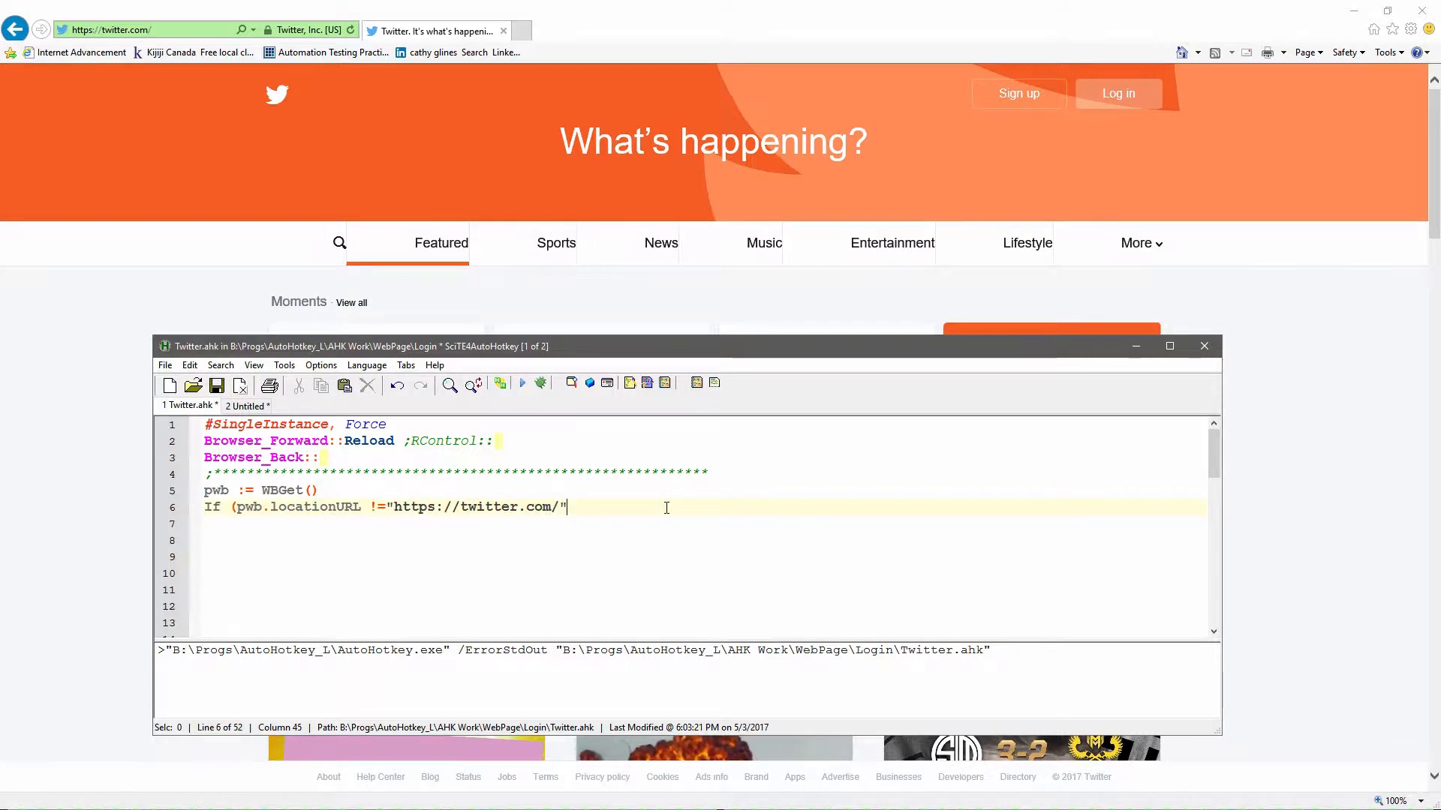
text(){)
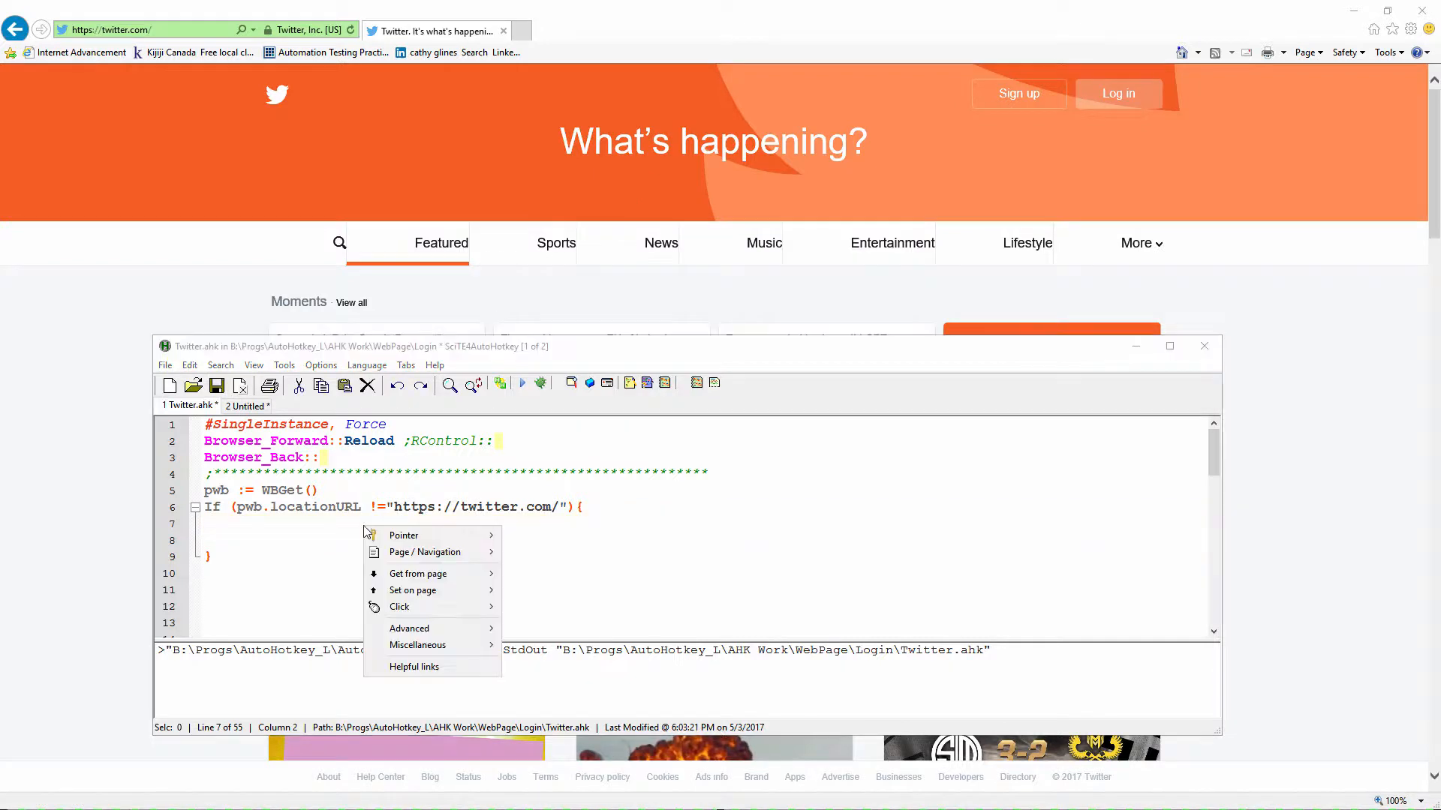
mouse_move(425, 552)
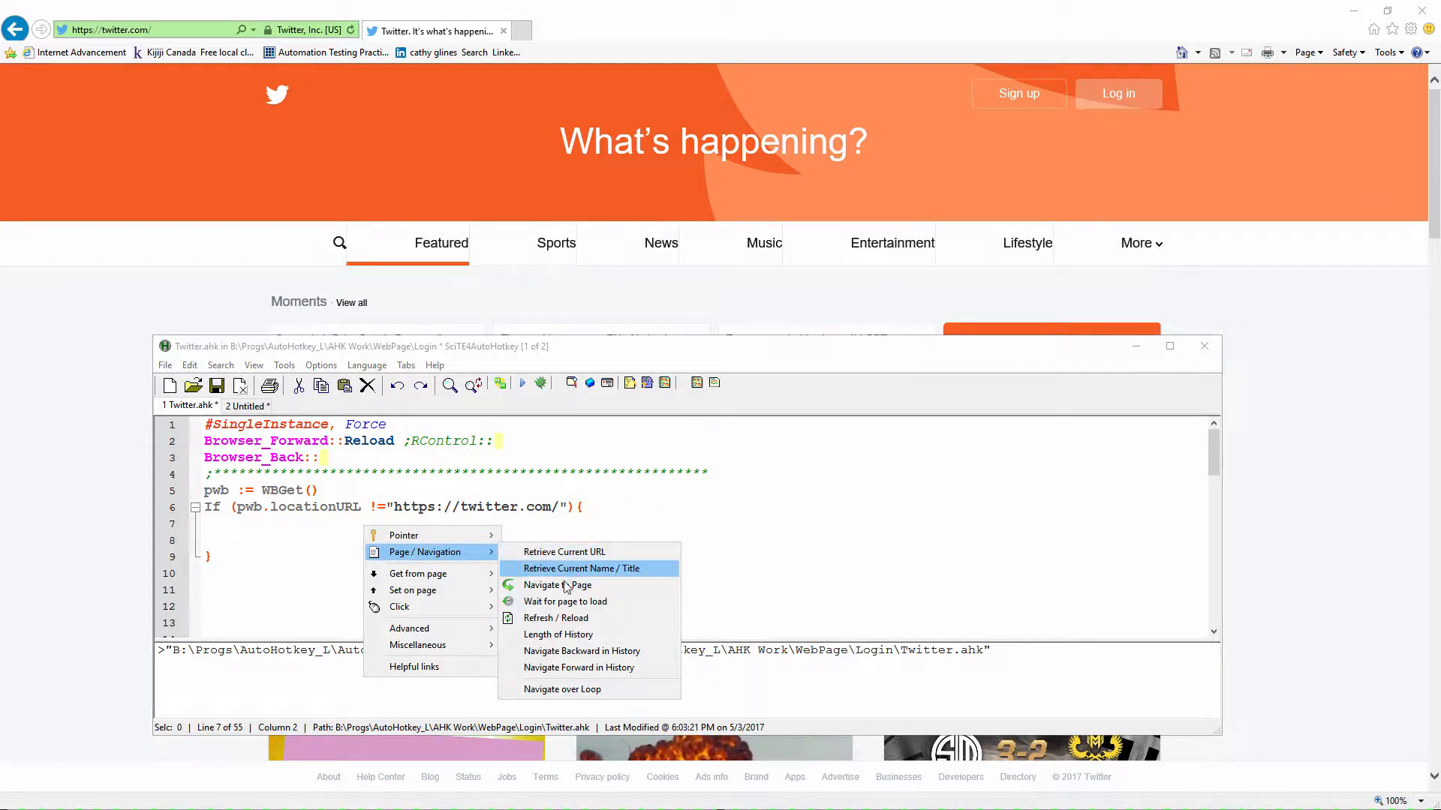
click(556, 585)
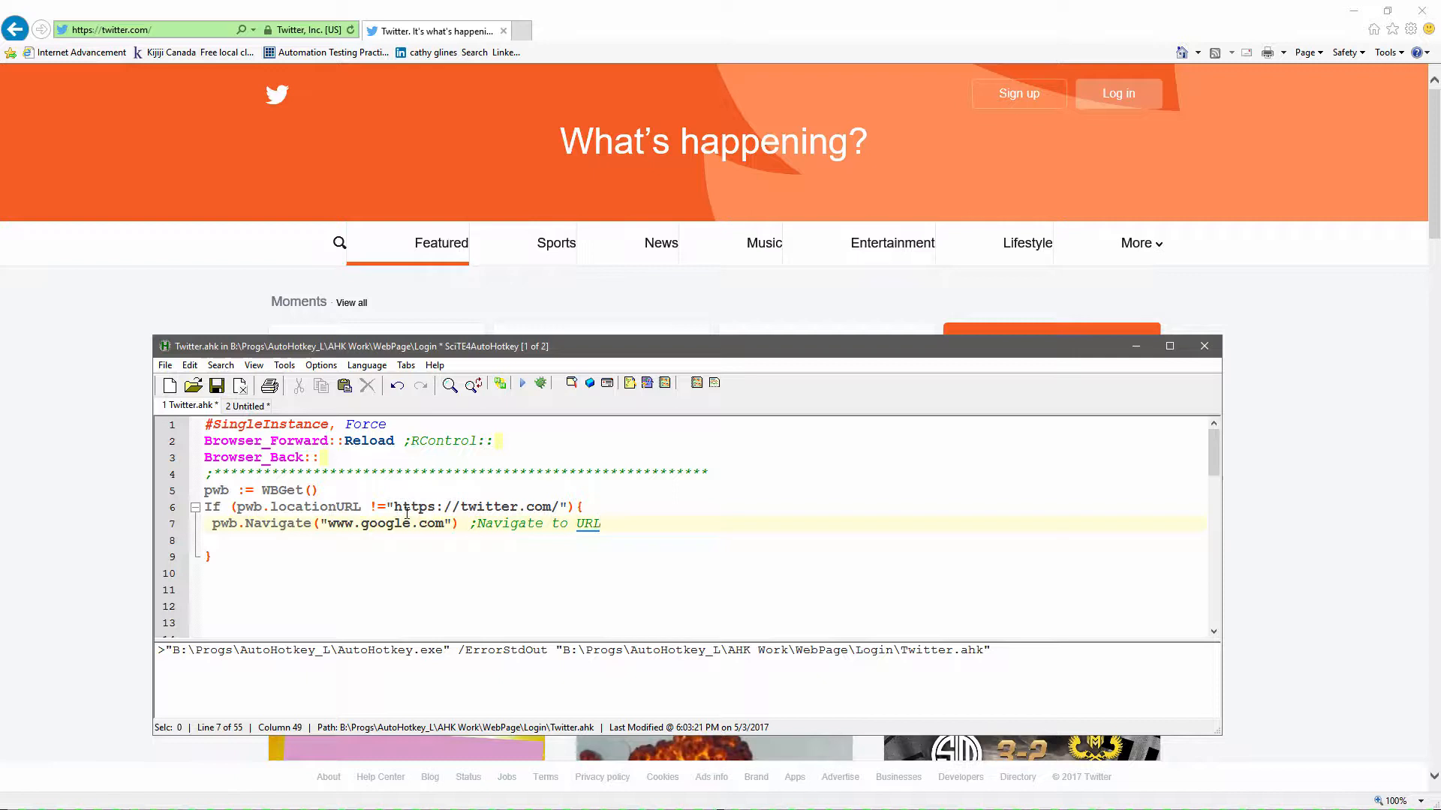
drag(393, 507, 562, 506)
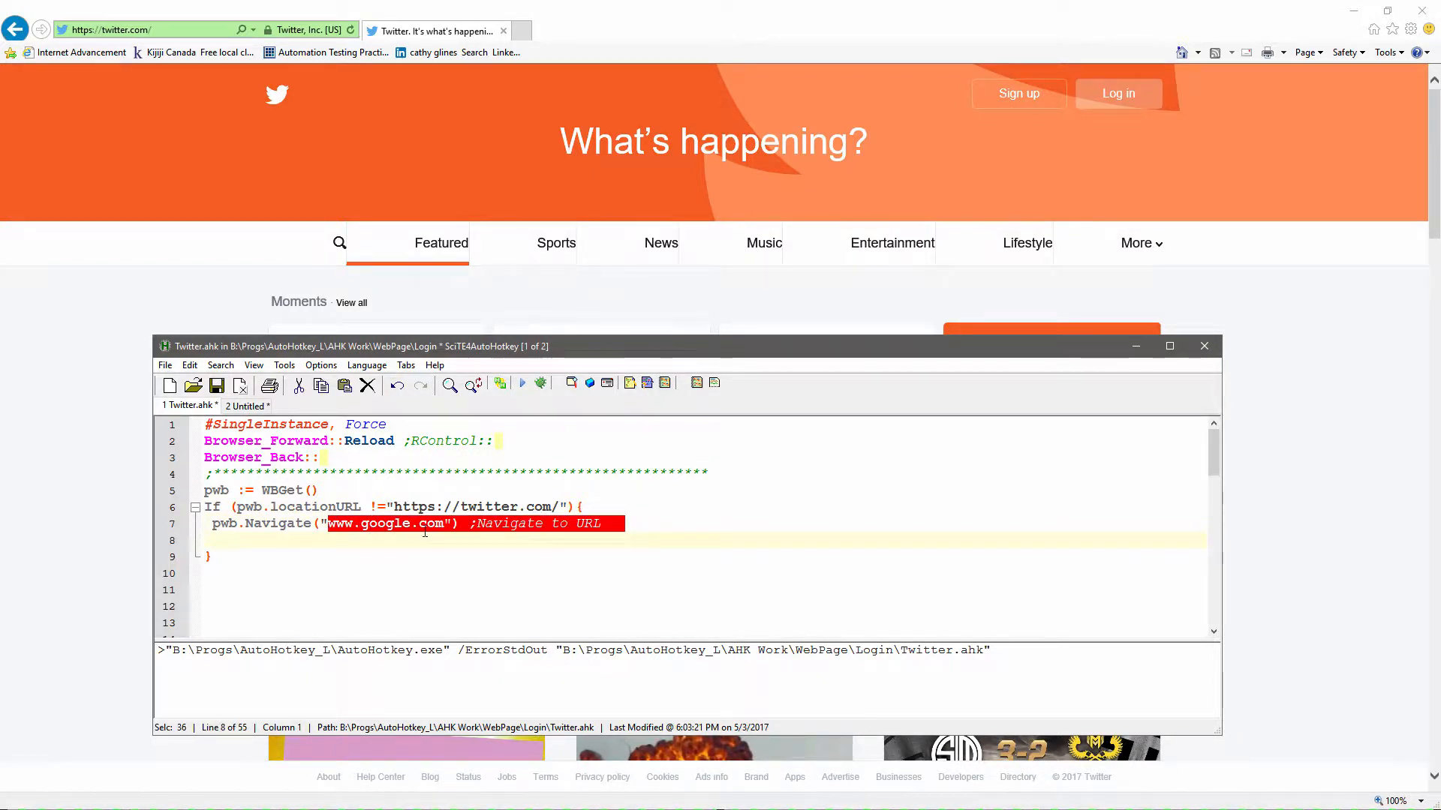
text(https://twitter.com/)
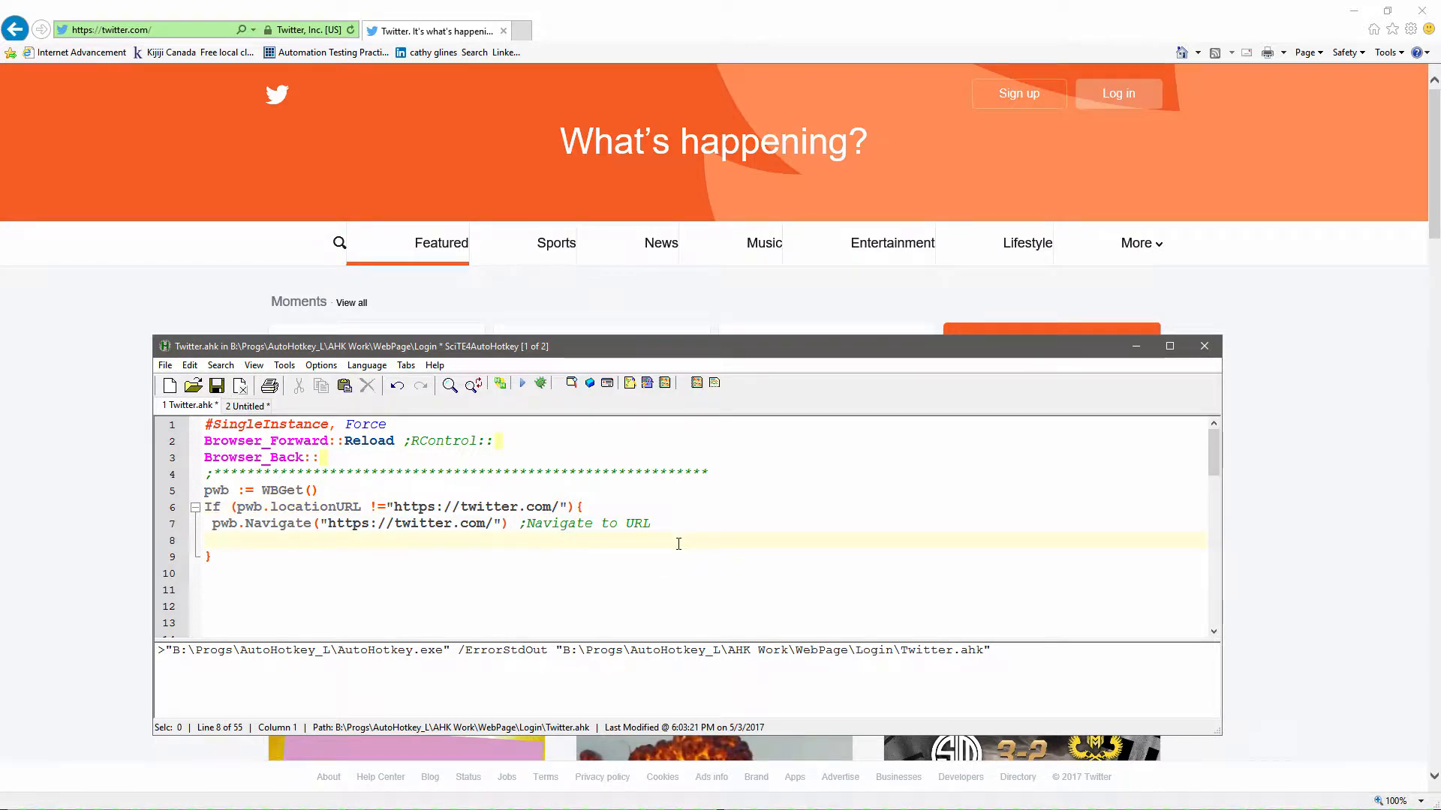
Step: Insert the Wait for page to load loop, then select the If block's lines
right_click(679, 544)
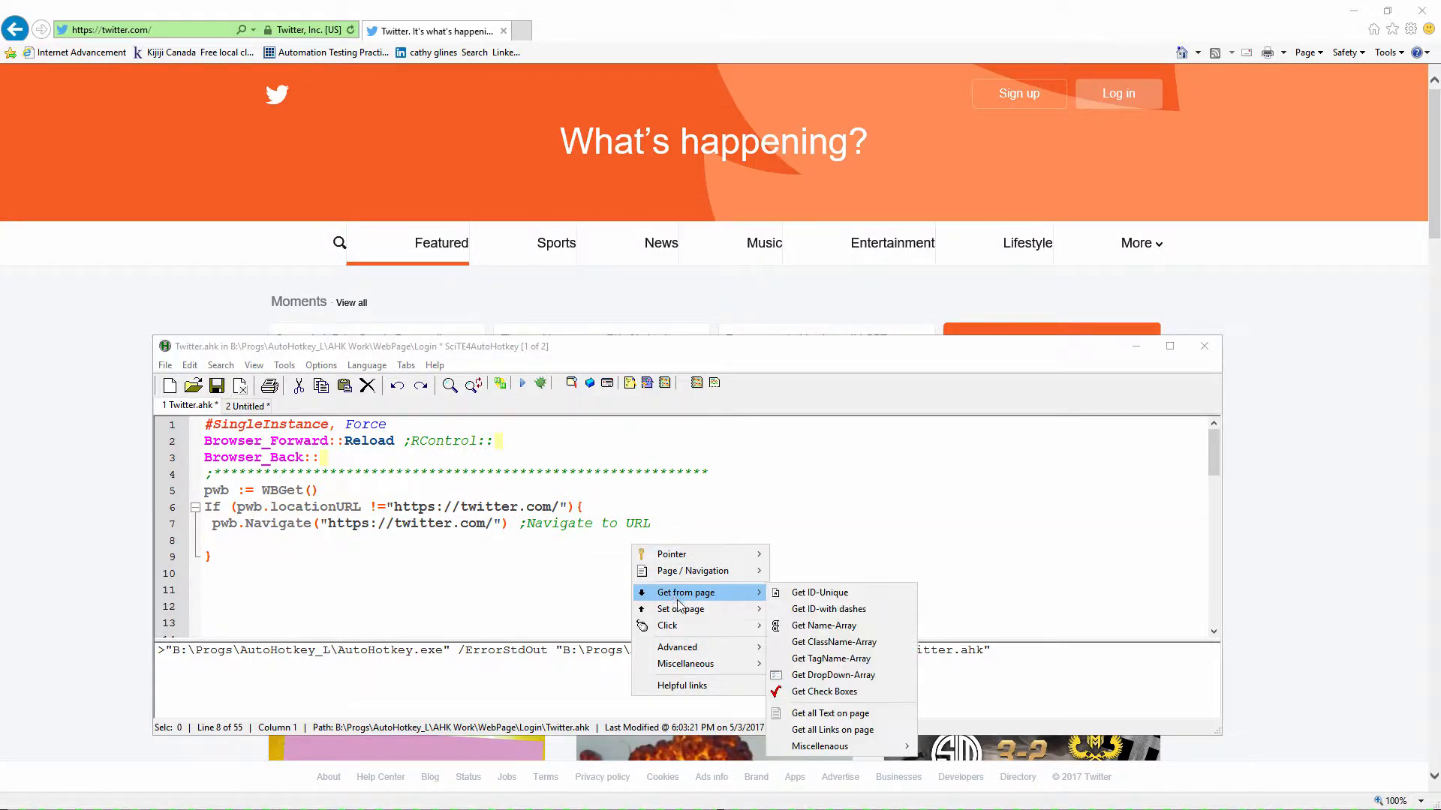
mouse_move(691, 571)
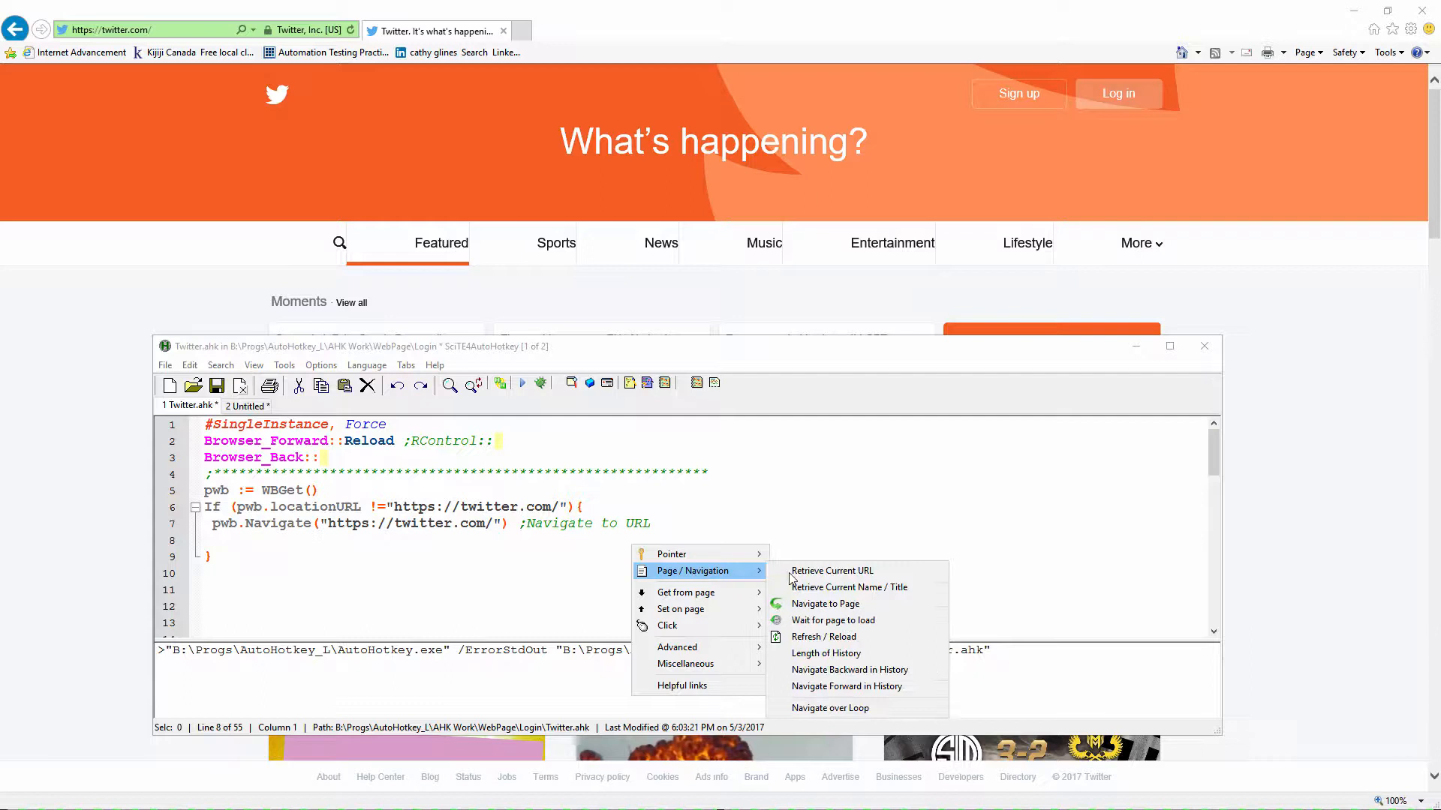
click(832, 620)
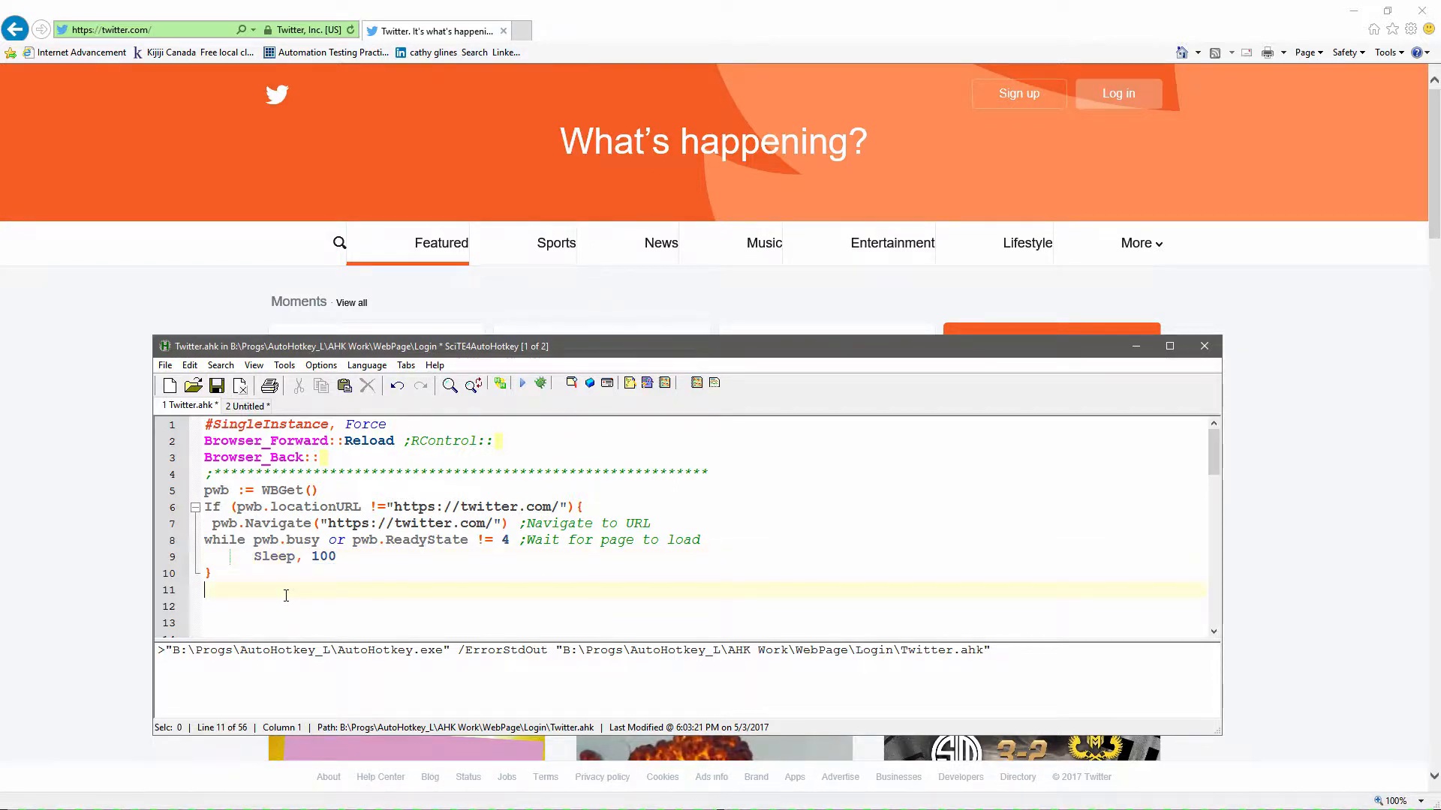
mouse_move(258, 160)
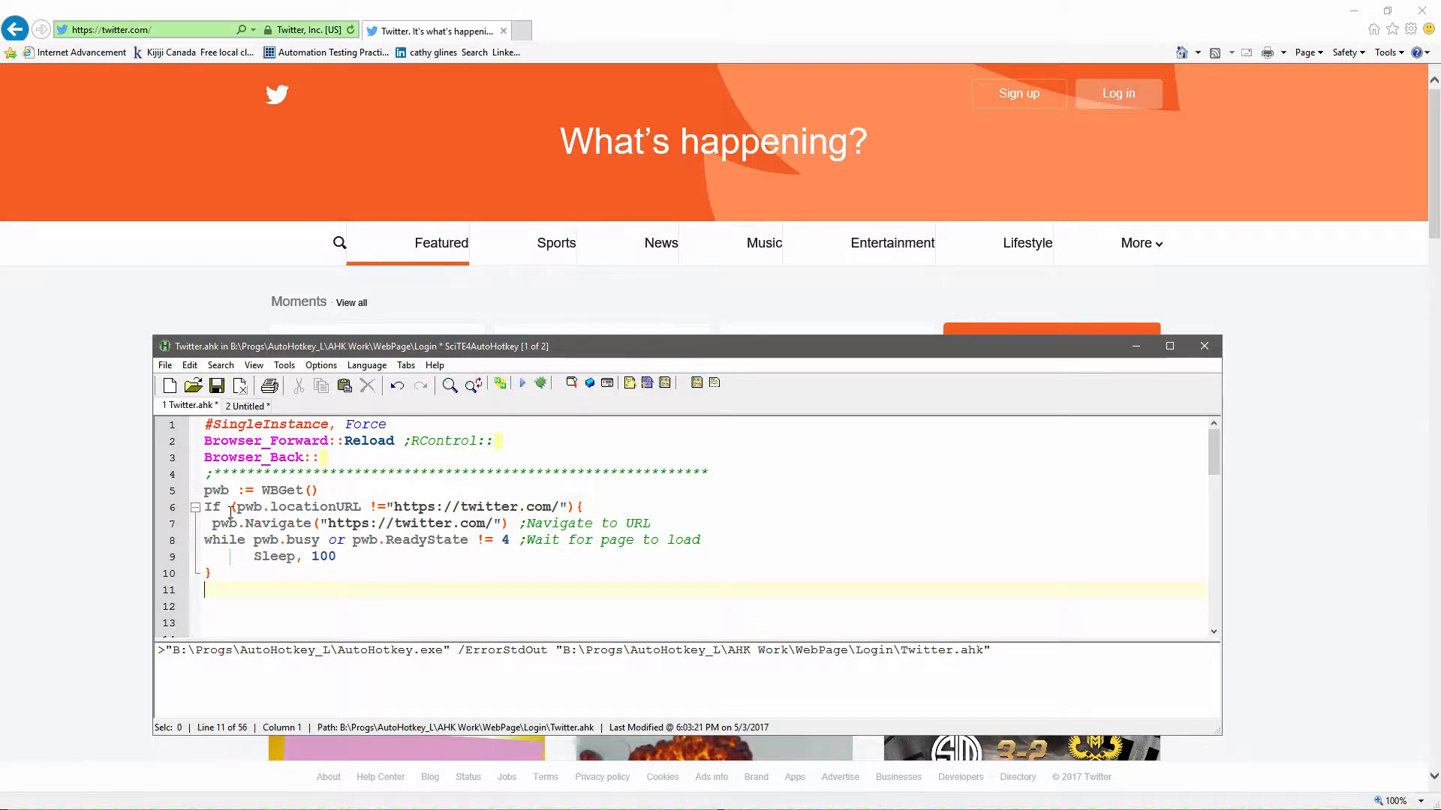
click(215, 506)
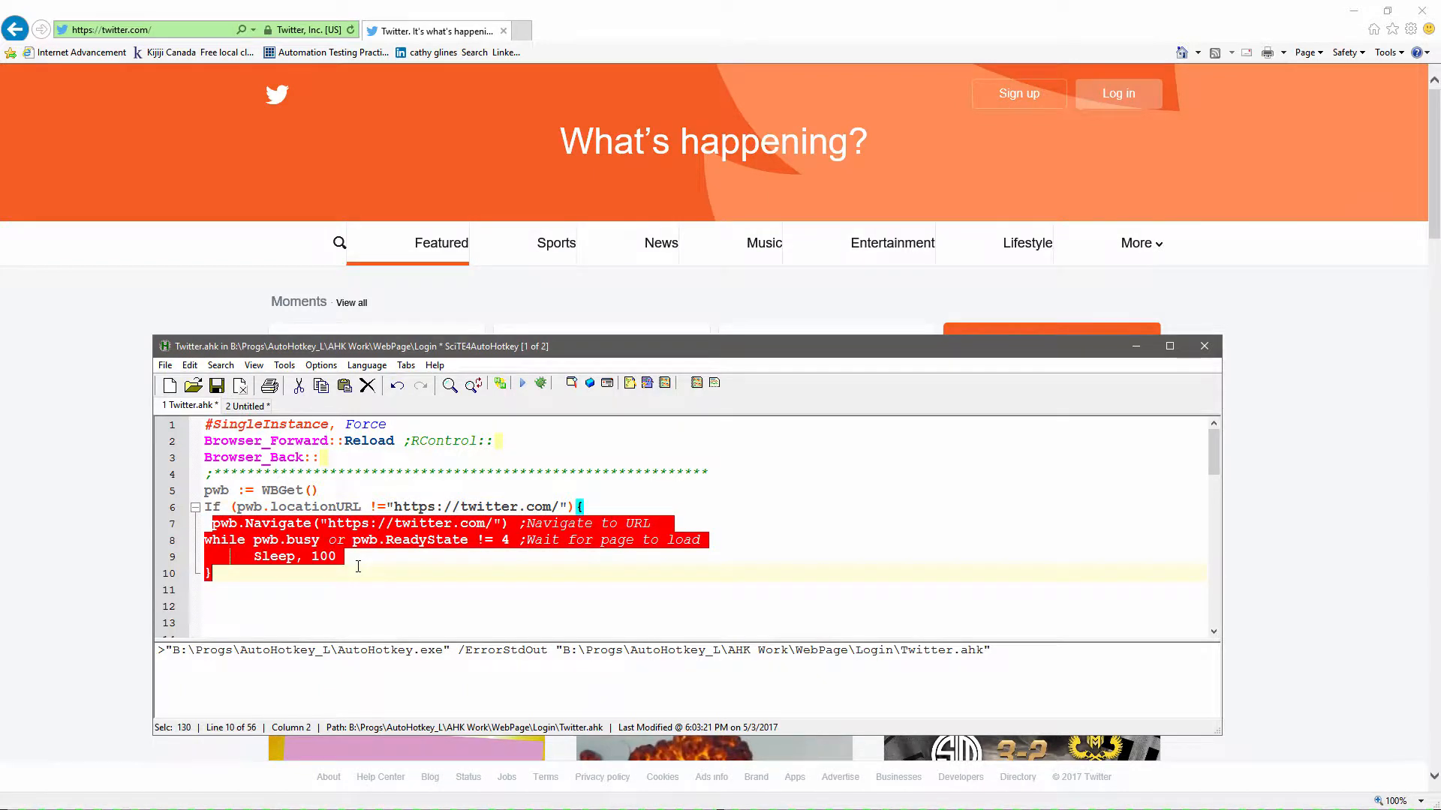
click(364, 606)
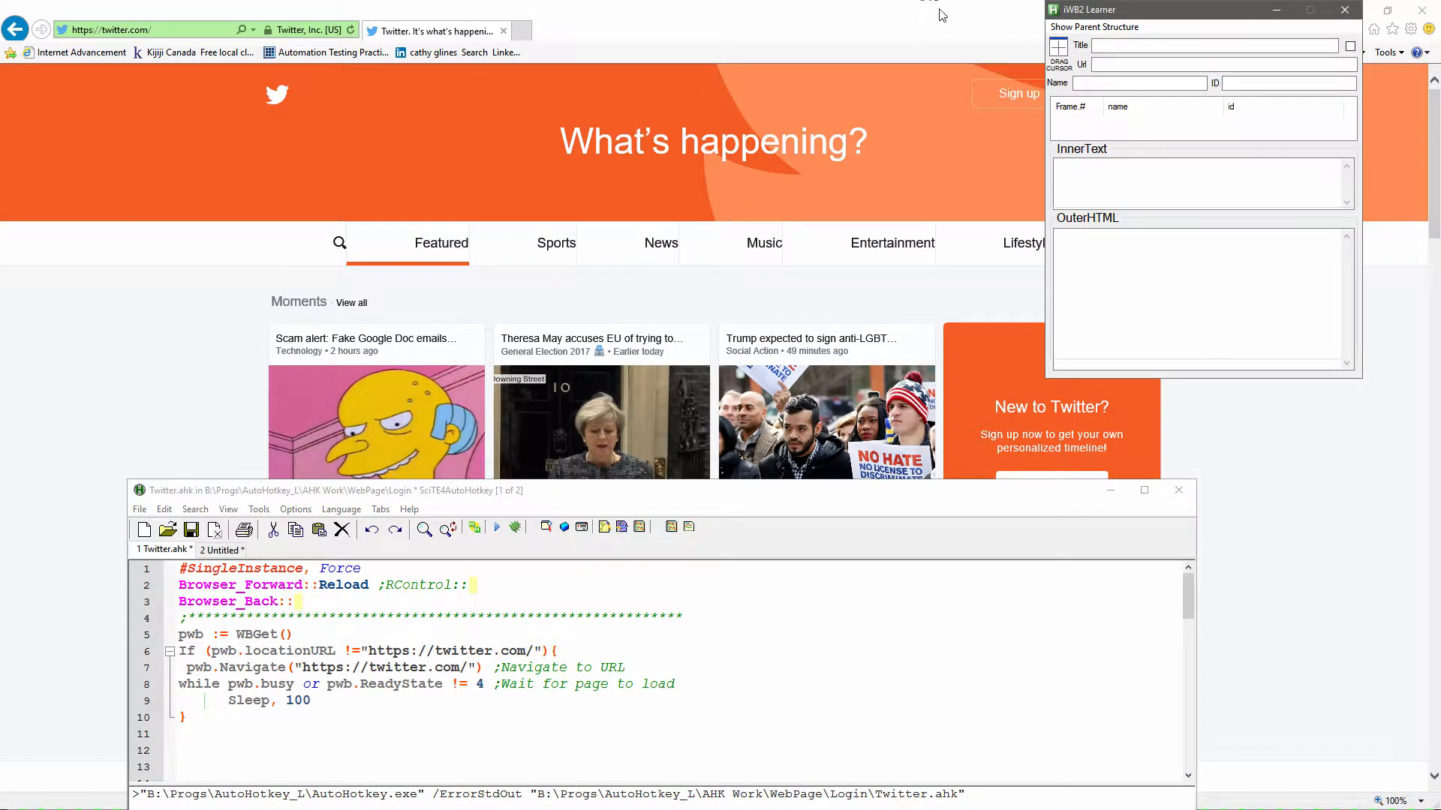
Step: Place iWB2 Learner beside IE, open Twitter's Log in dialog, and inspect the email input
drag(1089, 9, 1122, 213)
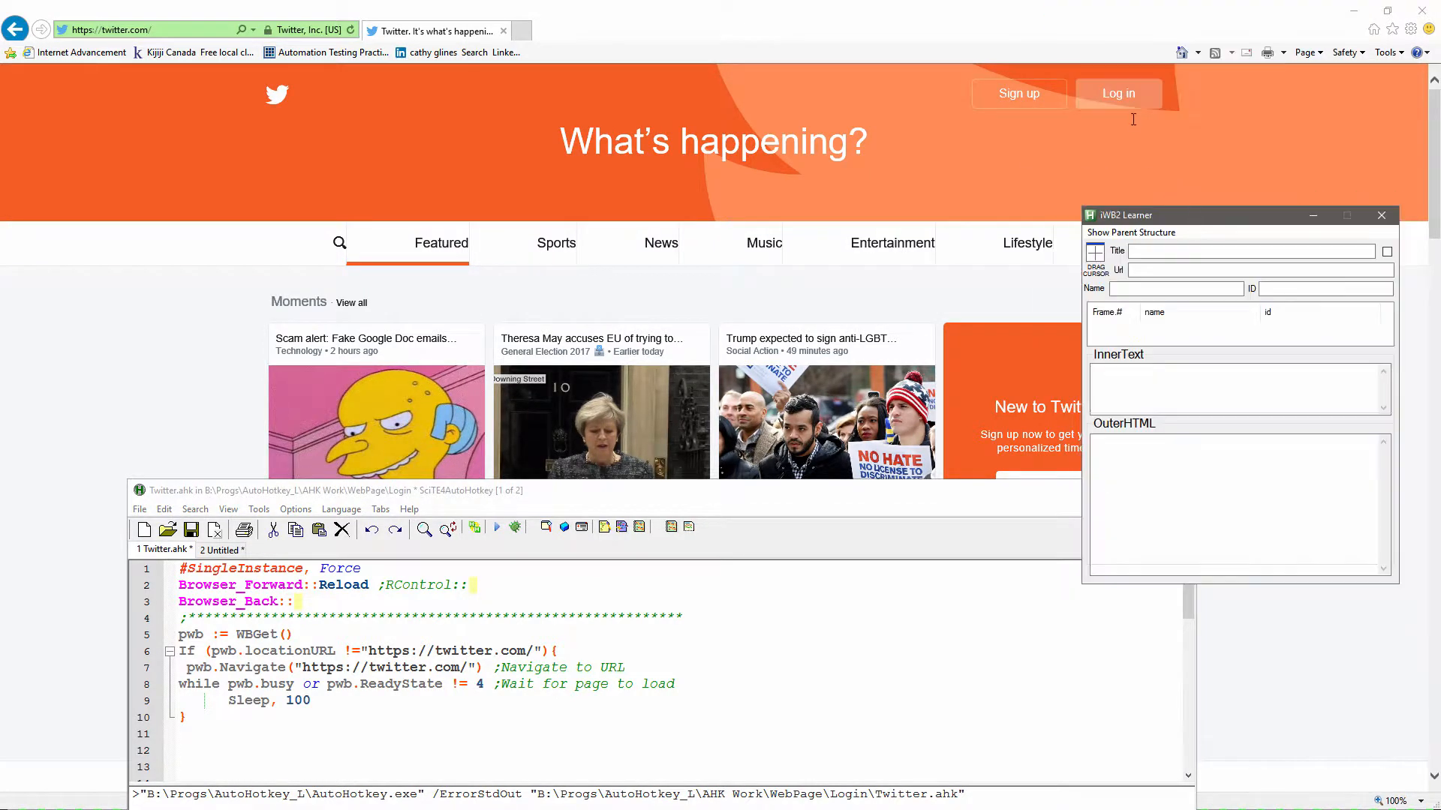
mouse_move(1126, 115)
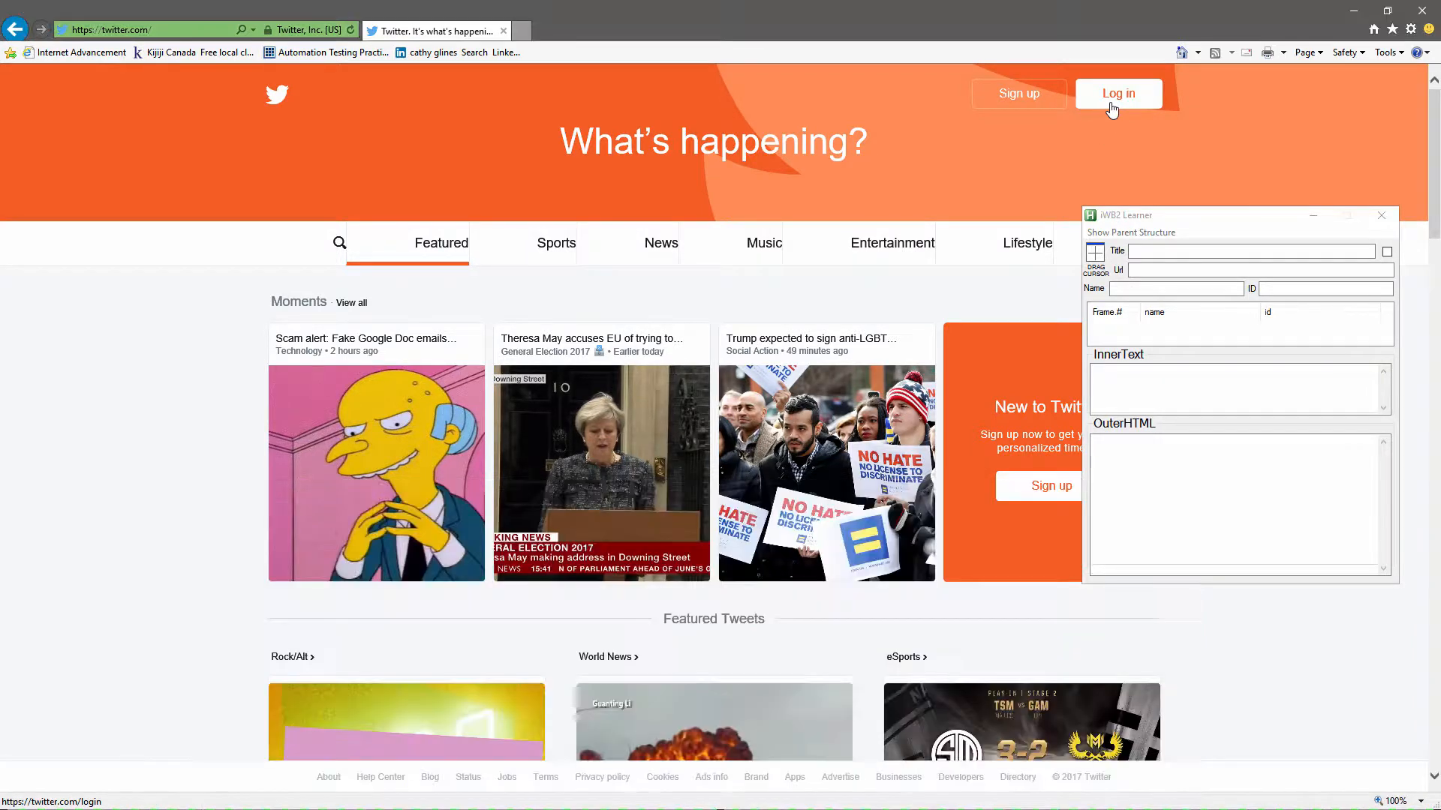
click(1118, 93)
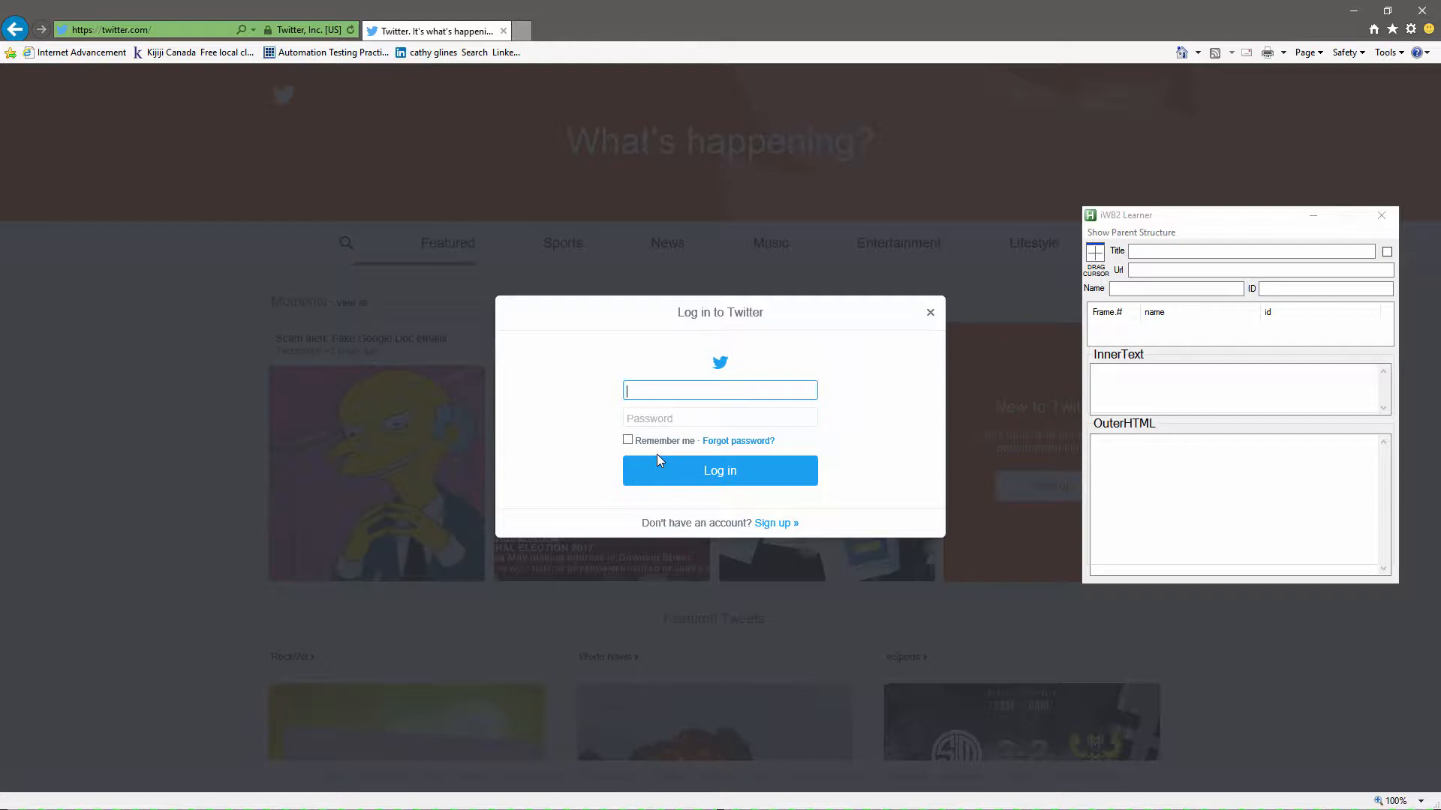
mouse_move(930, 315)
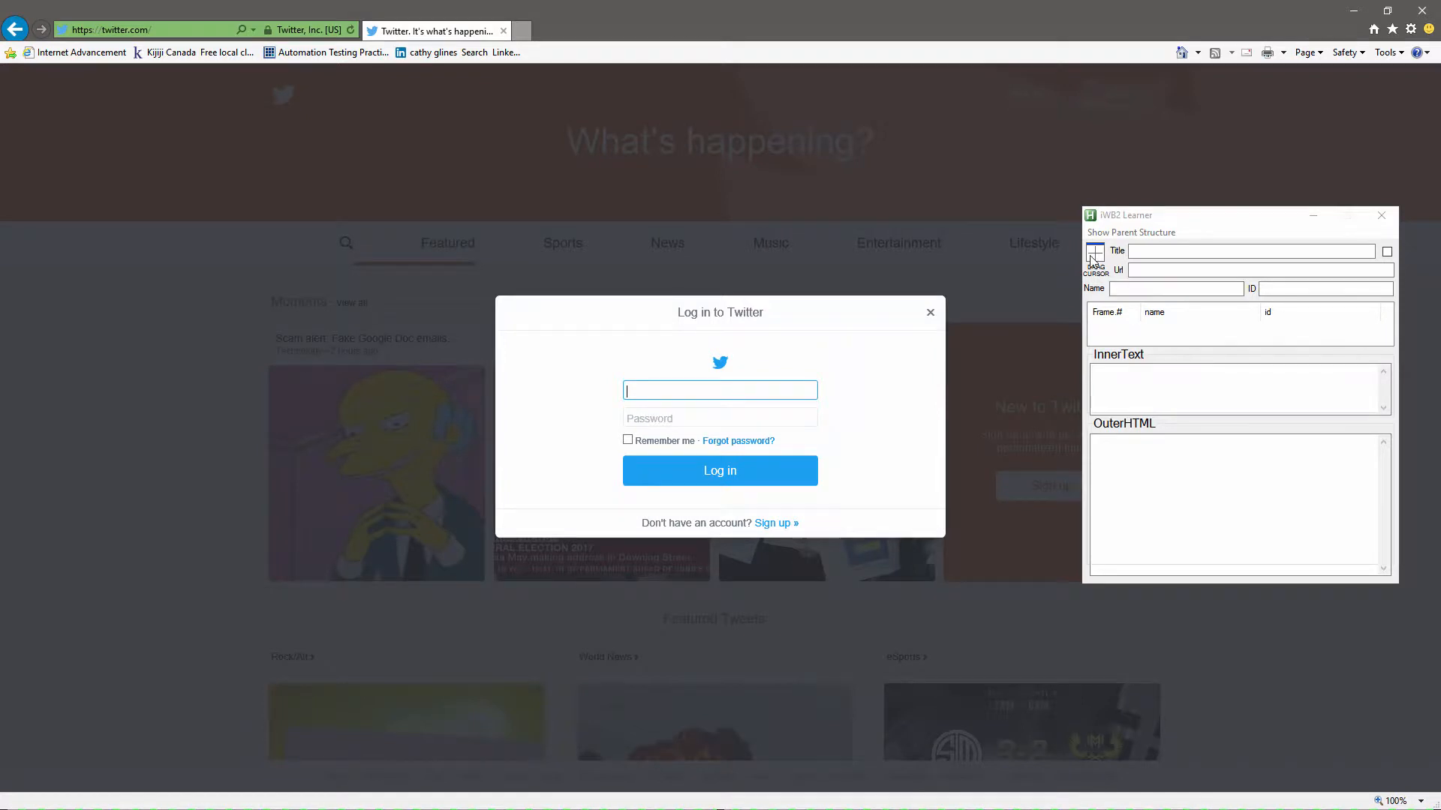
click(719, 390)
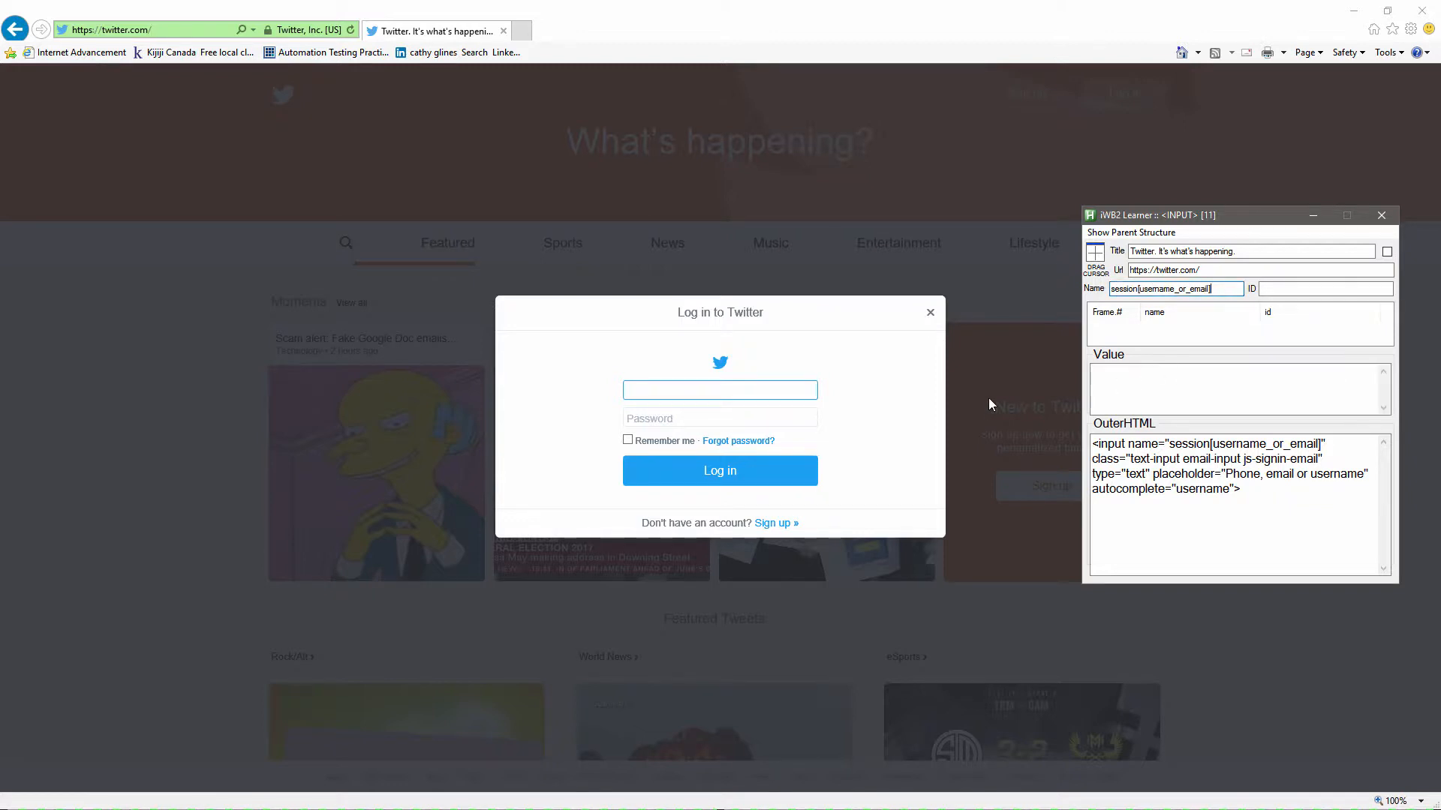
key(Alt+Tab)
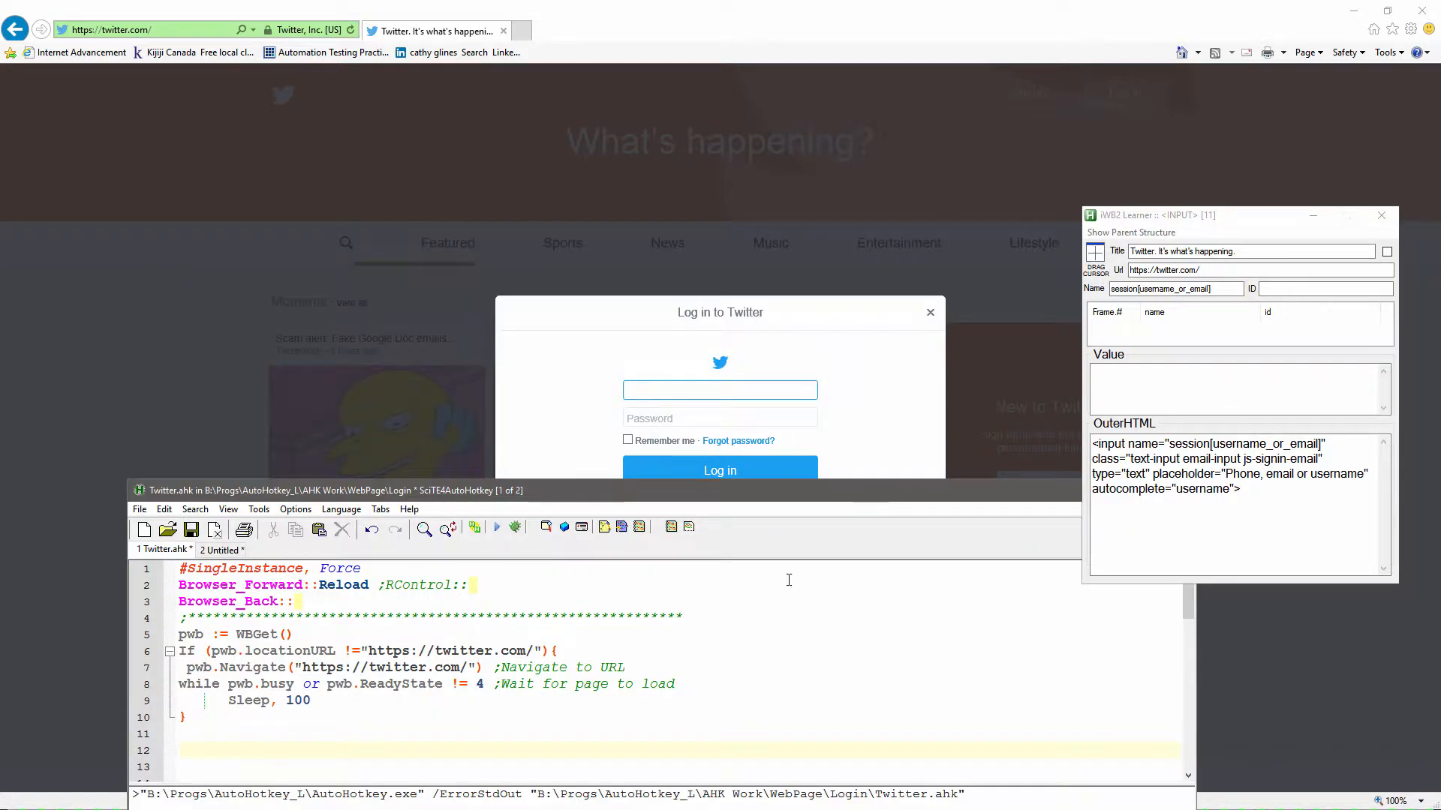
right_click(291, 738)
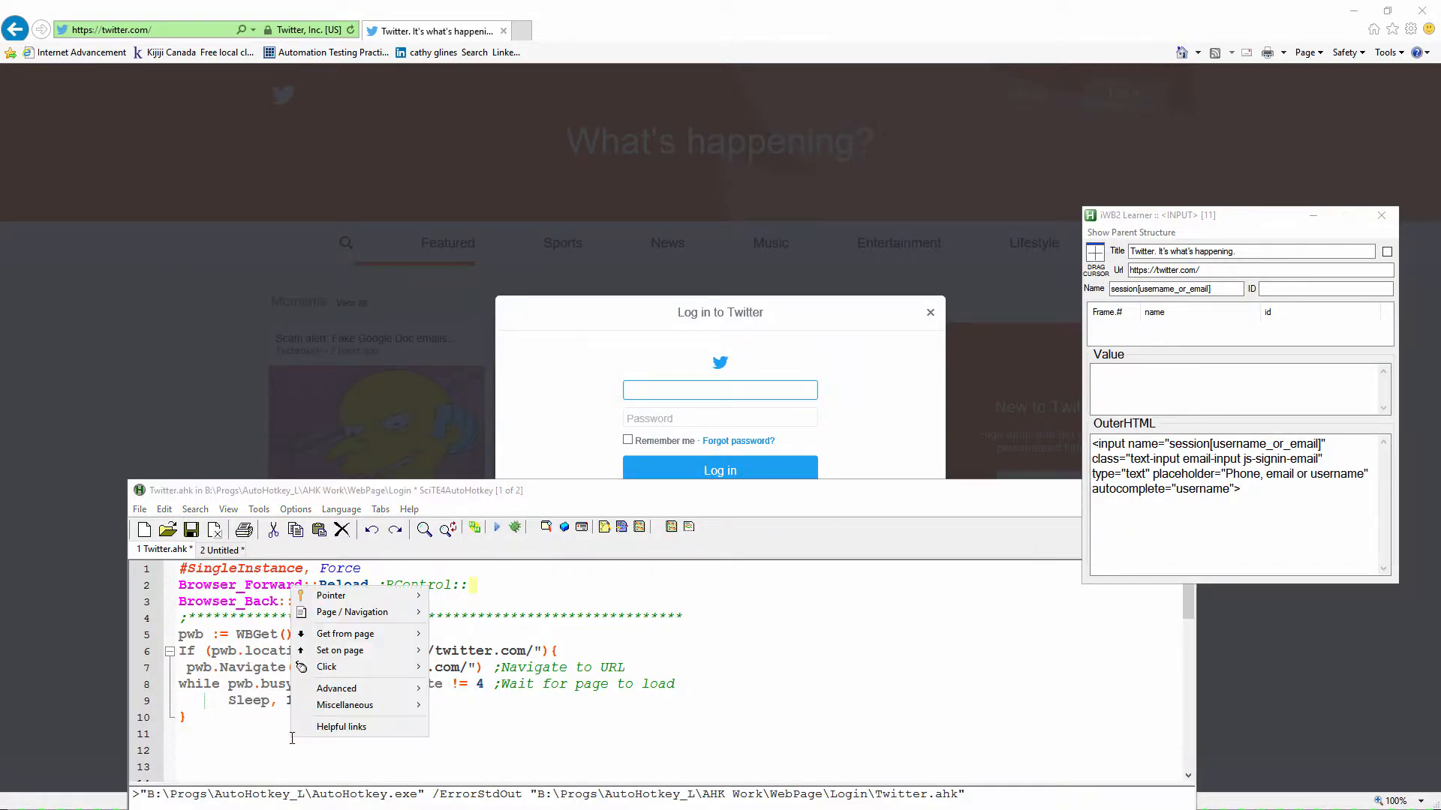
mouse_move(341, 727)
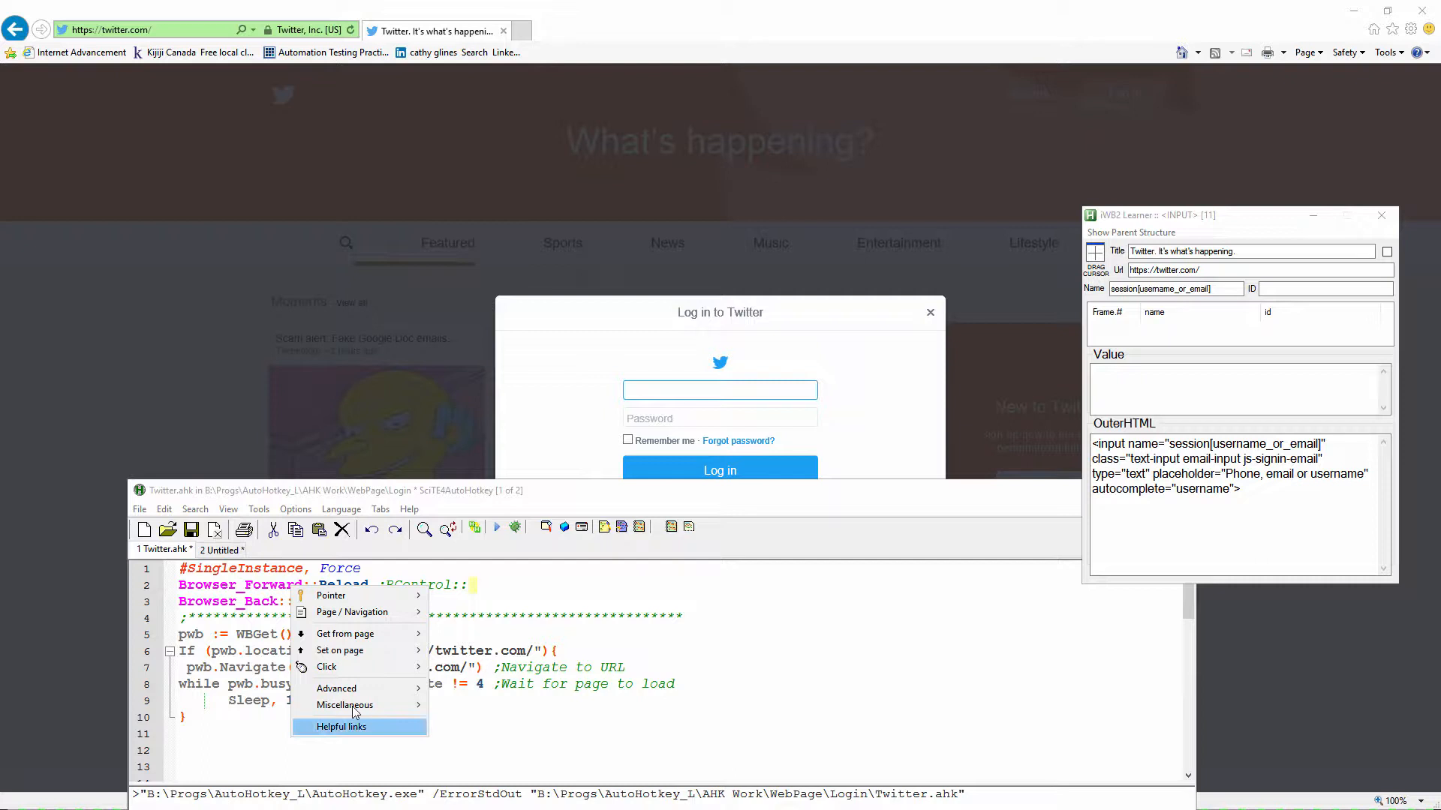
click(340, 650)
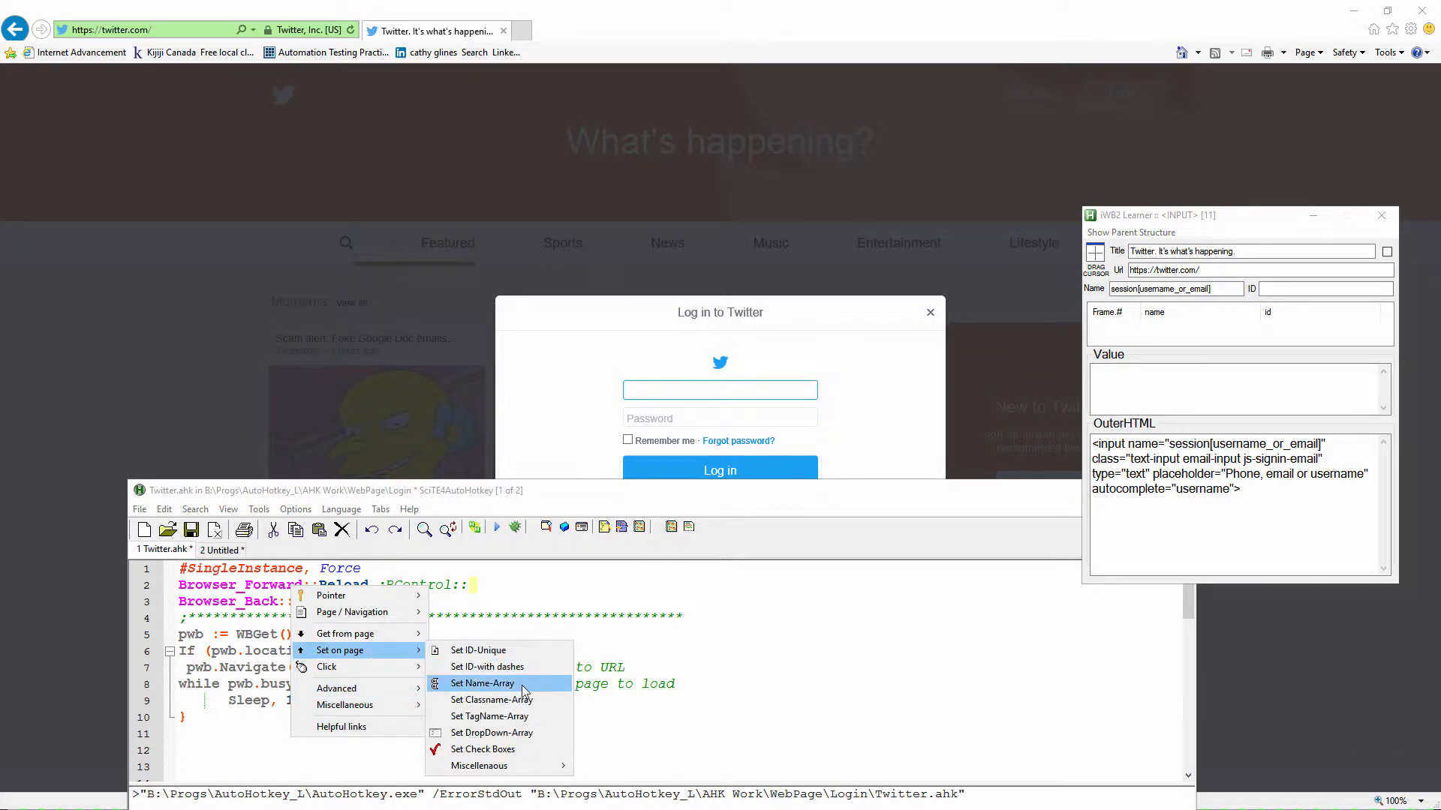
click(483, 684)
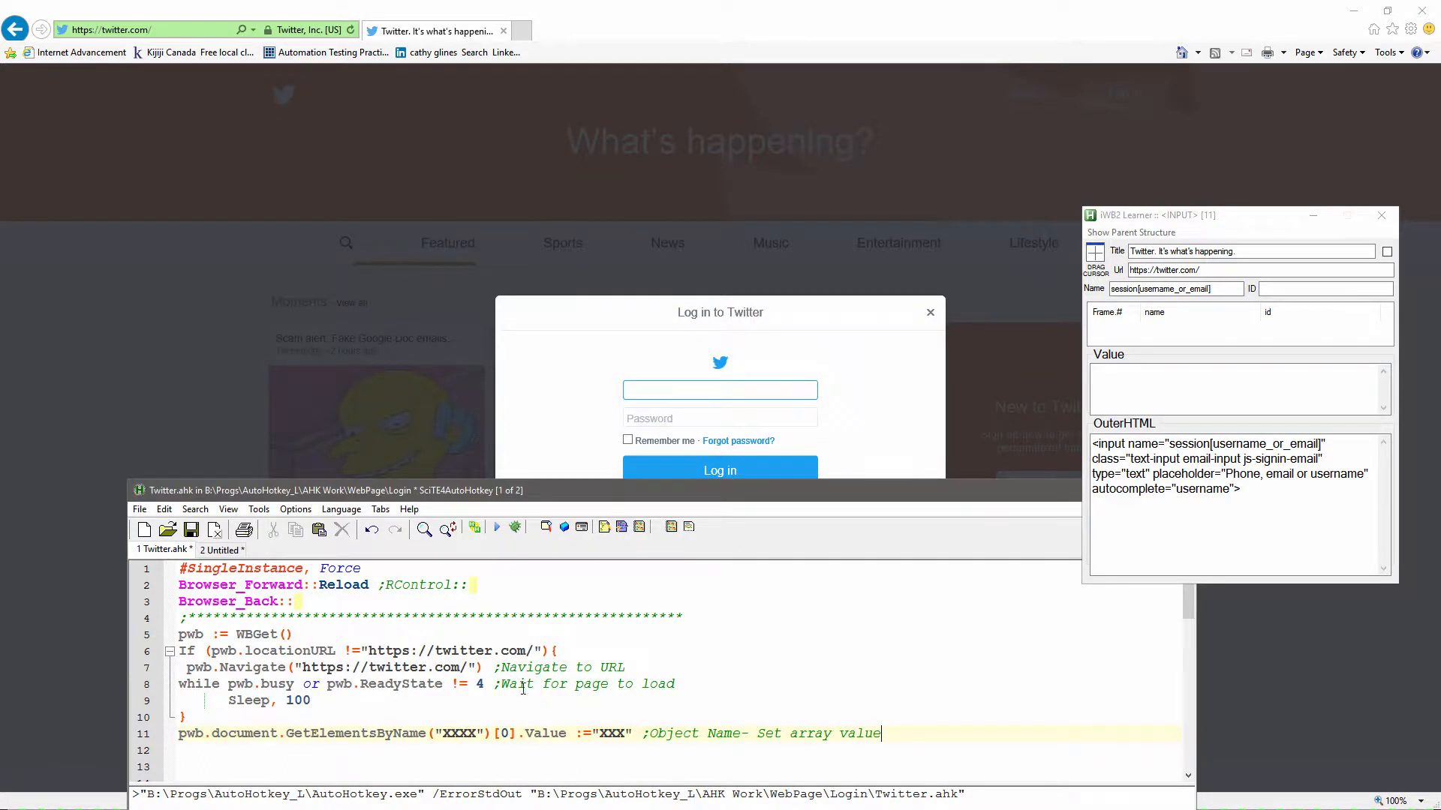
text(session[username_or_email])
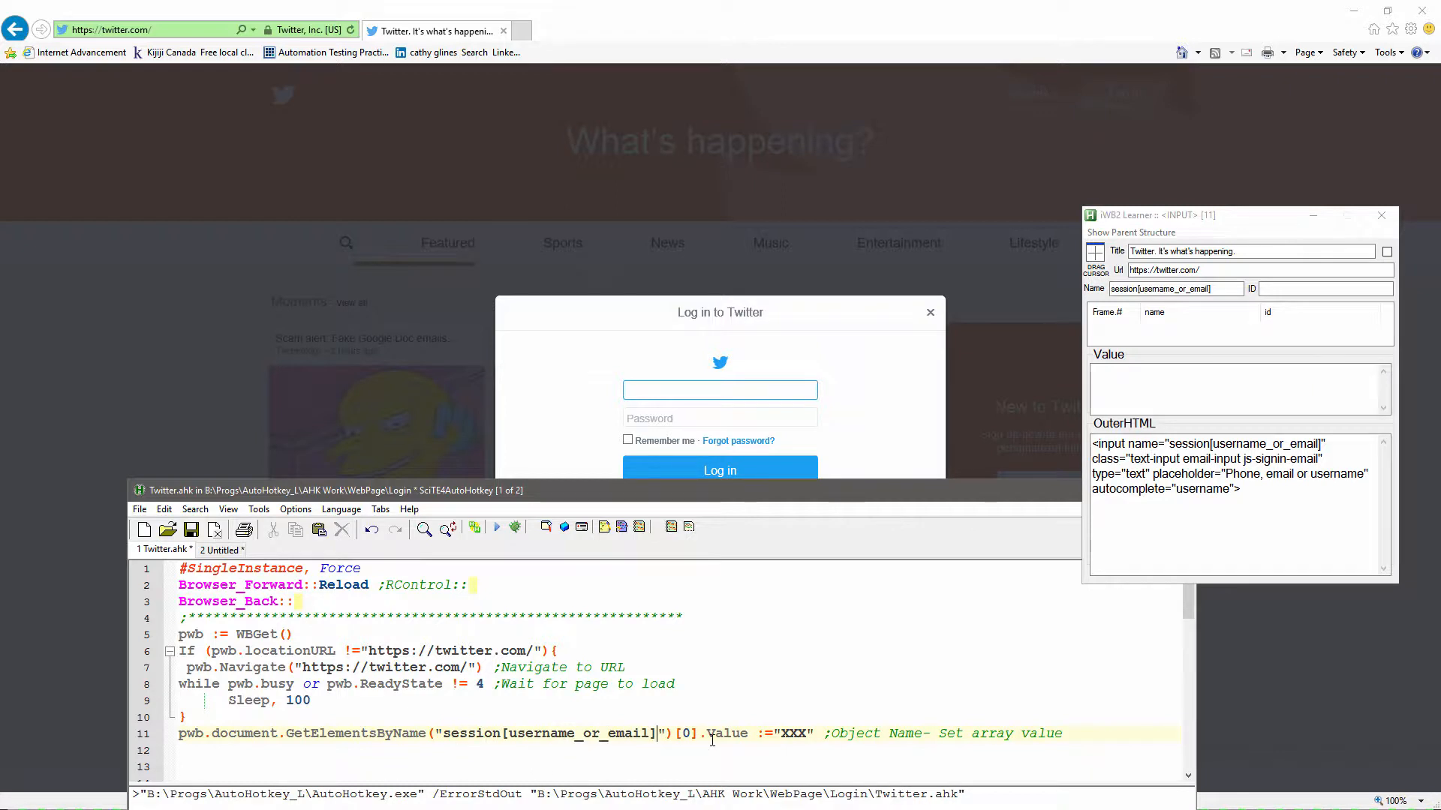
double_click(793, 733)
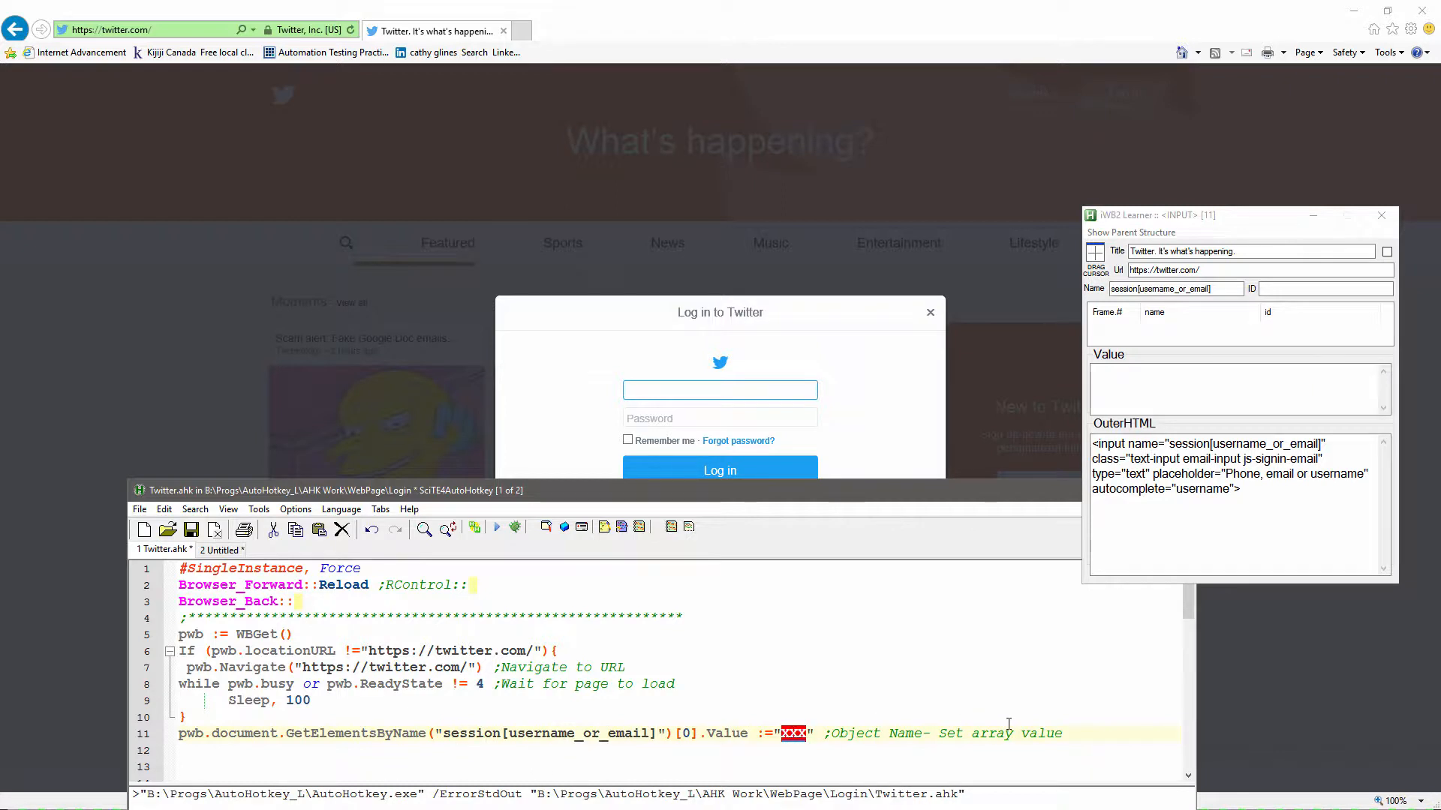
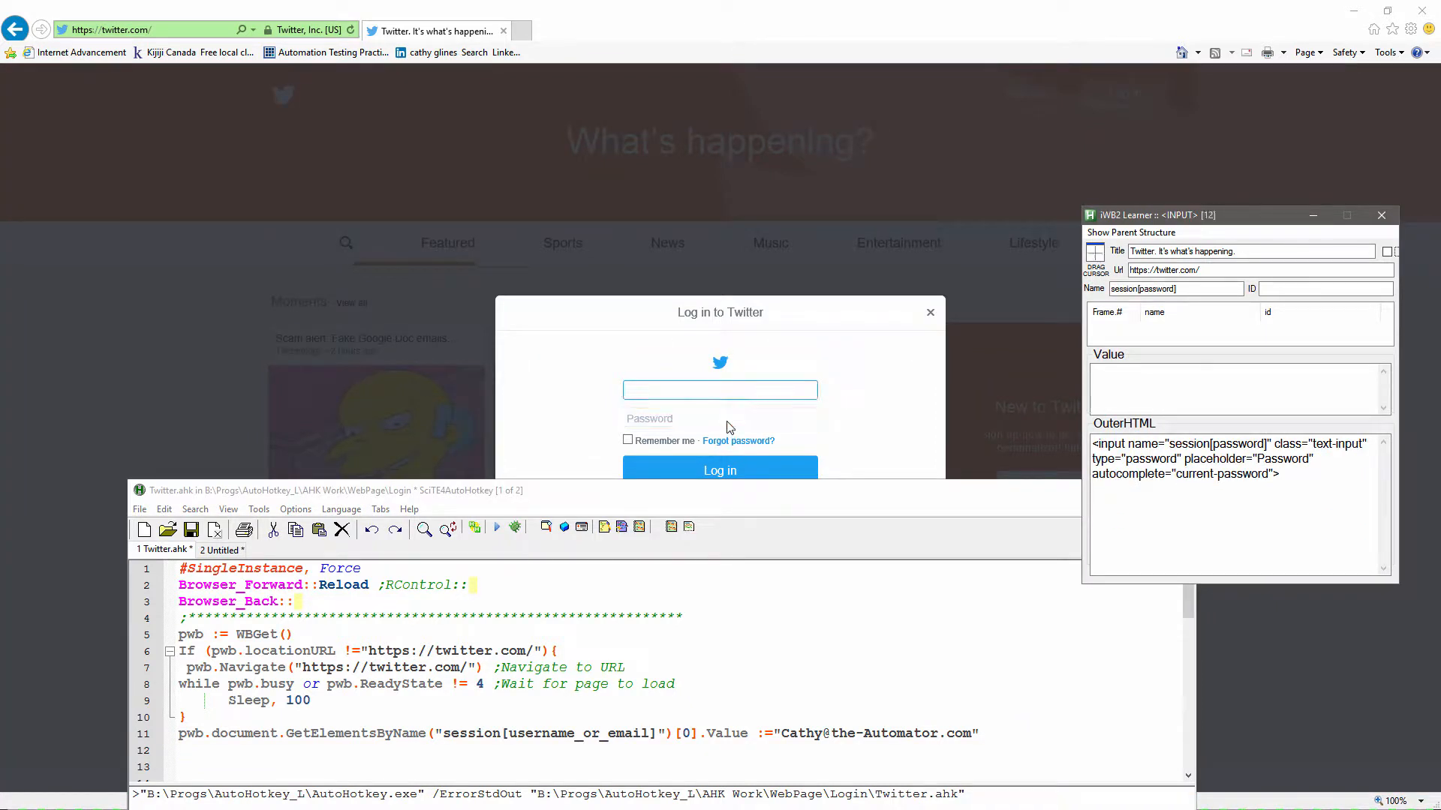
Step: Select username_or_email on line 12 to retarget it to the password field
click(1176, 288)
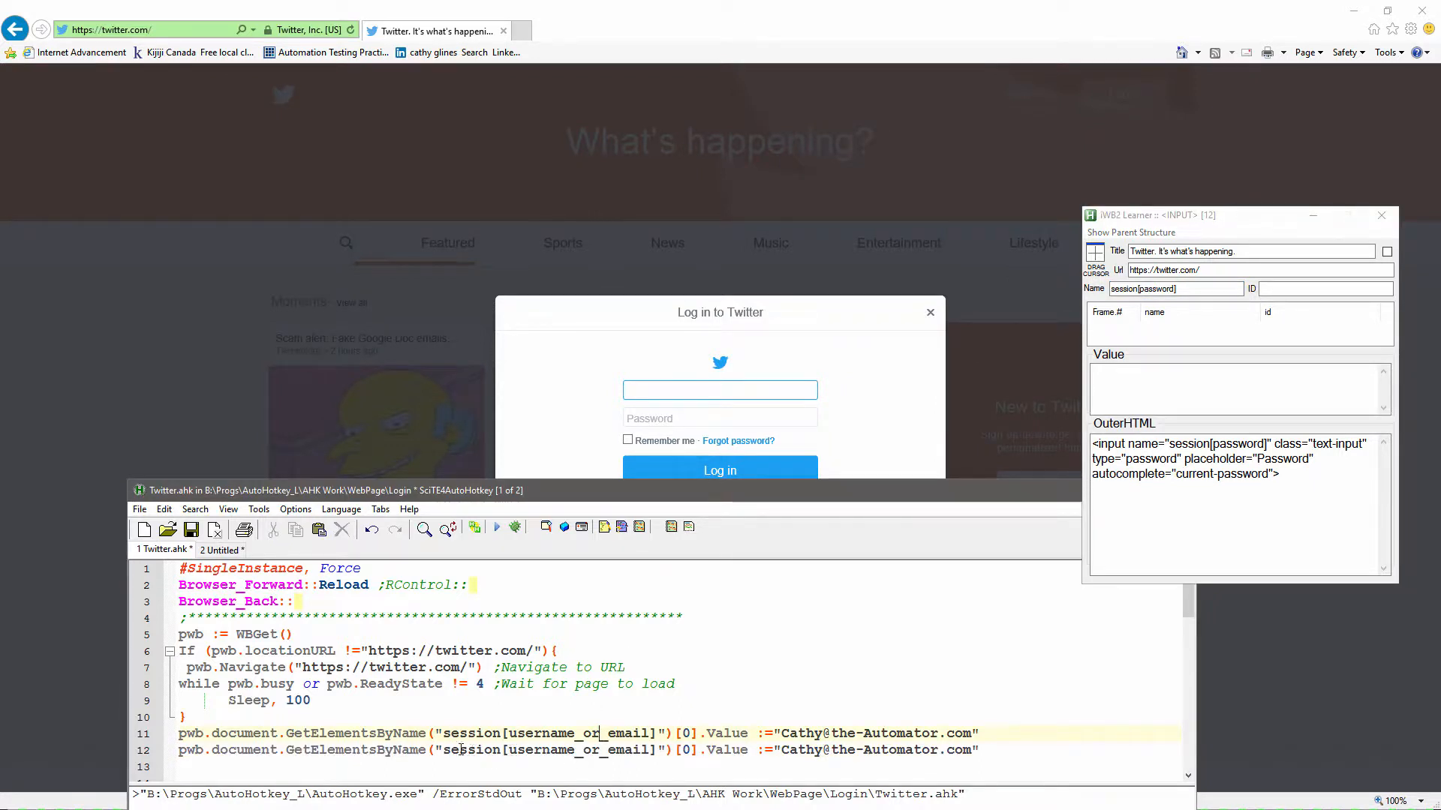
double_click(547, 750)
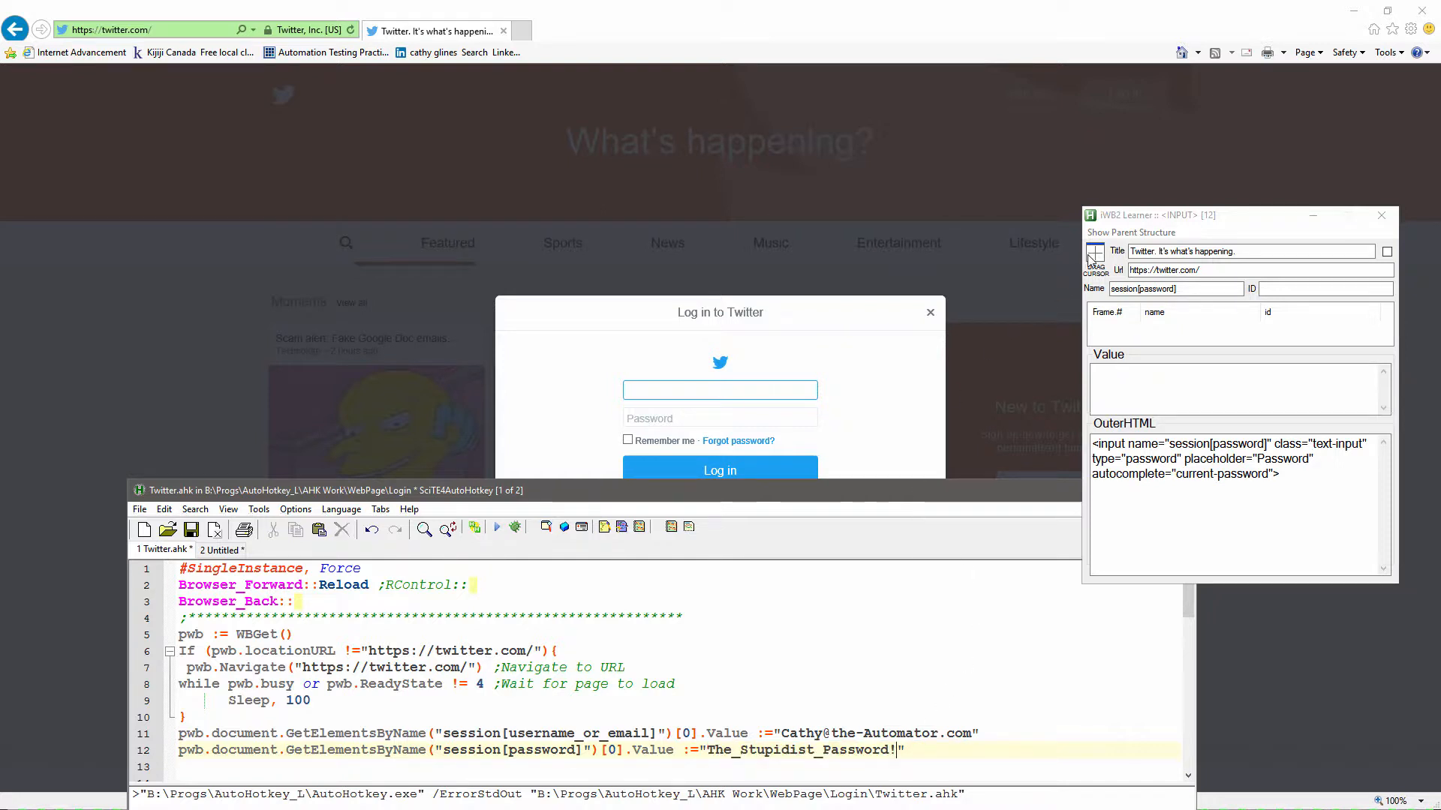
mouse_move(1077, 278)
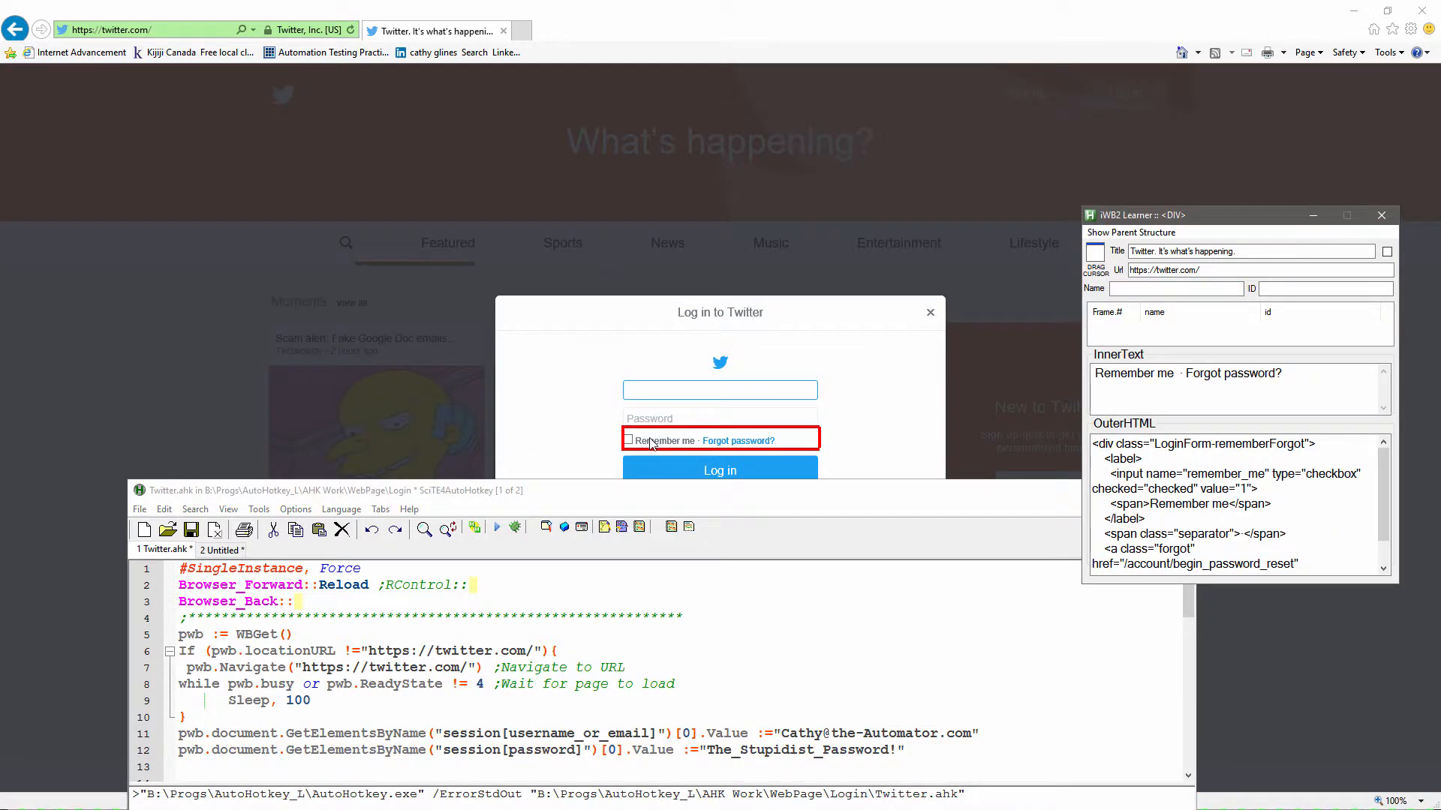
Step: Insert a checkbox line, remove the :=0 copy, and target GetElementsByName remember_me
click(627, 440)
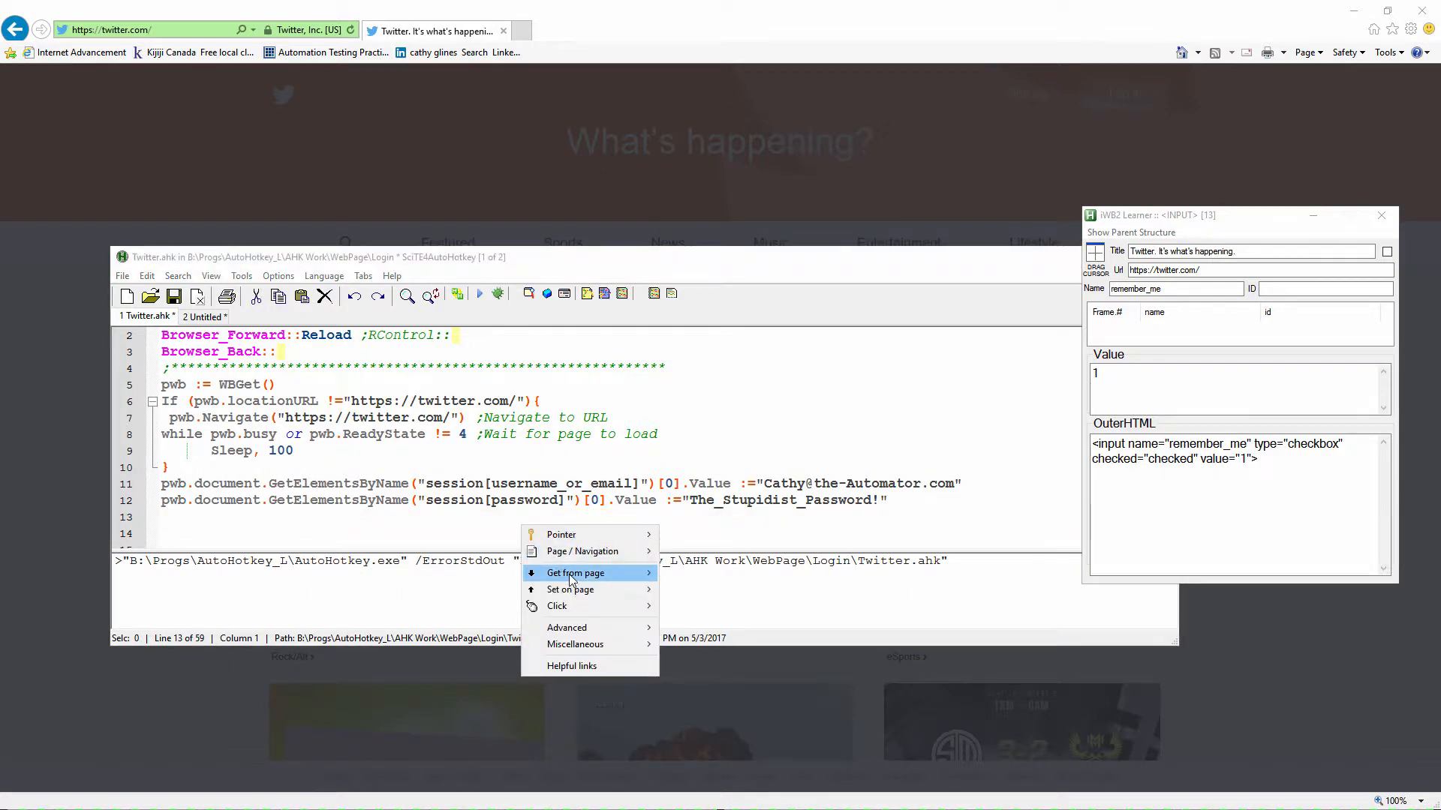
mouse_move(581, 590)
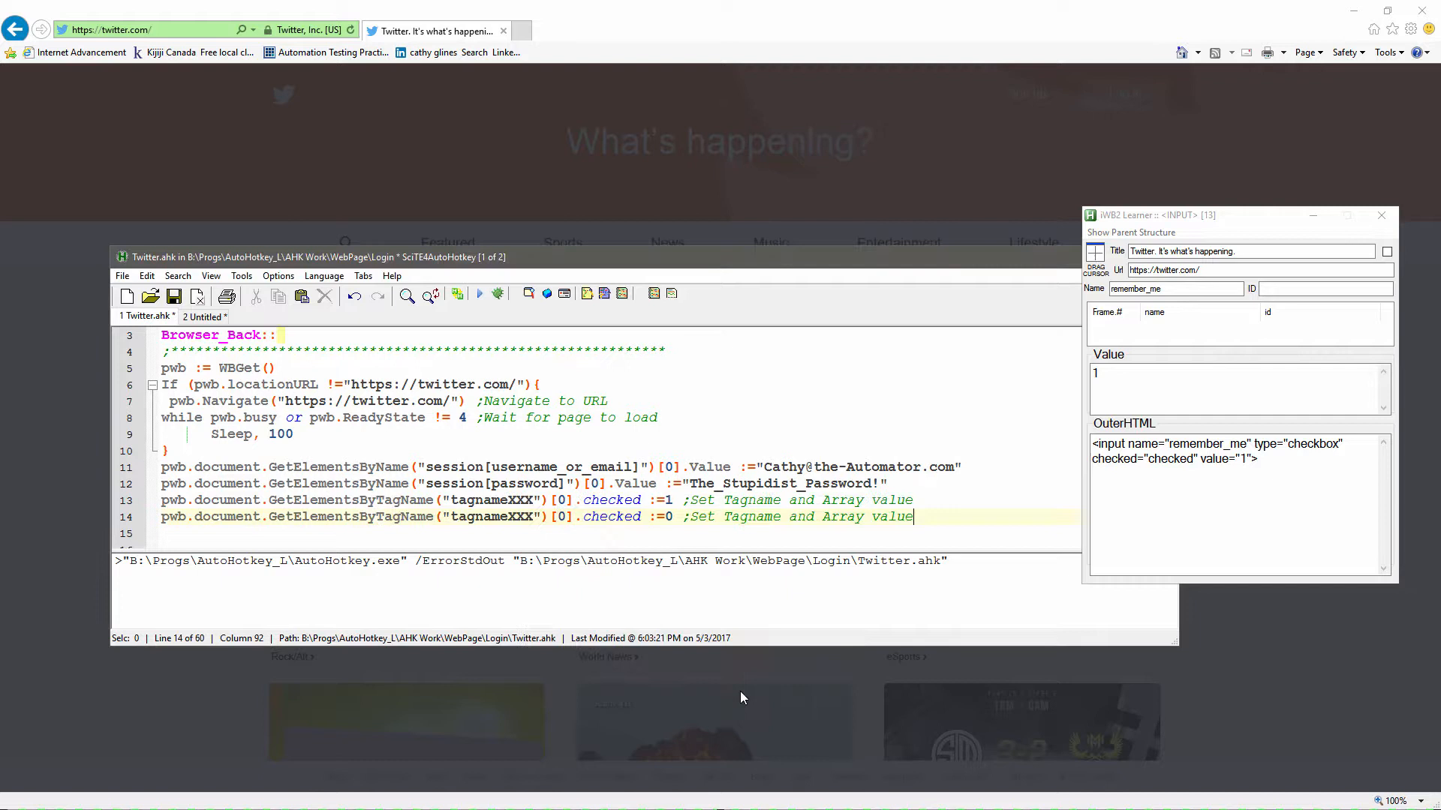
double_click(892, 517)
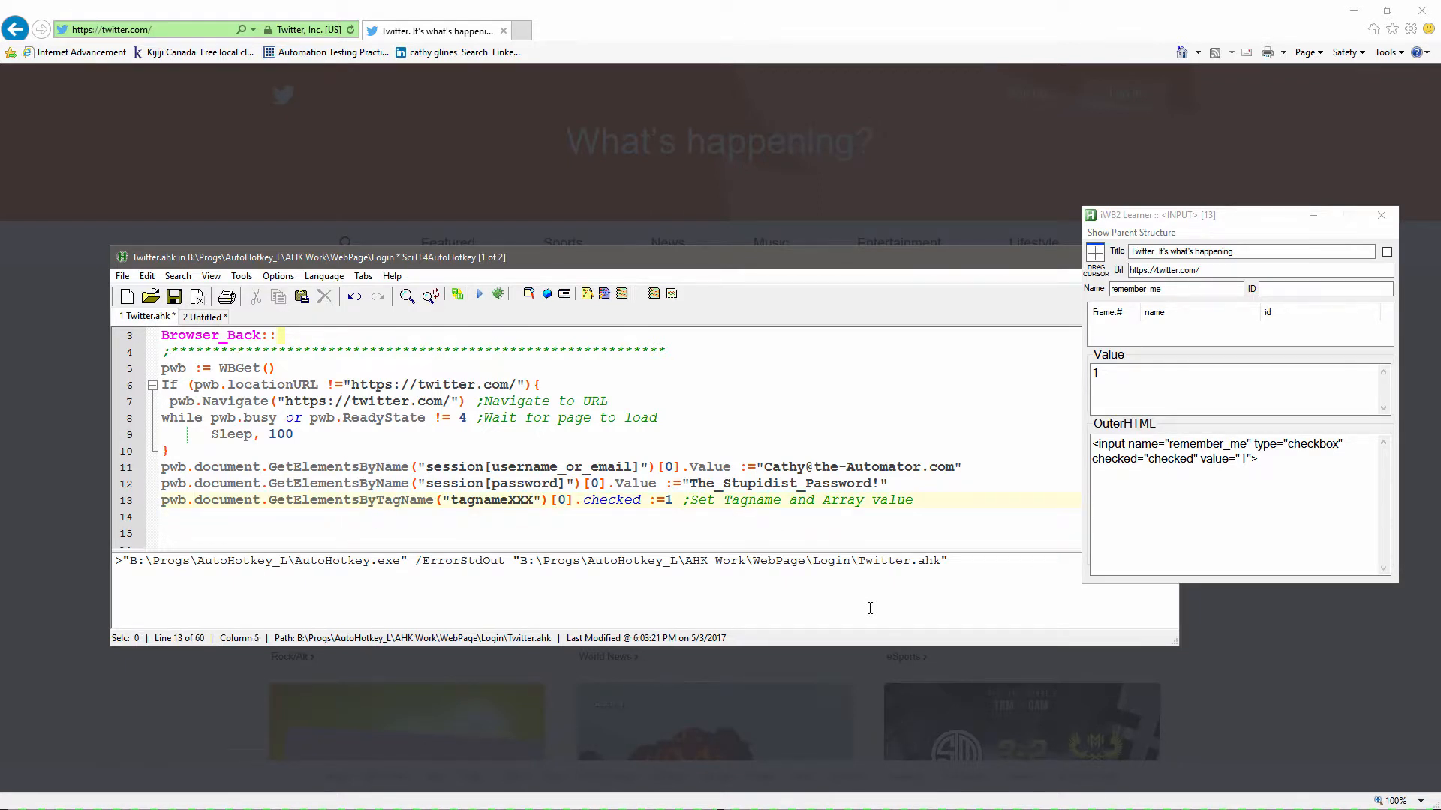
double_click(562, 500)
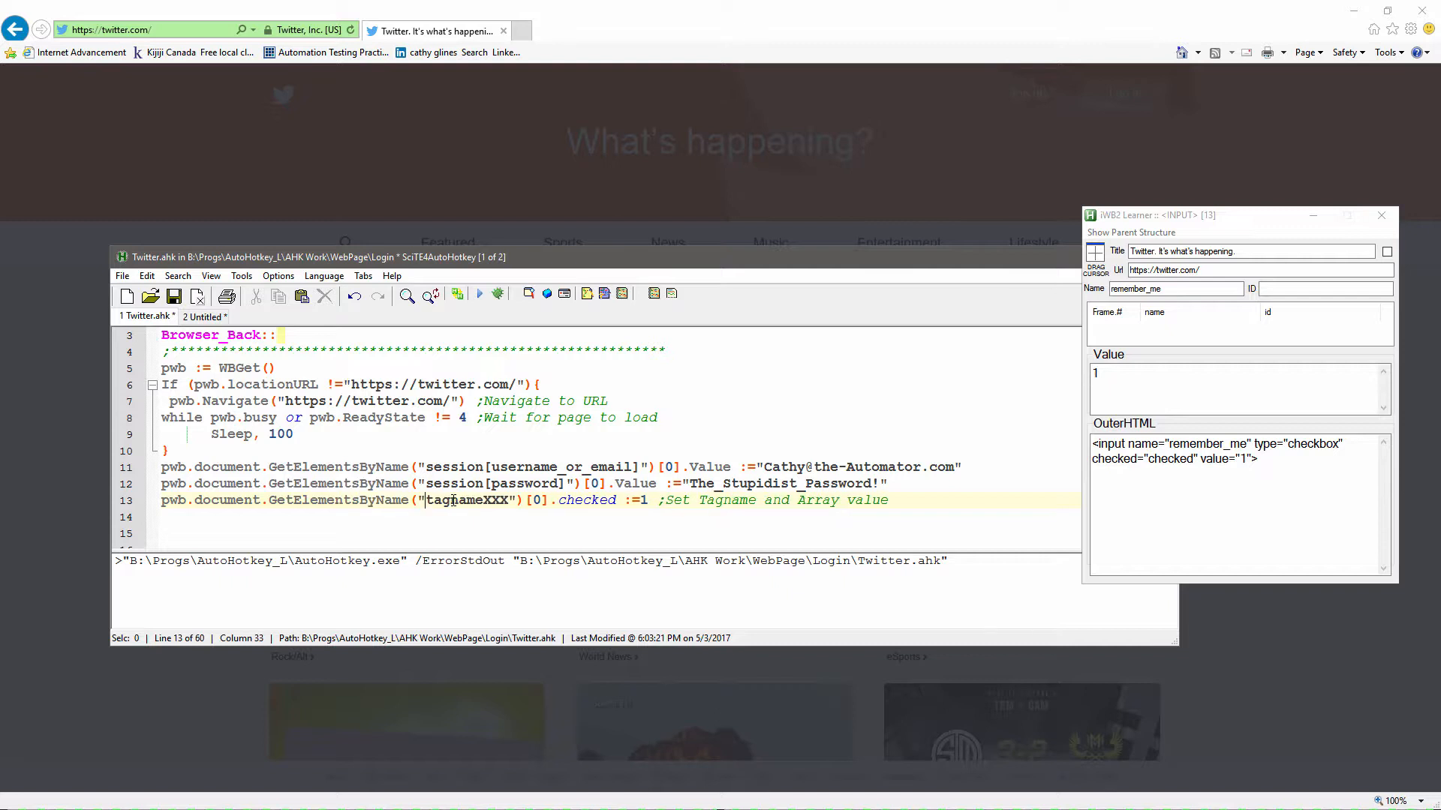
double_click(466, 500)
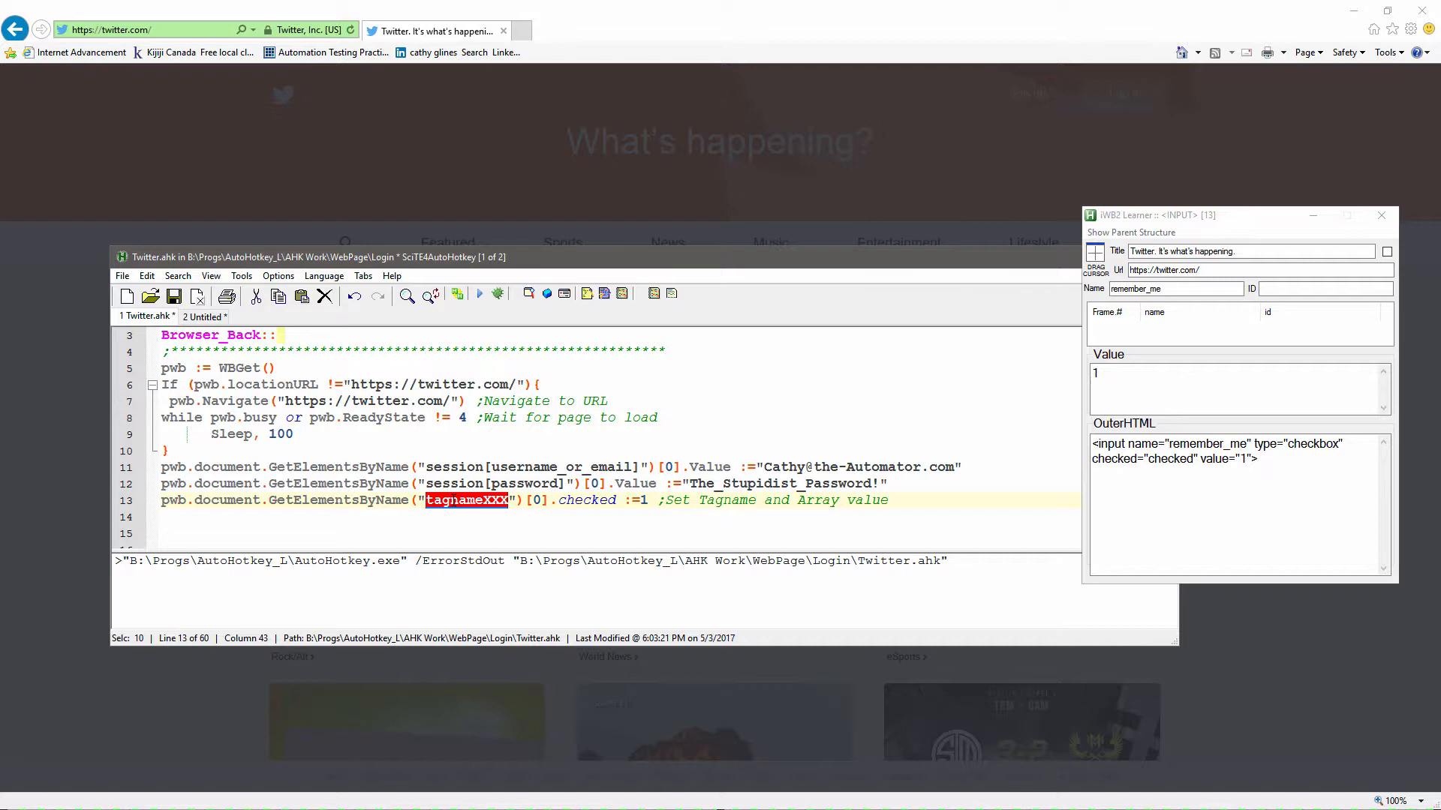
text(remember_me)
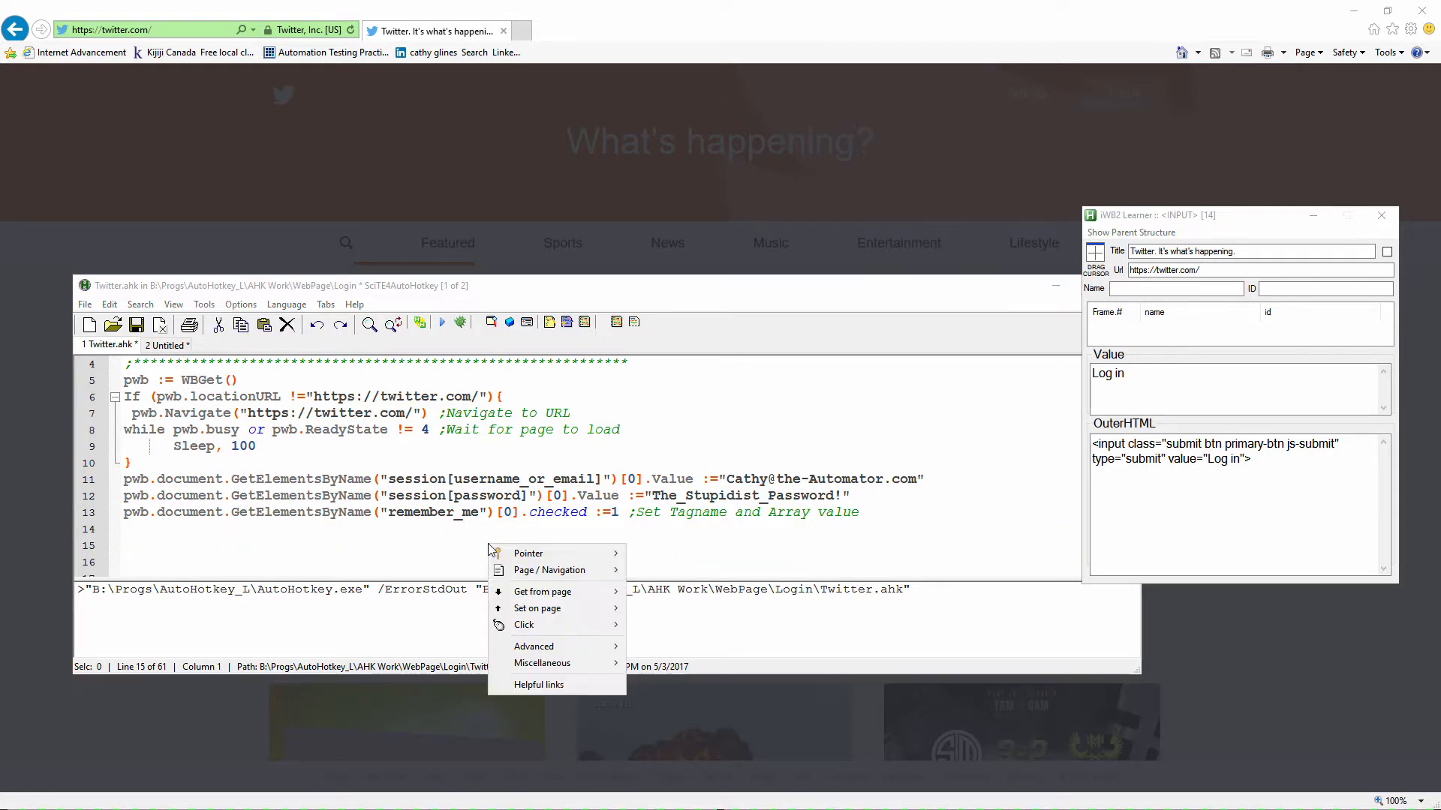
mouse_move(537, 609)
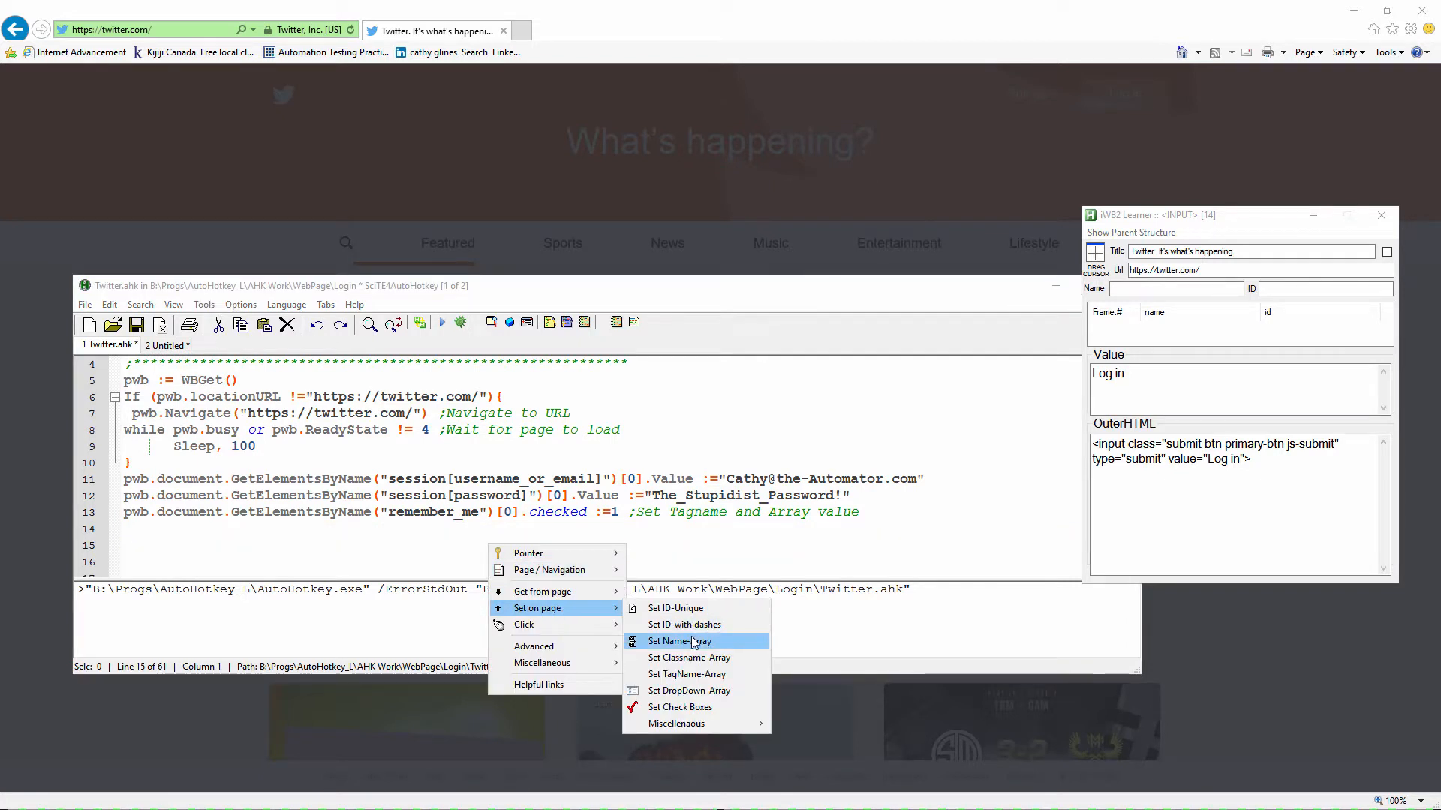
Step: Add a Set Classname-Array line calling [0].click(), then restart the script and show Twitter
click(688, 657)
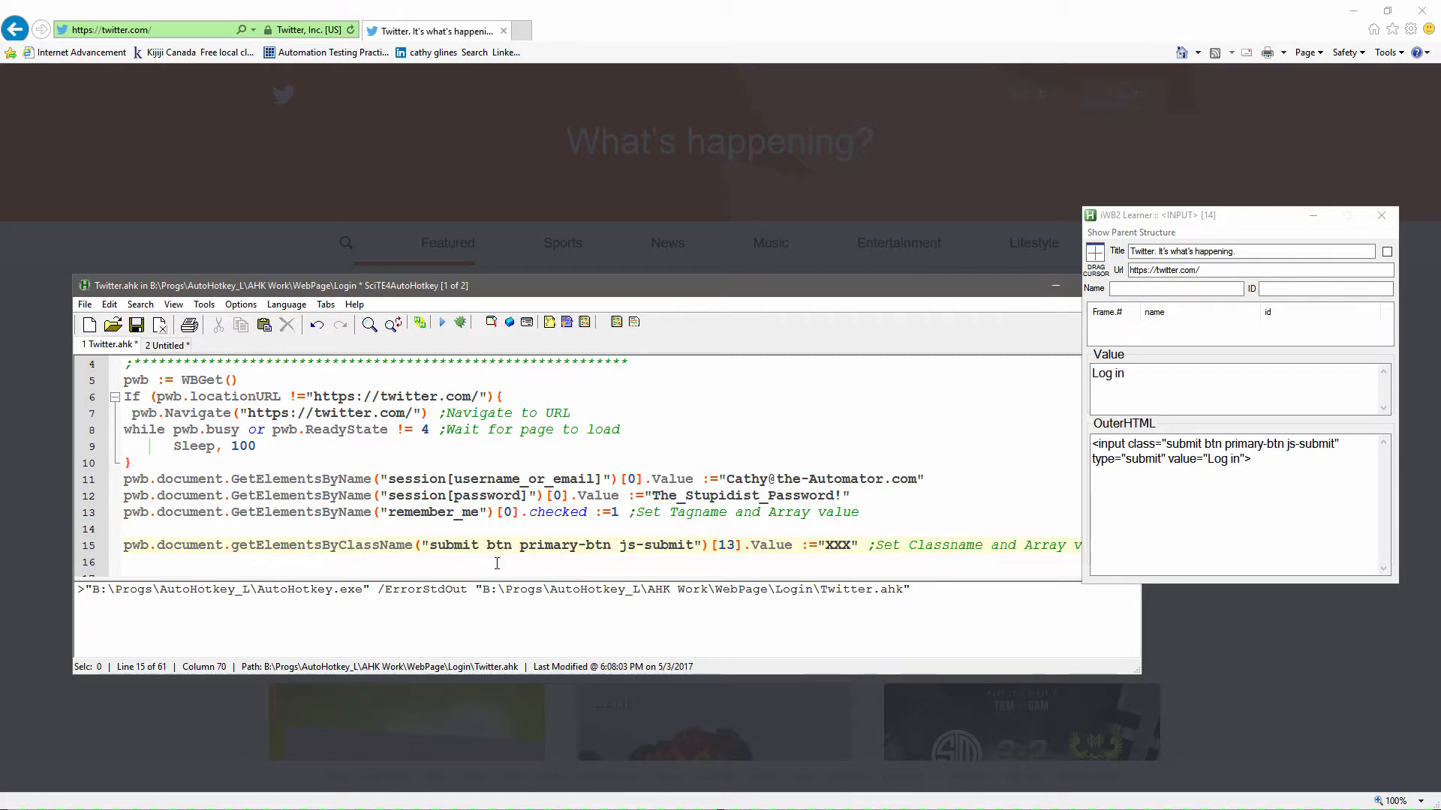
double_click(727, 545)
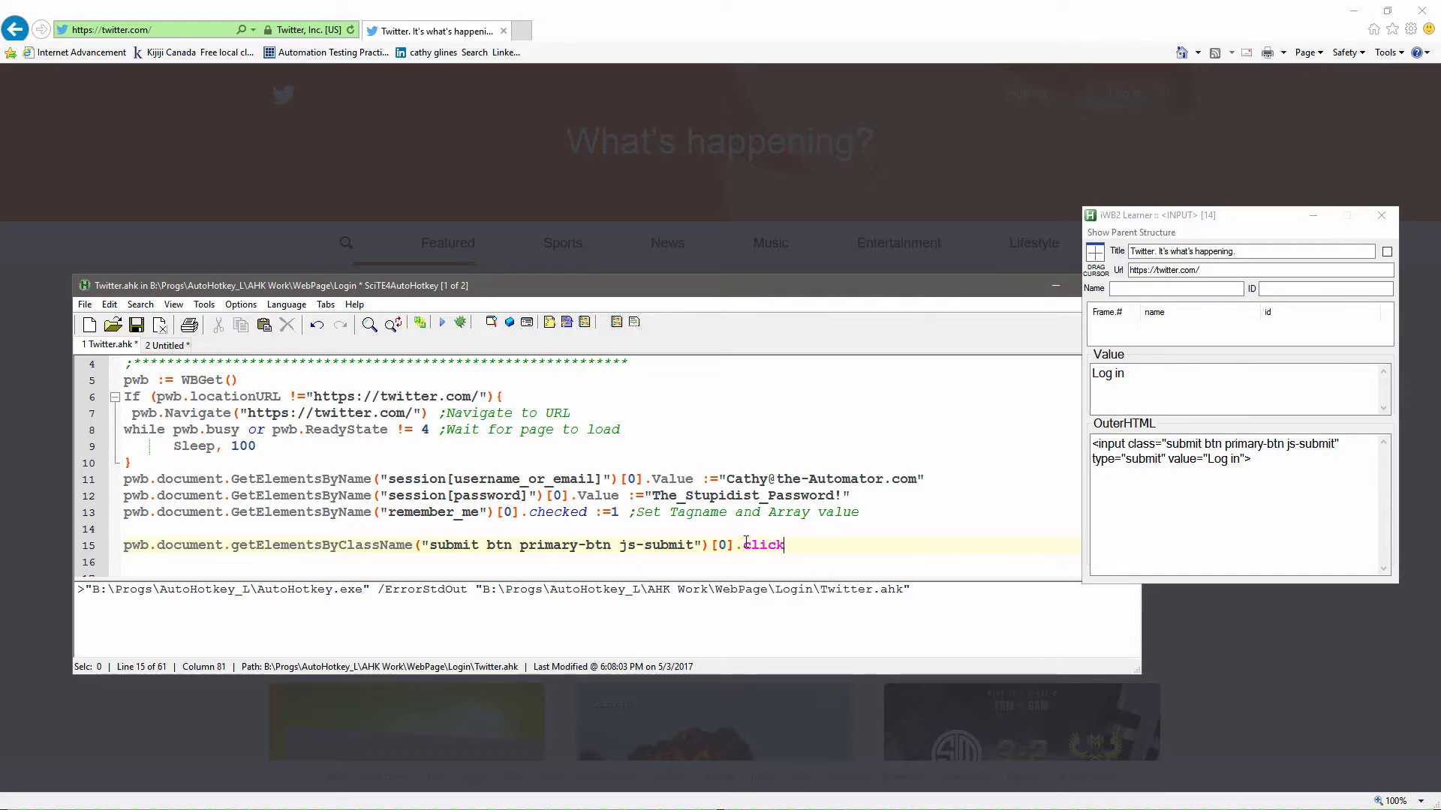
text(())
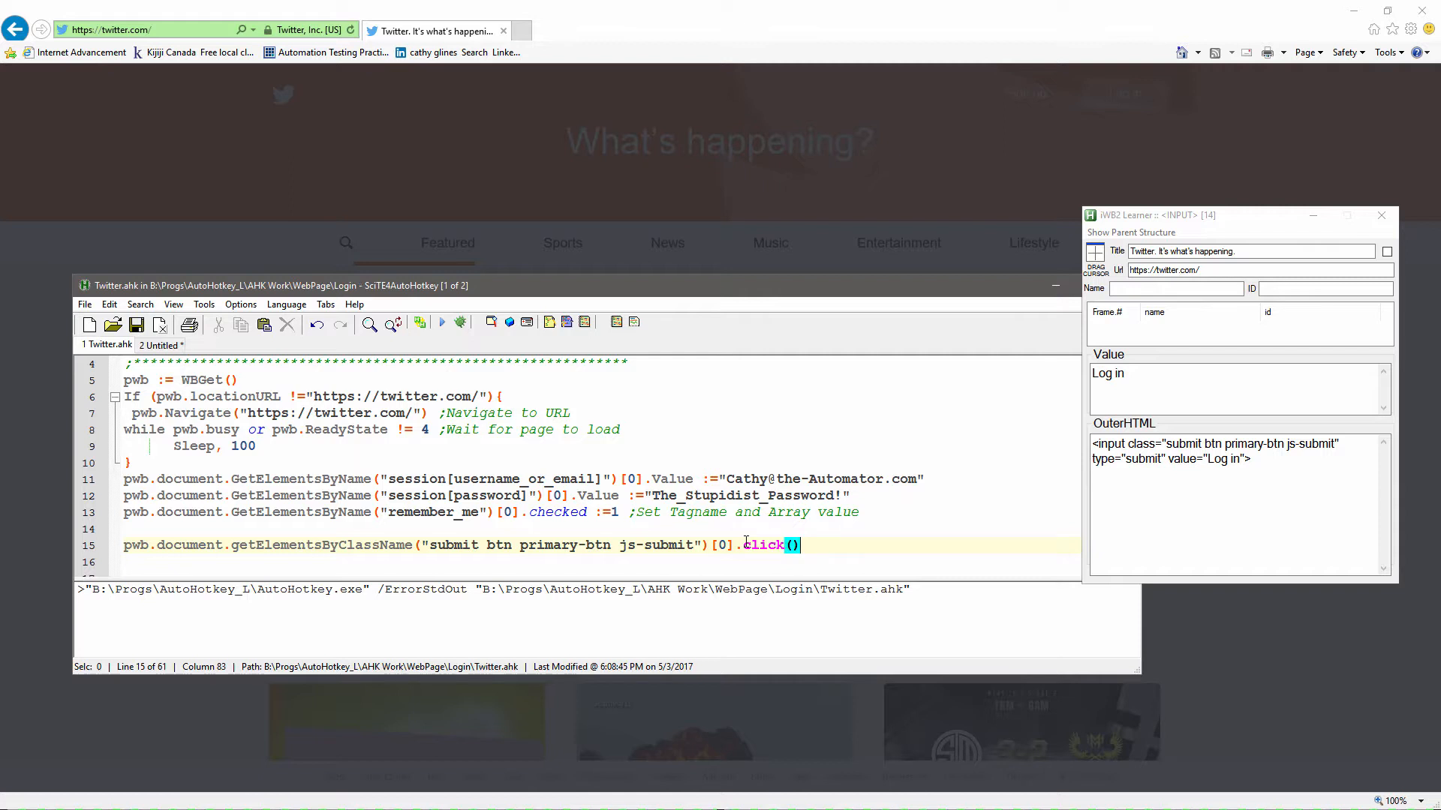
click(441, 322)
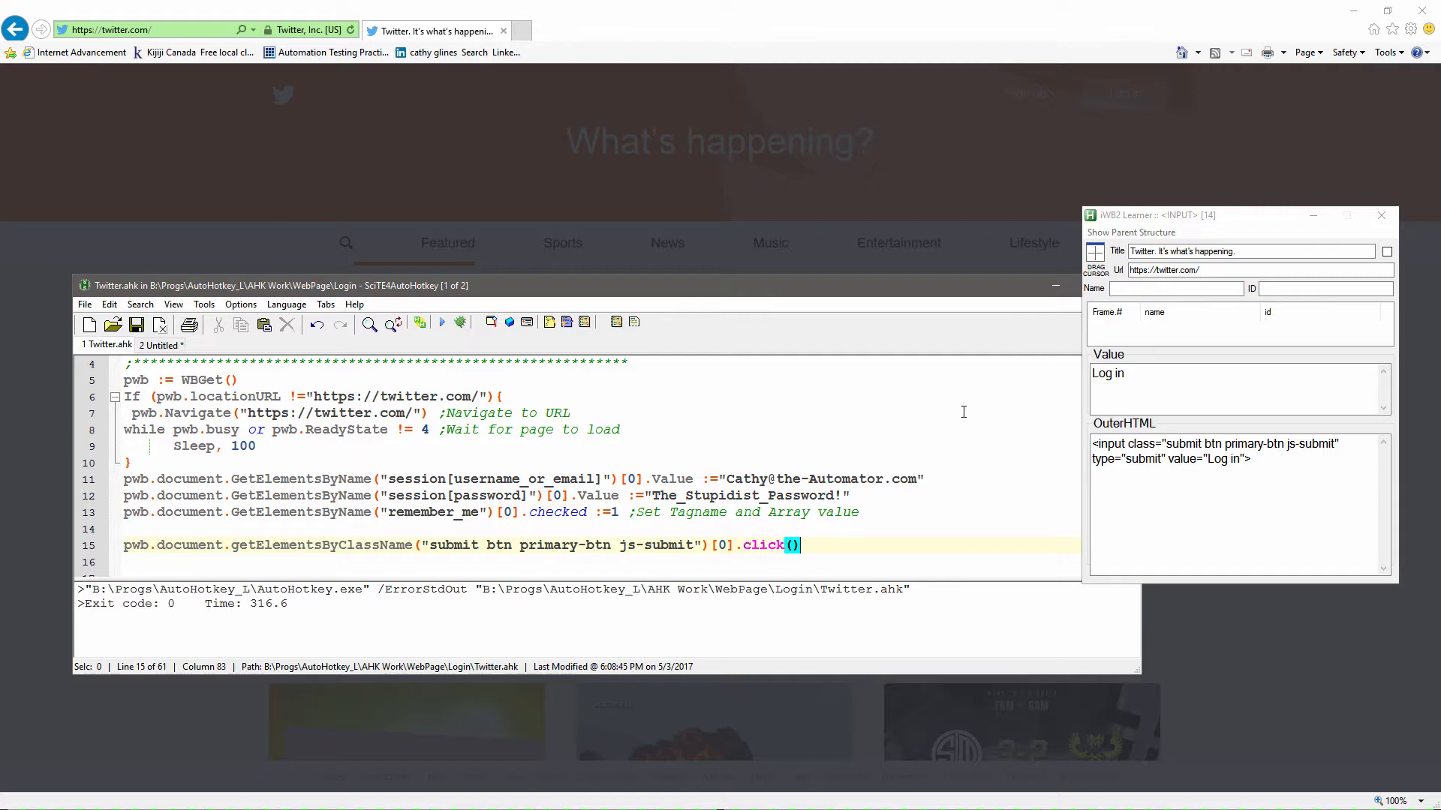
mouse_move(803, 418)
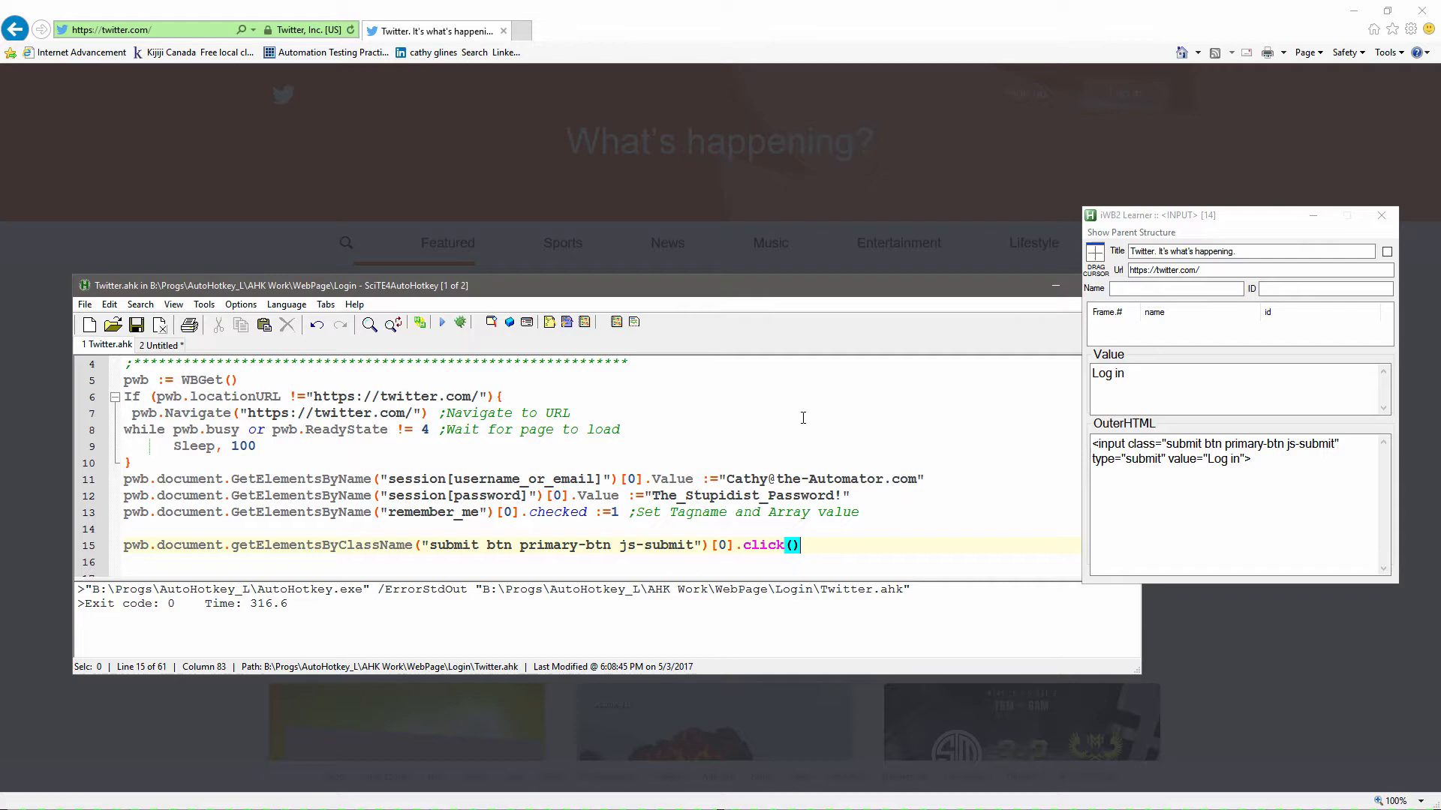
click(1381, 215)
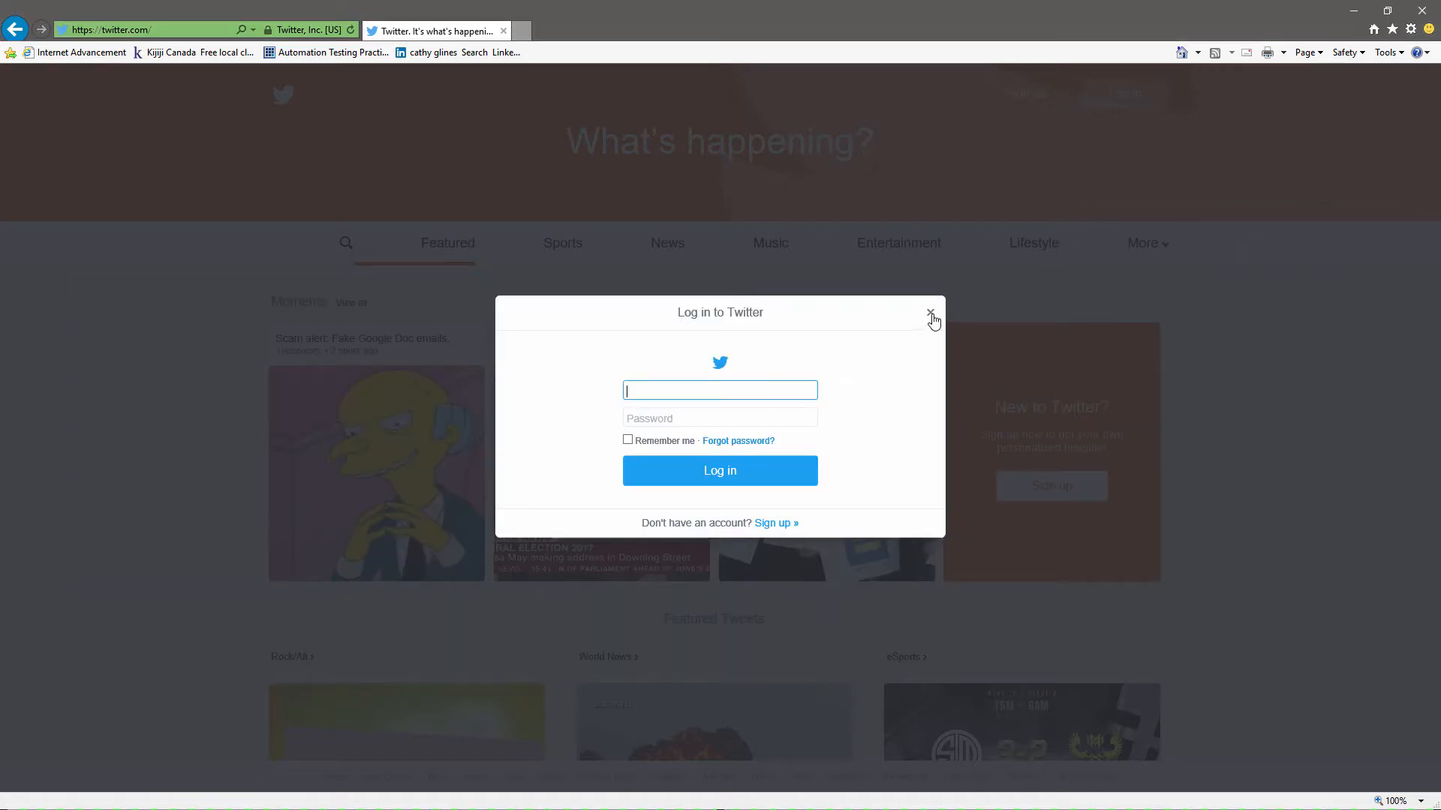
Step: Close the Log in pop-up, test the scripted login, and scroll Twitter's home page
click(931, 312)
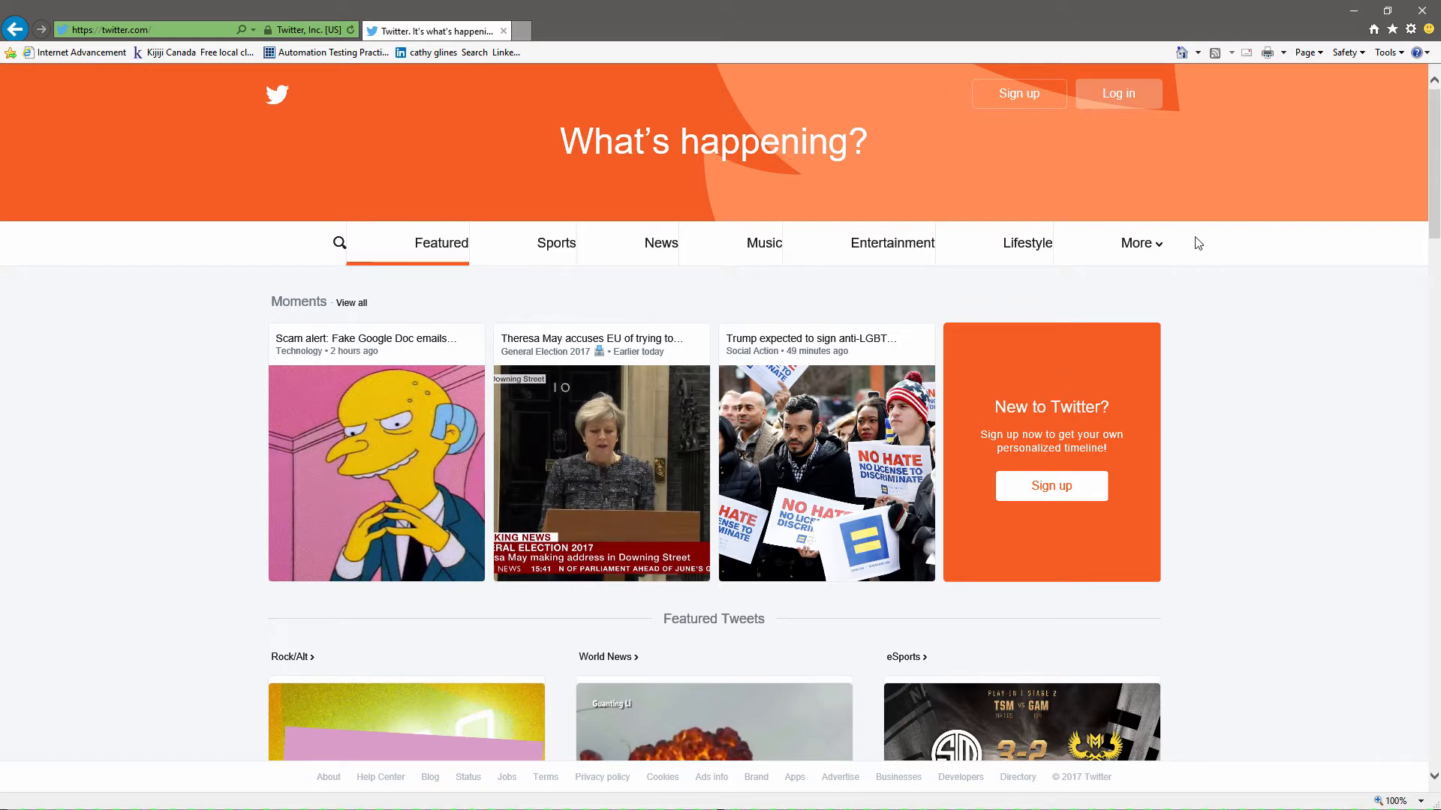
mouse_move(1218, 170)
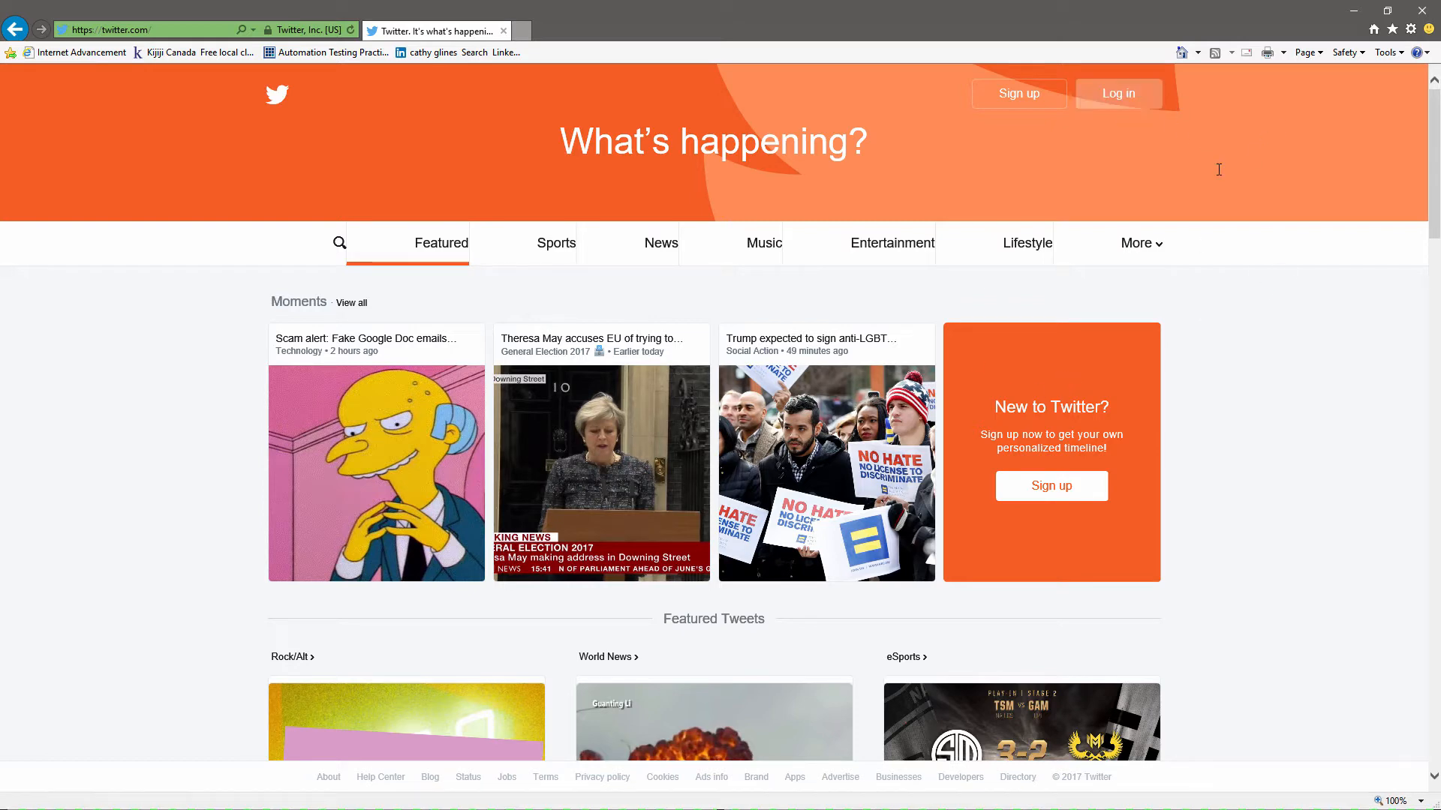
mouse_move(1312, 365)
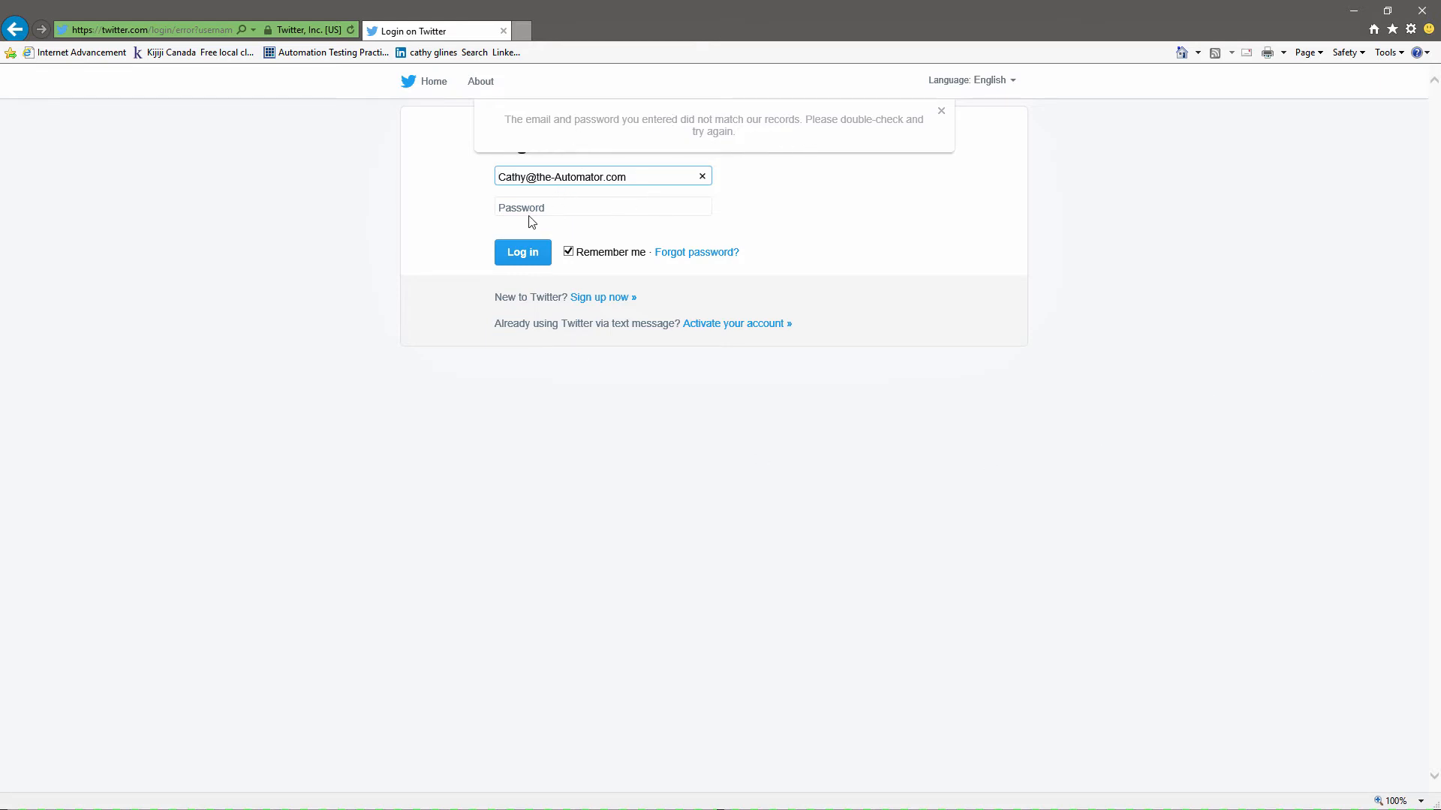
mouse_move(804, 260)
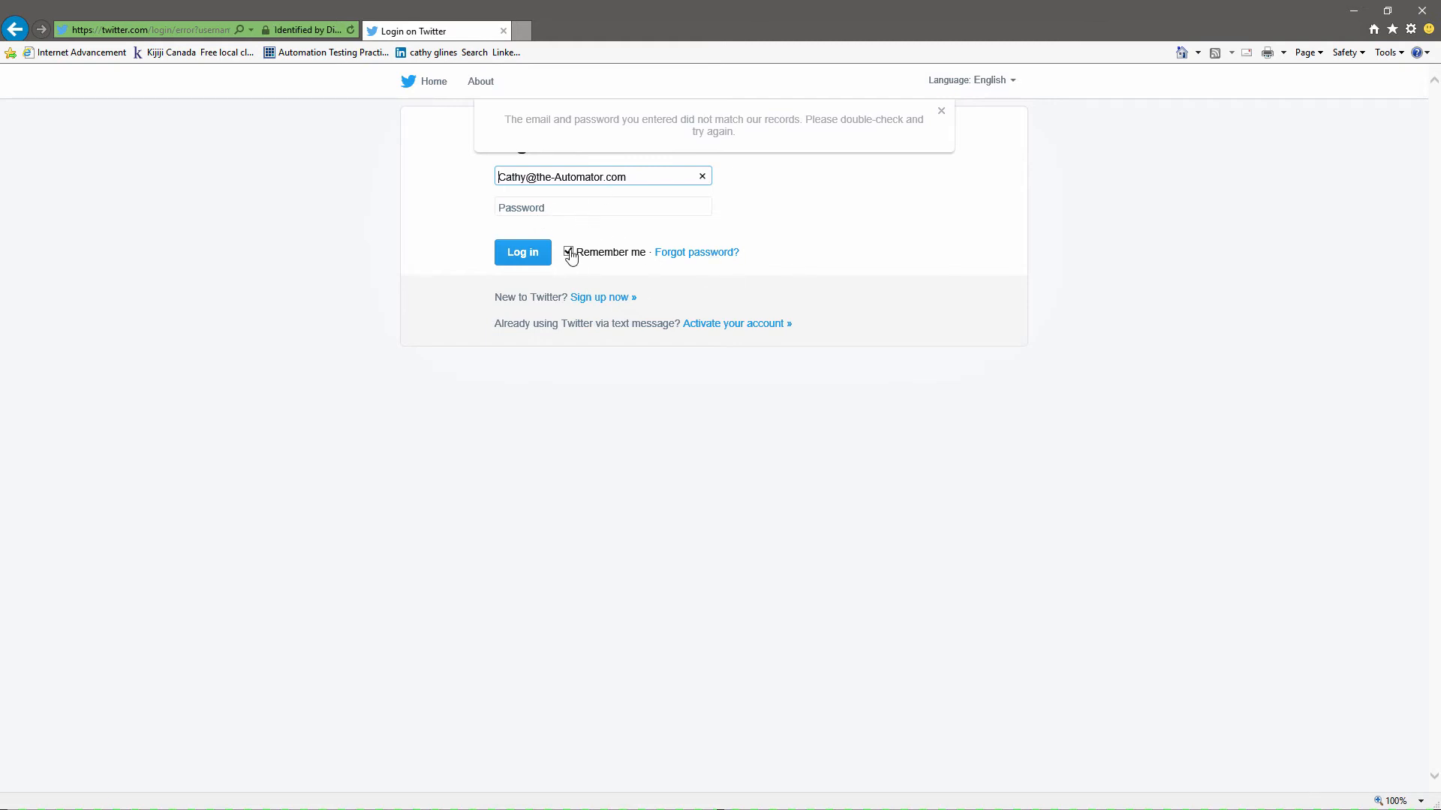
click(568, 251)
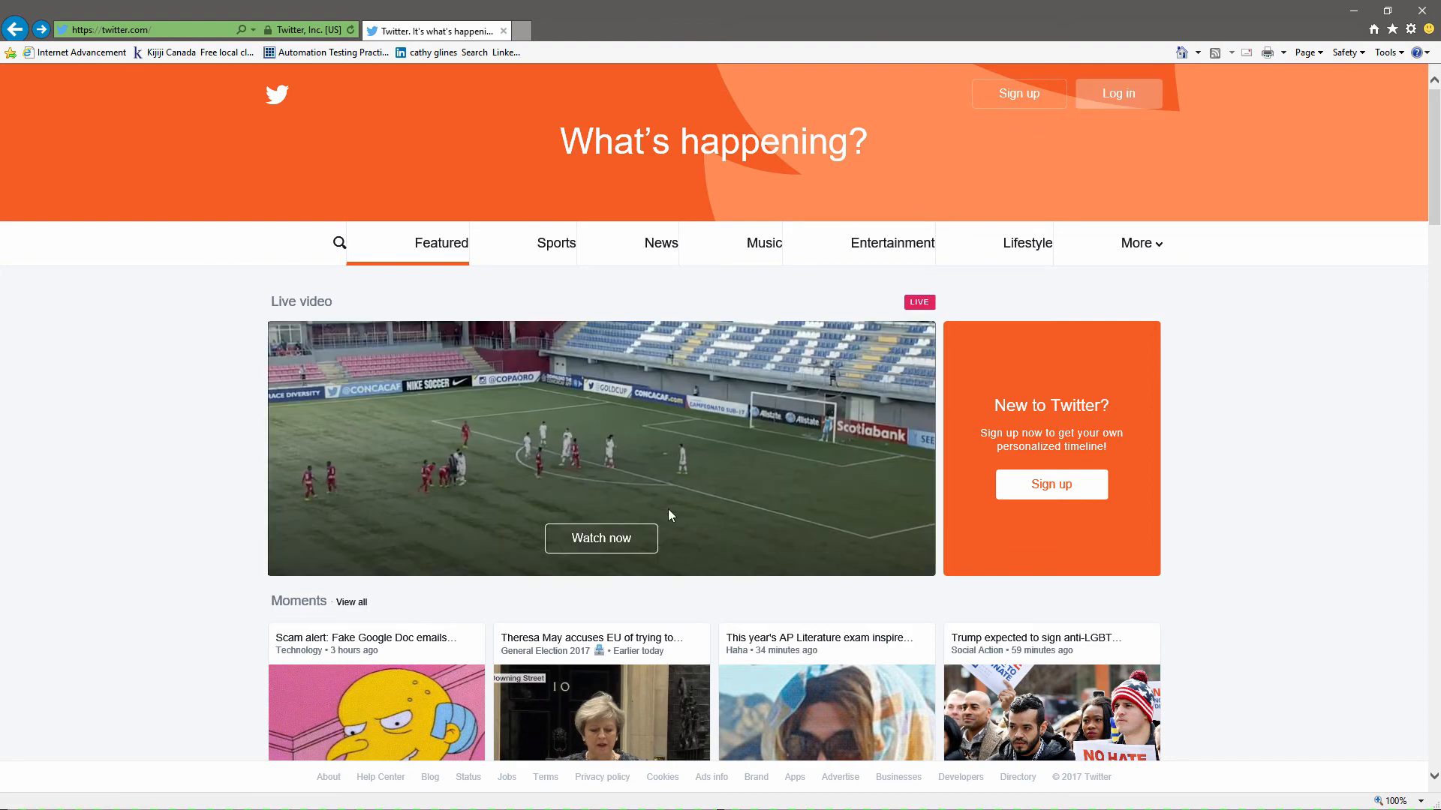
scroll(down, 3)
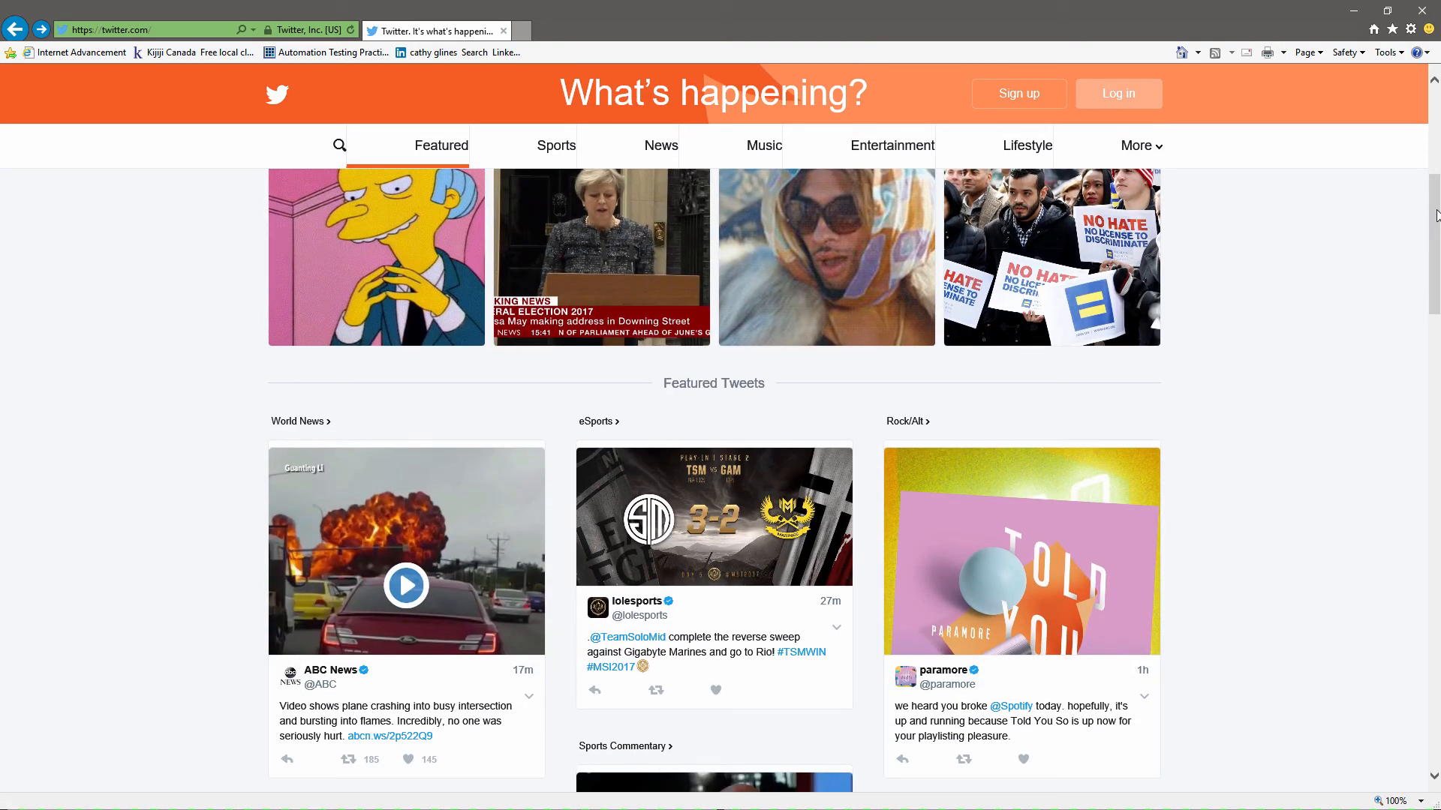
scroll(down, 3)
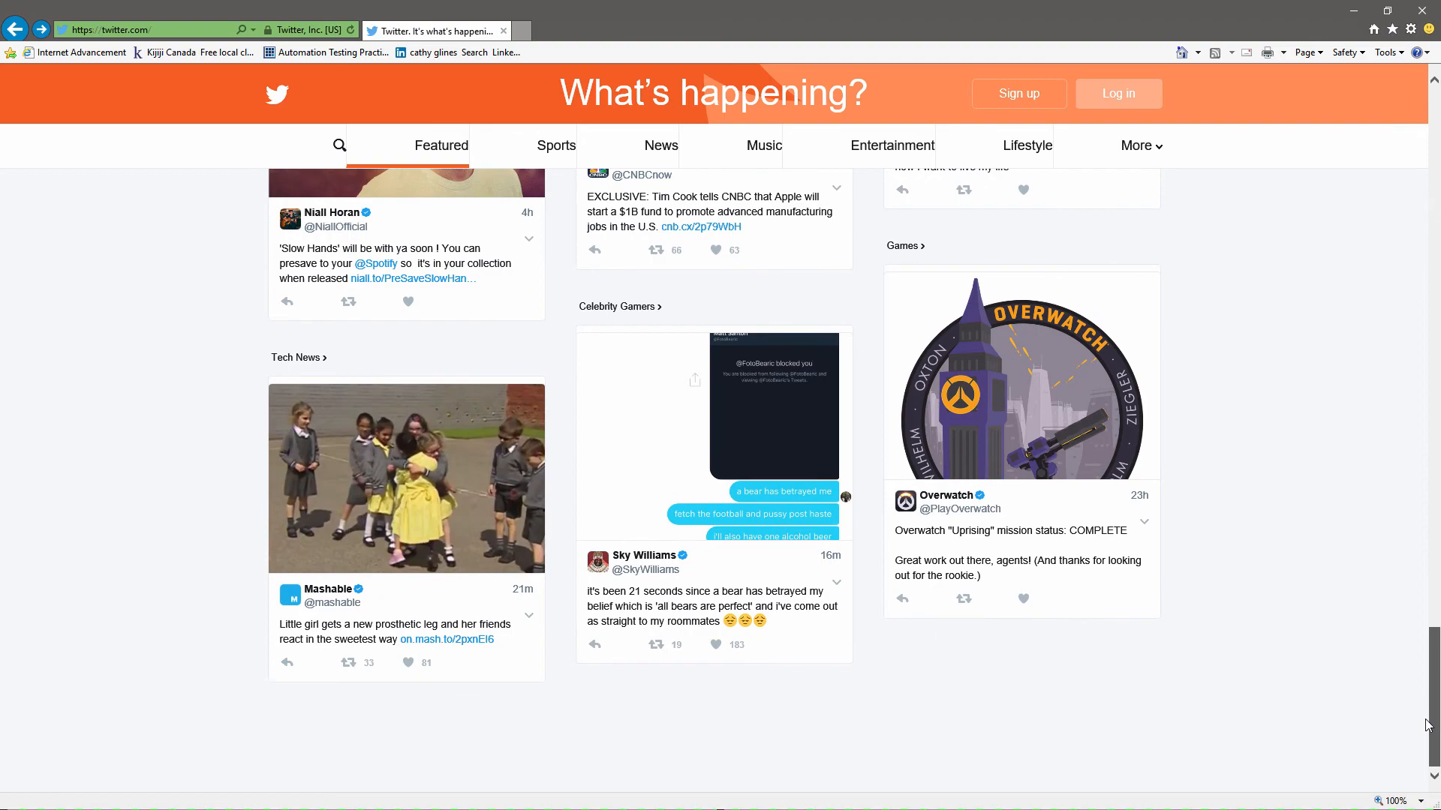